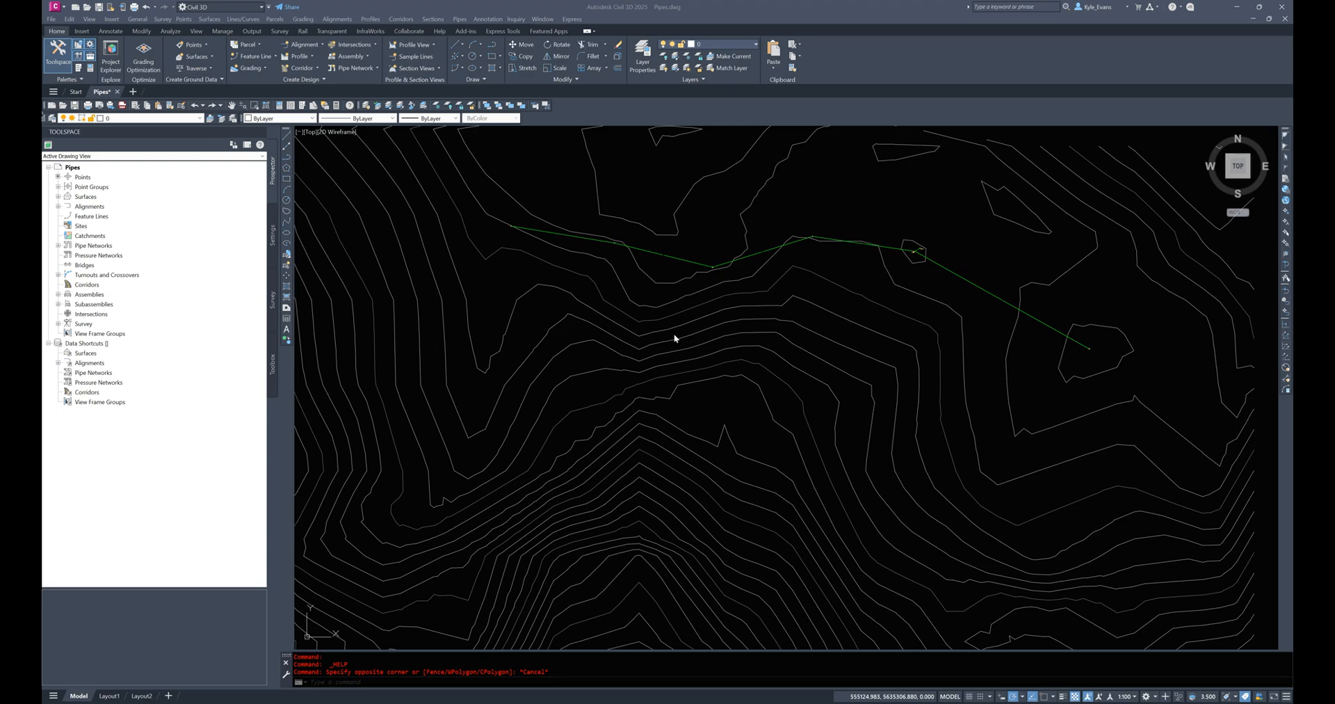
mouse_move(644, 291)
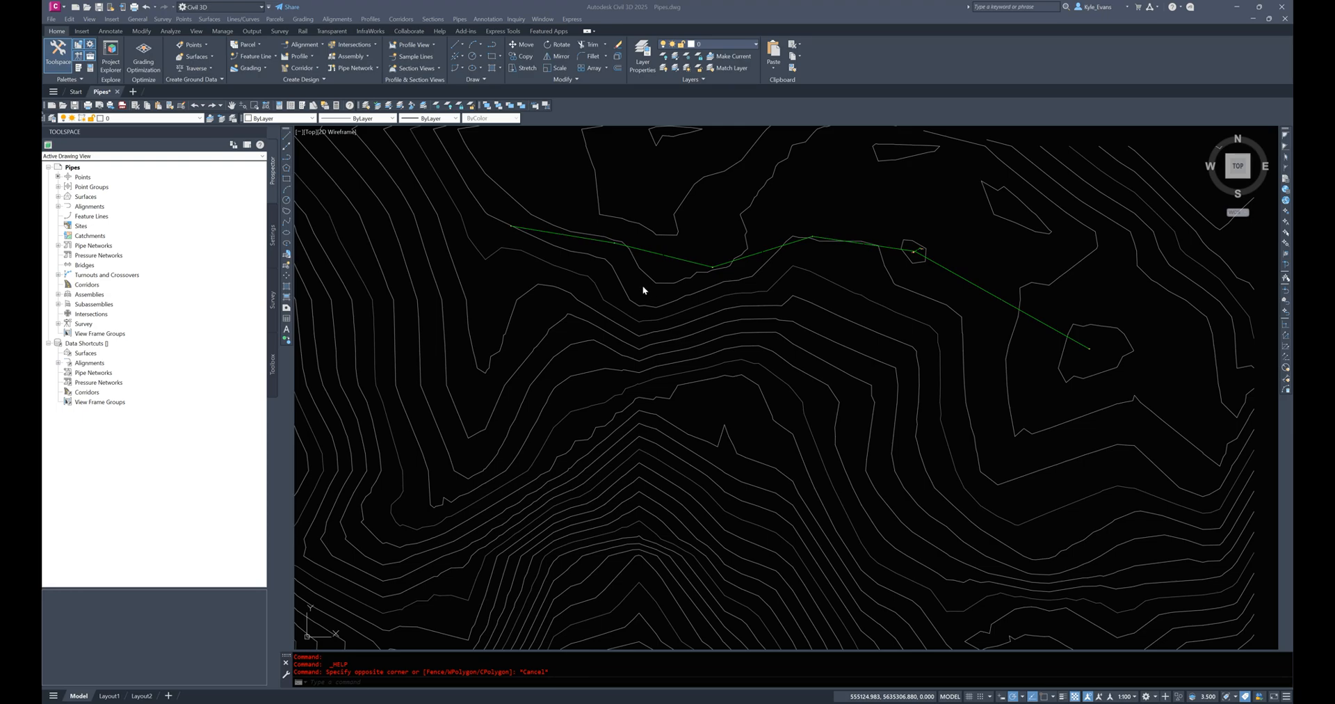
mouse_move(1079, 366)
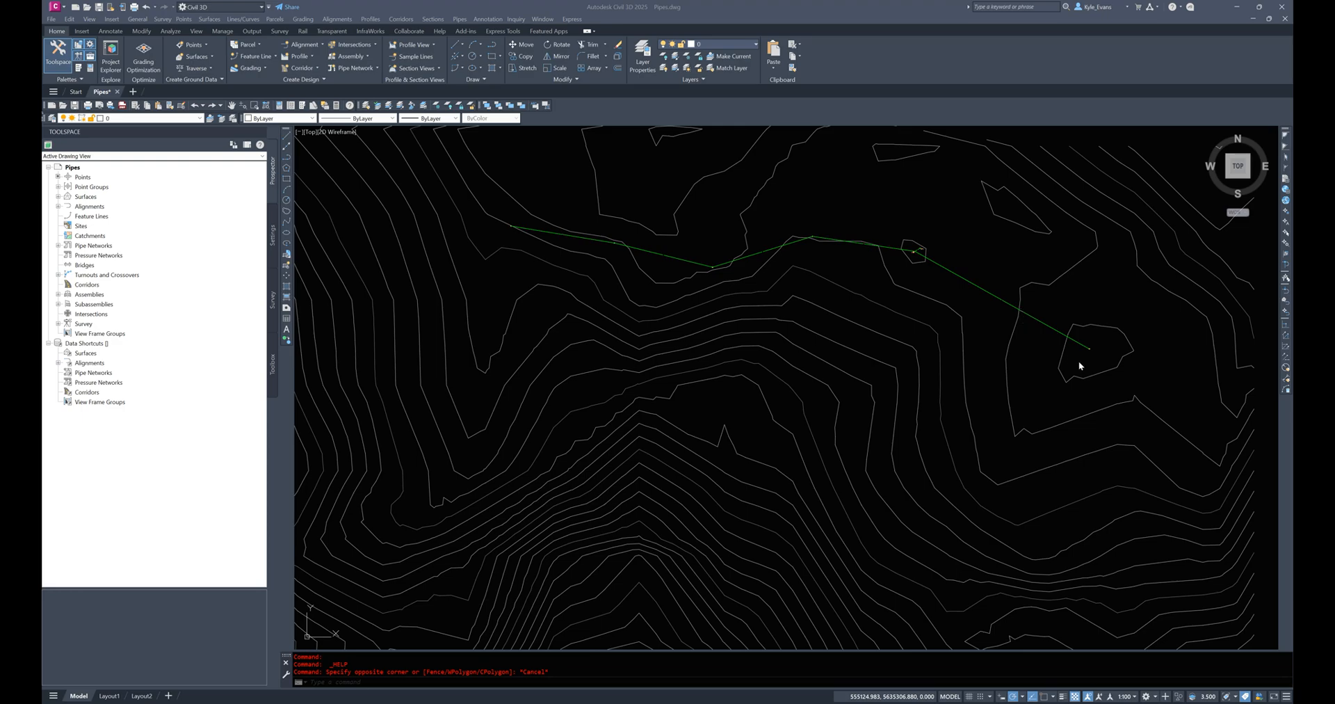
mouse_move(1086, 359)
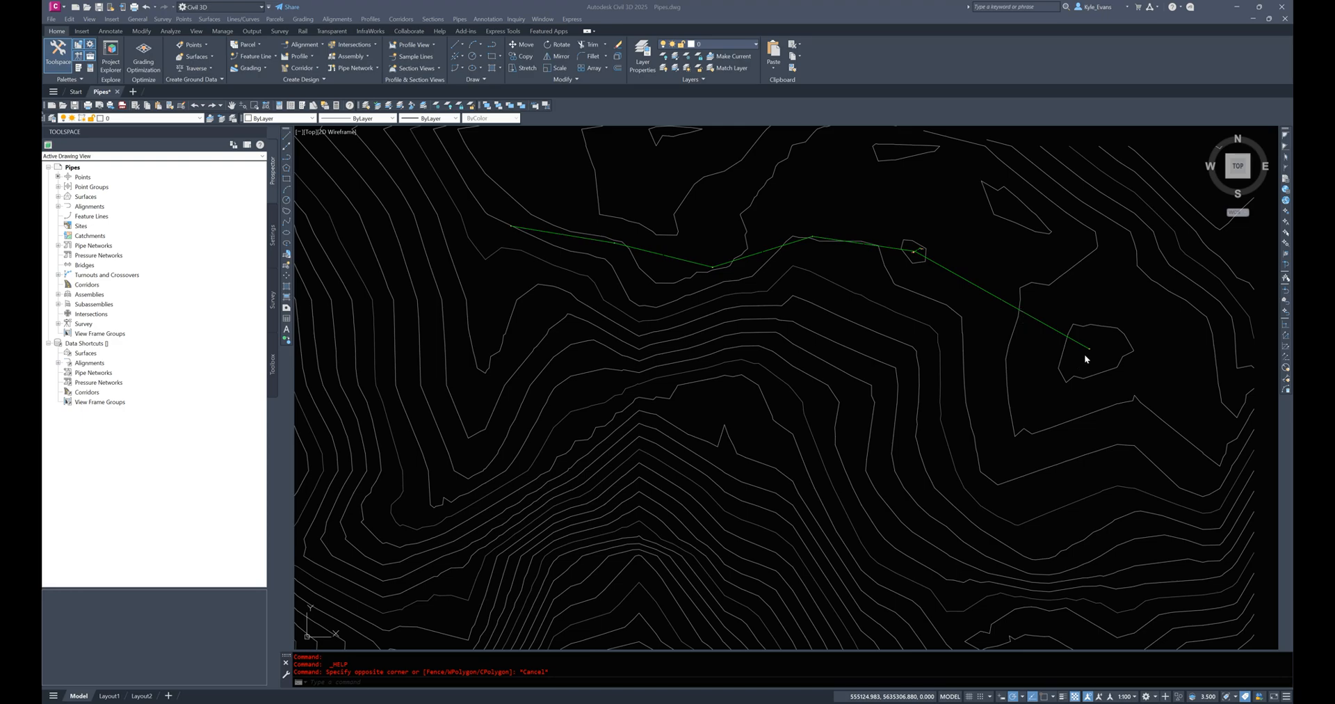
mouse_move(848, 451)
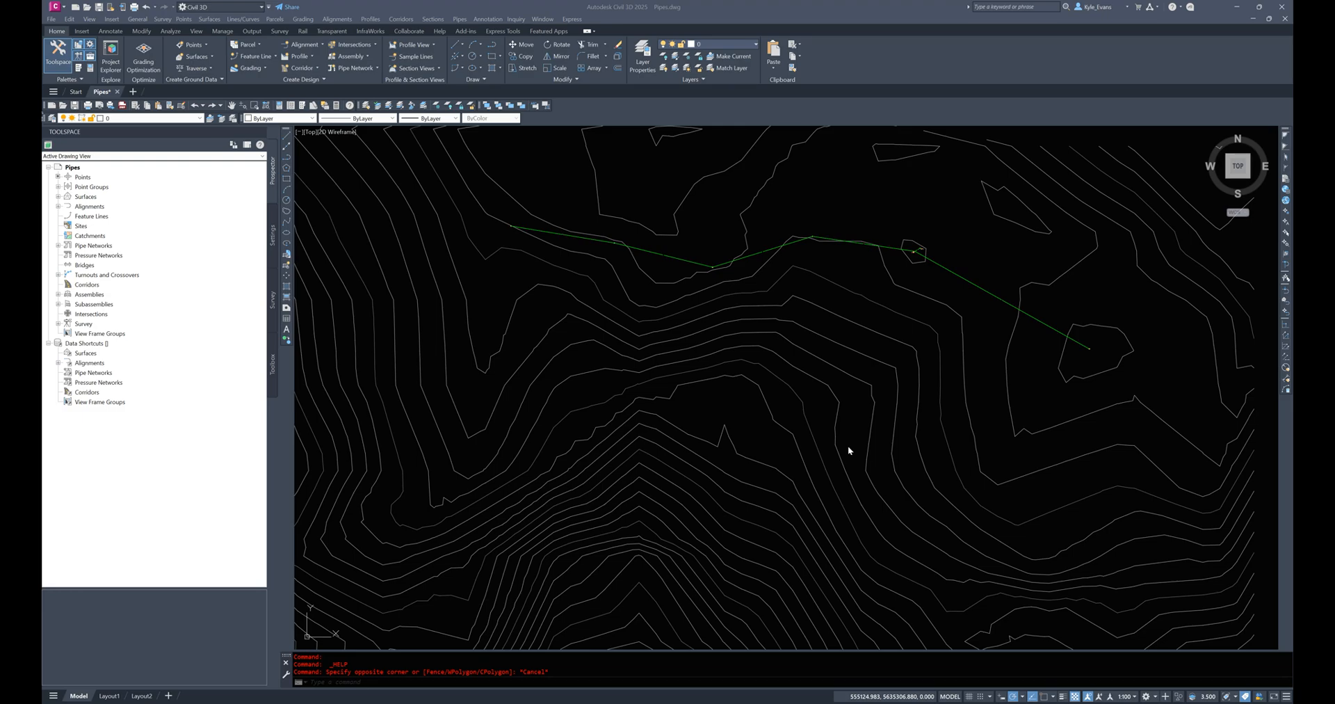
mouse_move(677, 312)
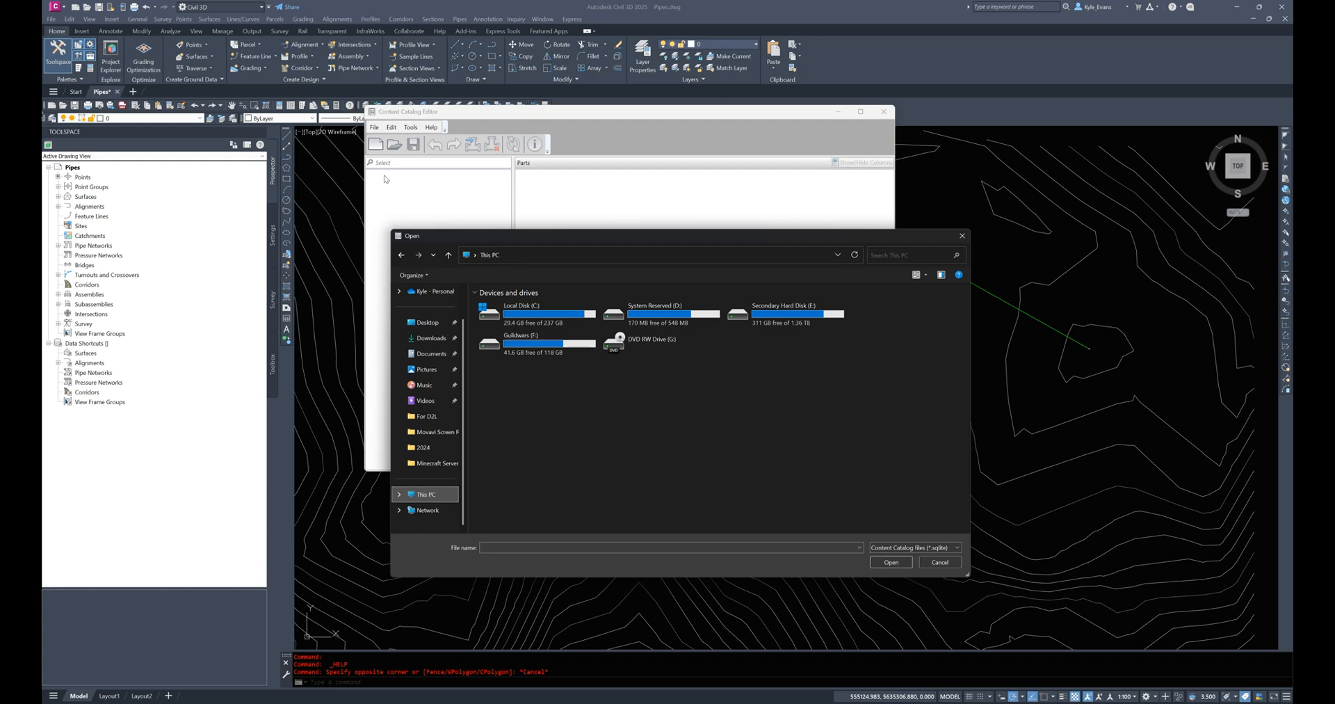
mouse_move(533, 316)
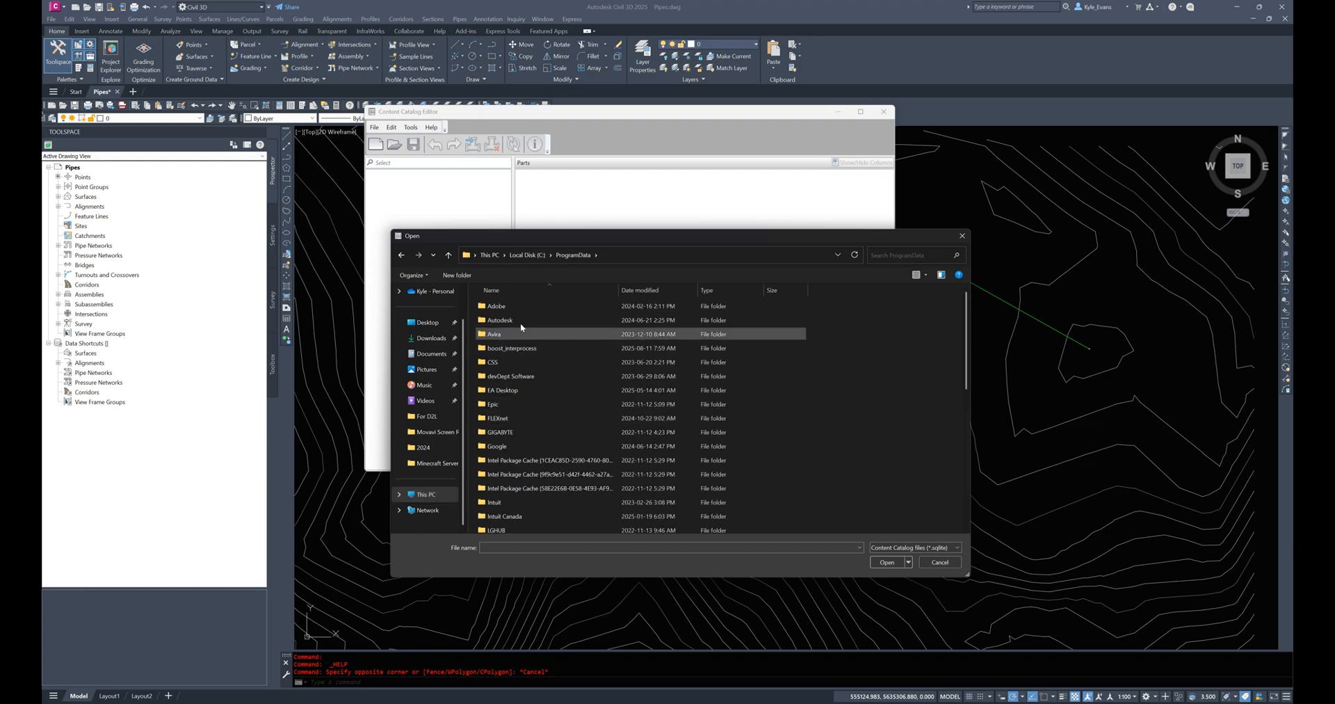
Step: Browse into ProgramData\Autodesk\C3D 2025\enu\Pressure Pipes Catalog in the Open dialog
double_click(499, 320)
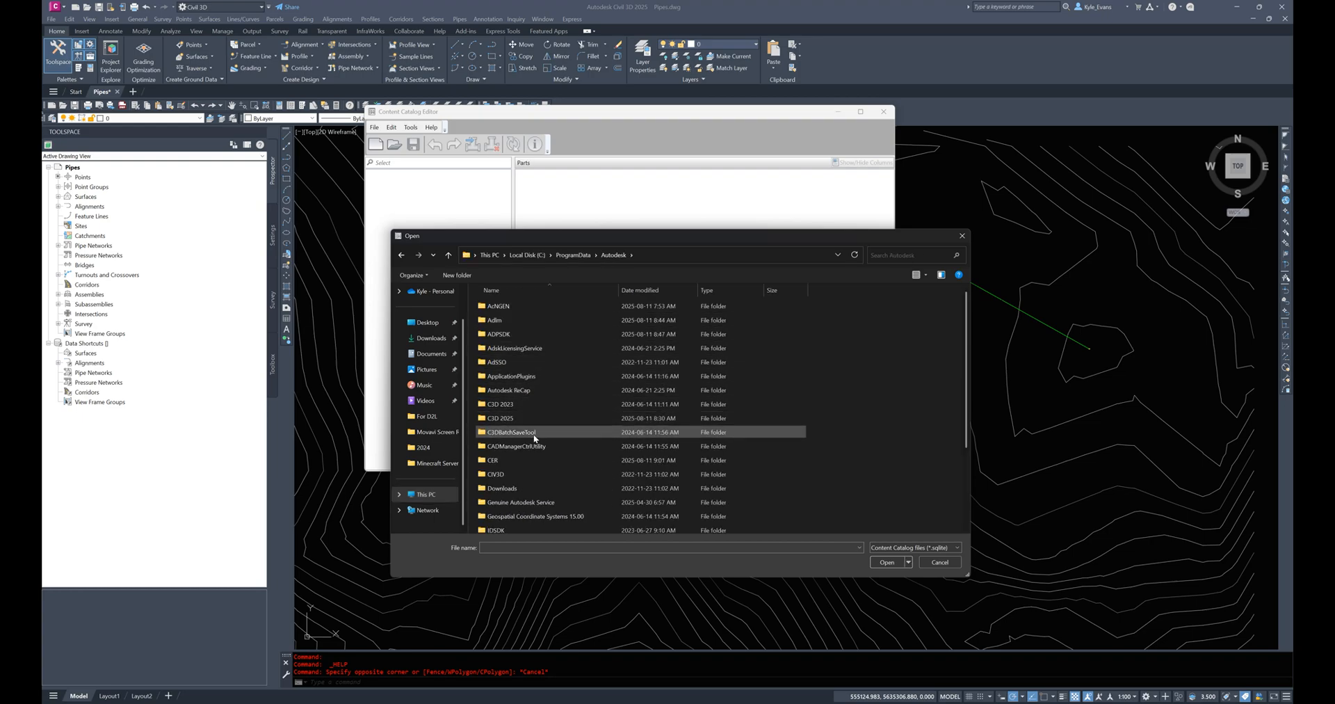
double_click(500, 418)
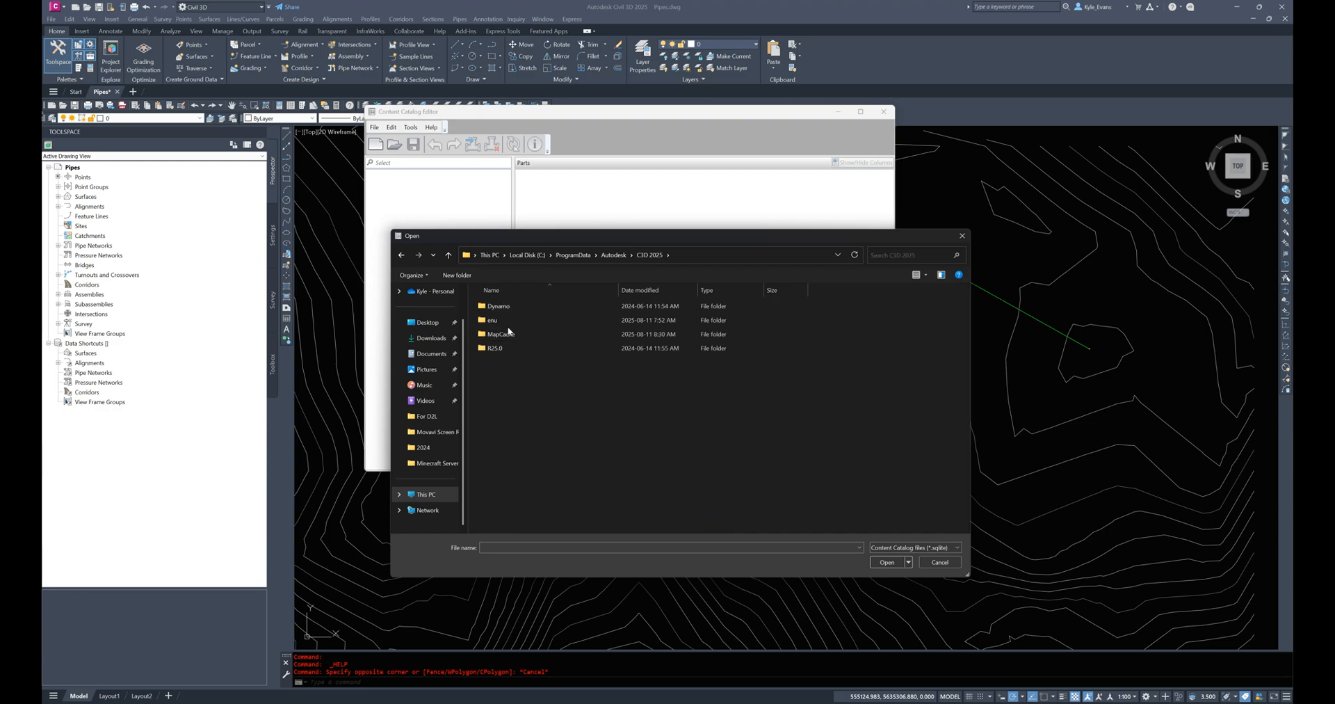
double_click(492, 320)
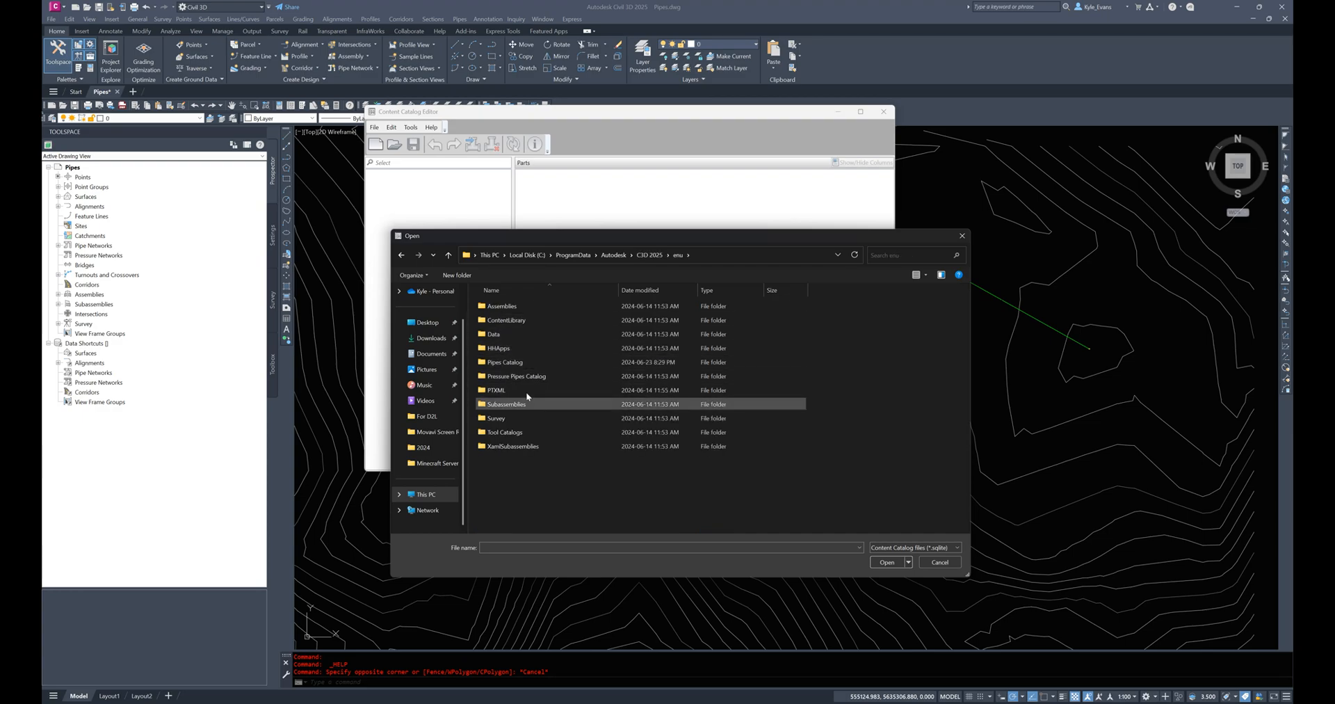
double_click(517, 376)
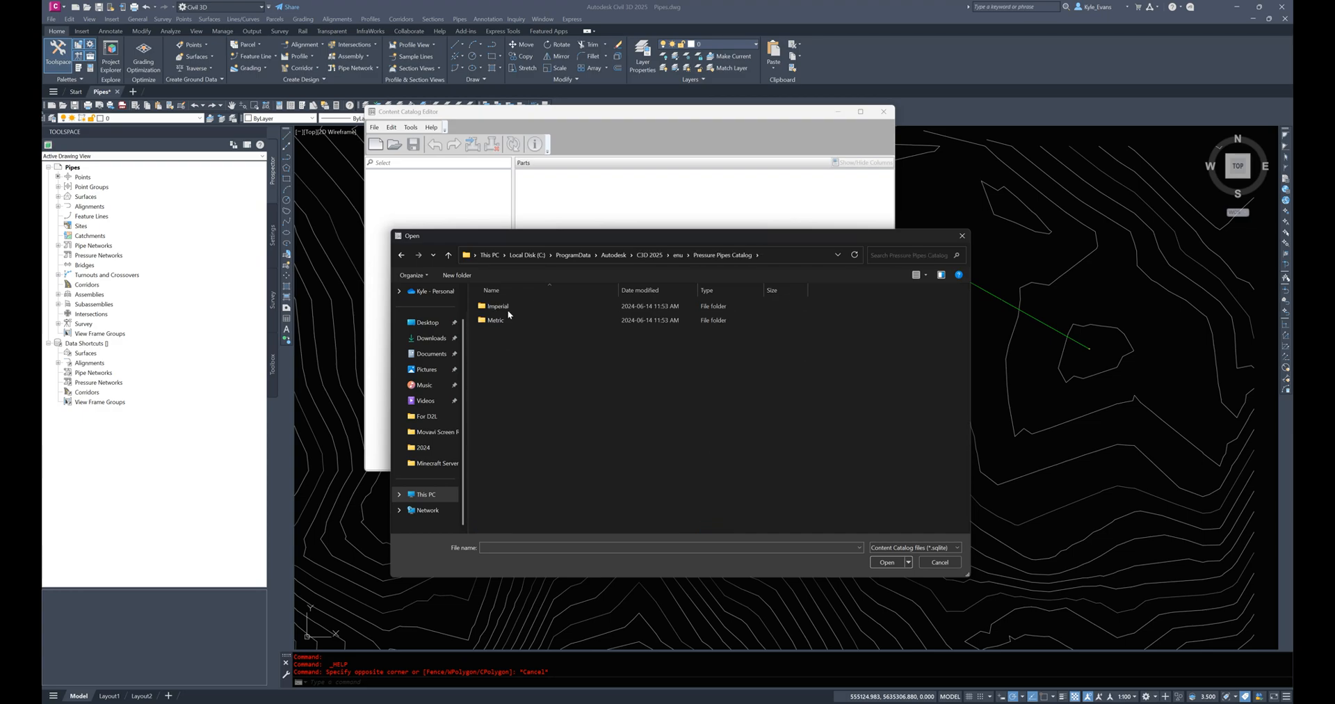
Step: Compare the Imperial and Metric folders and stay in Metric, looking over its catalog files
click(498, 306)
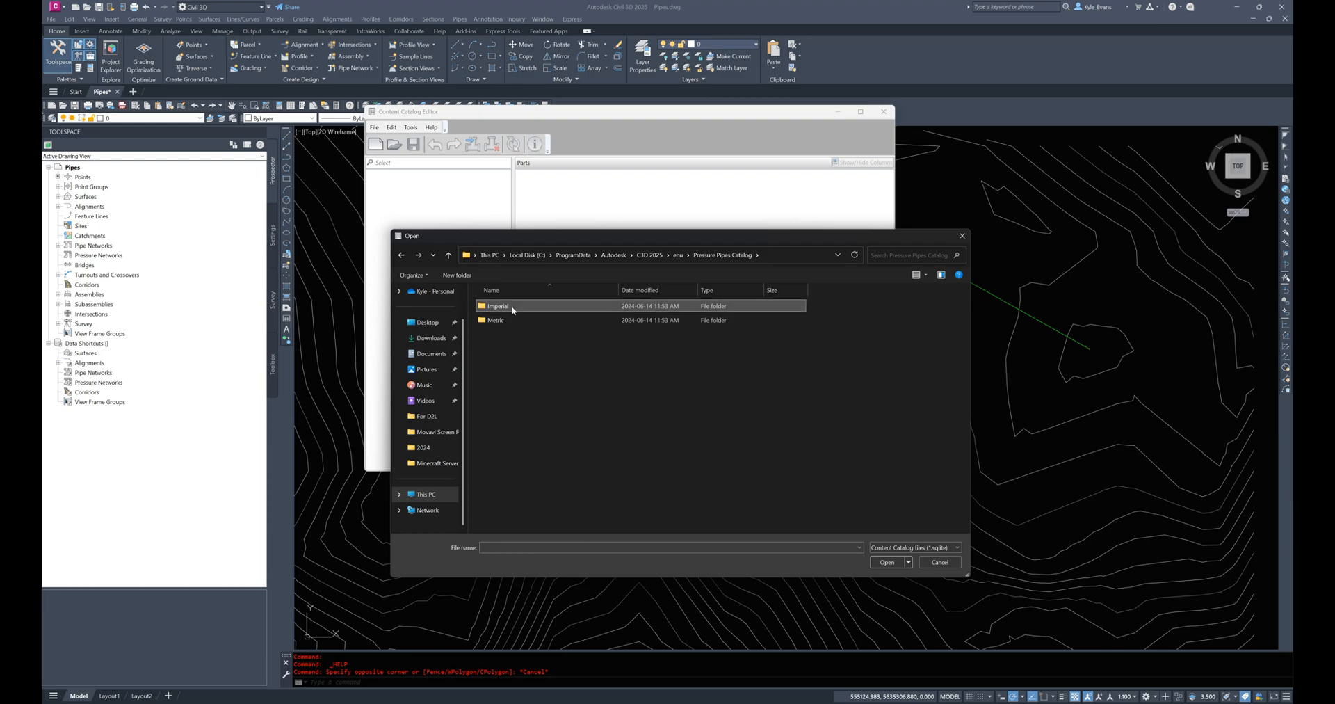
double_click(493, 320)
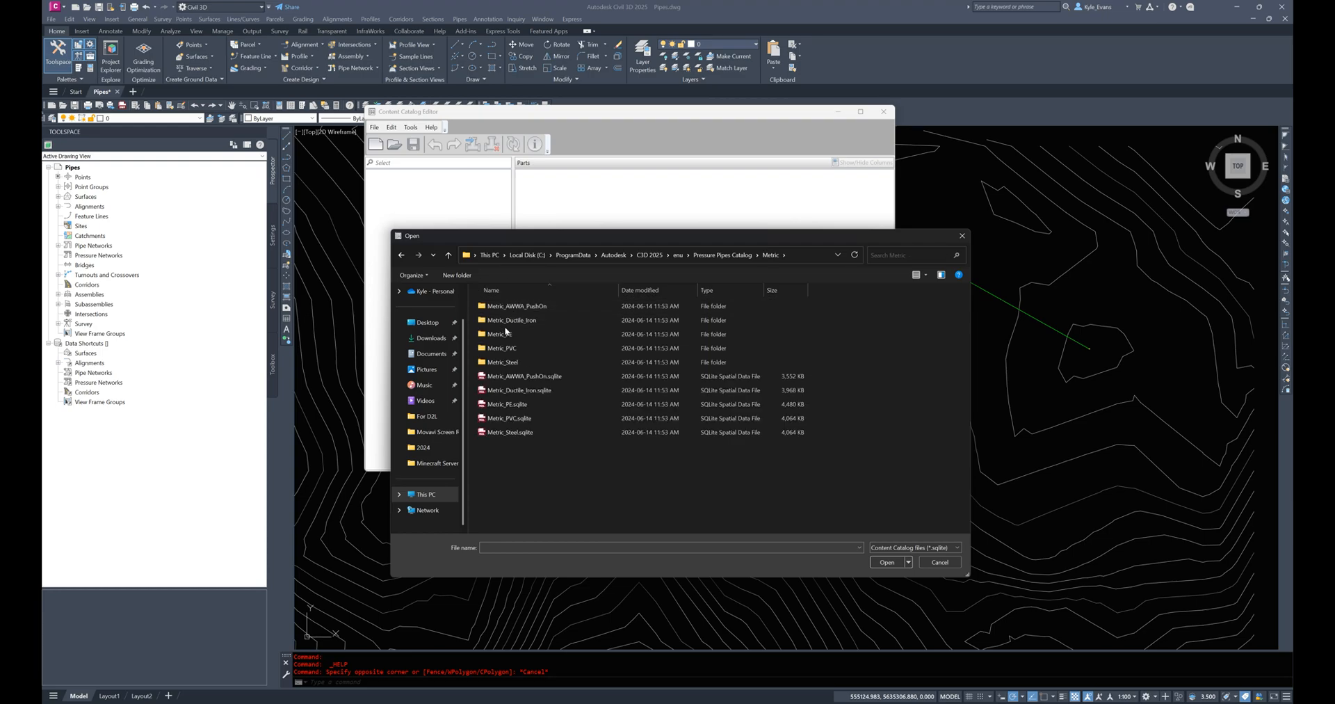
click(543, 390)
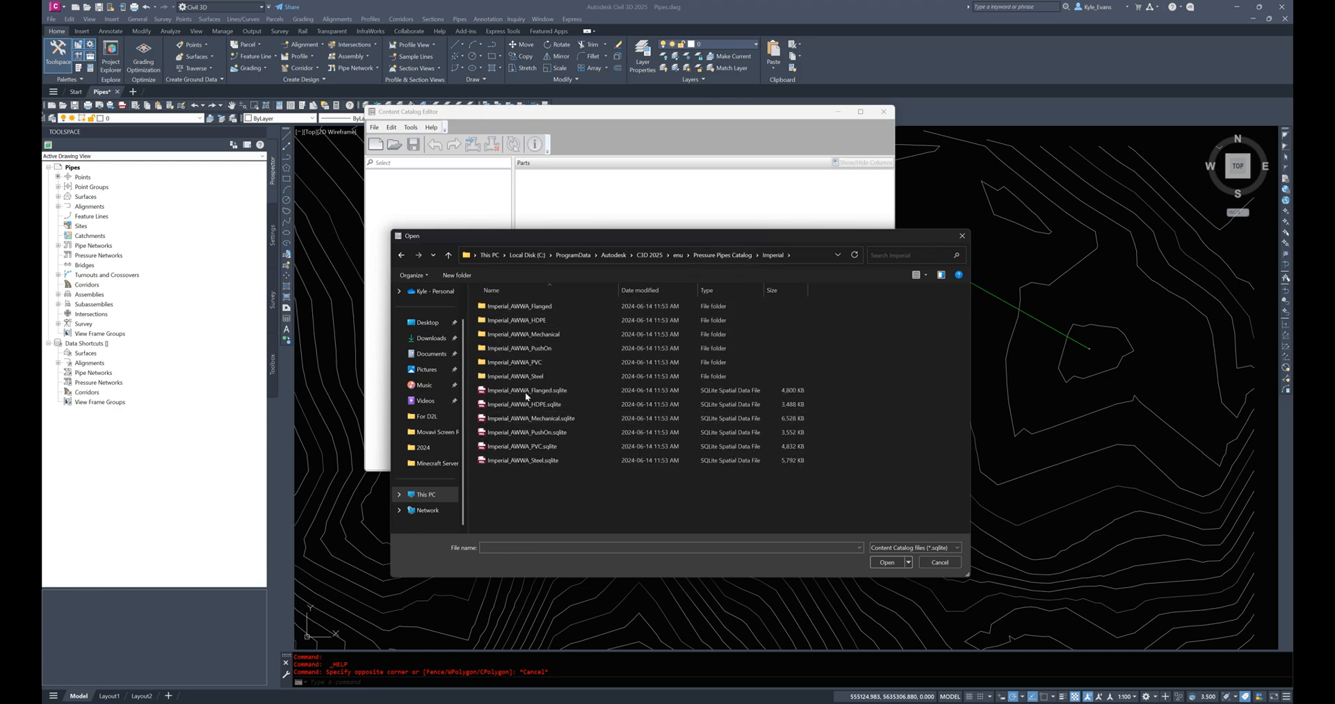
click(529, 417)
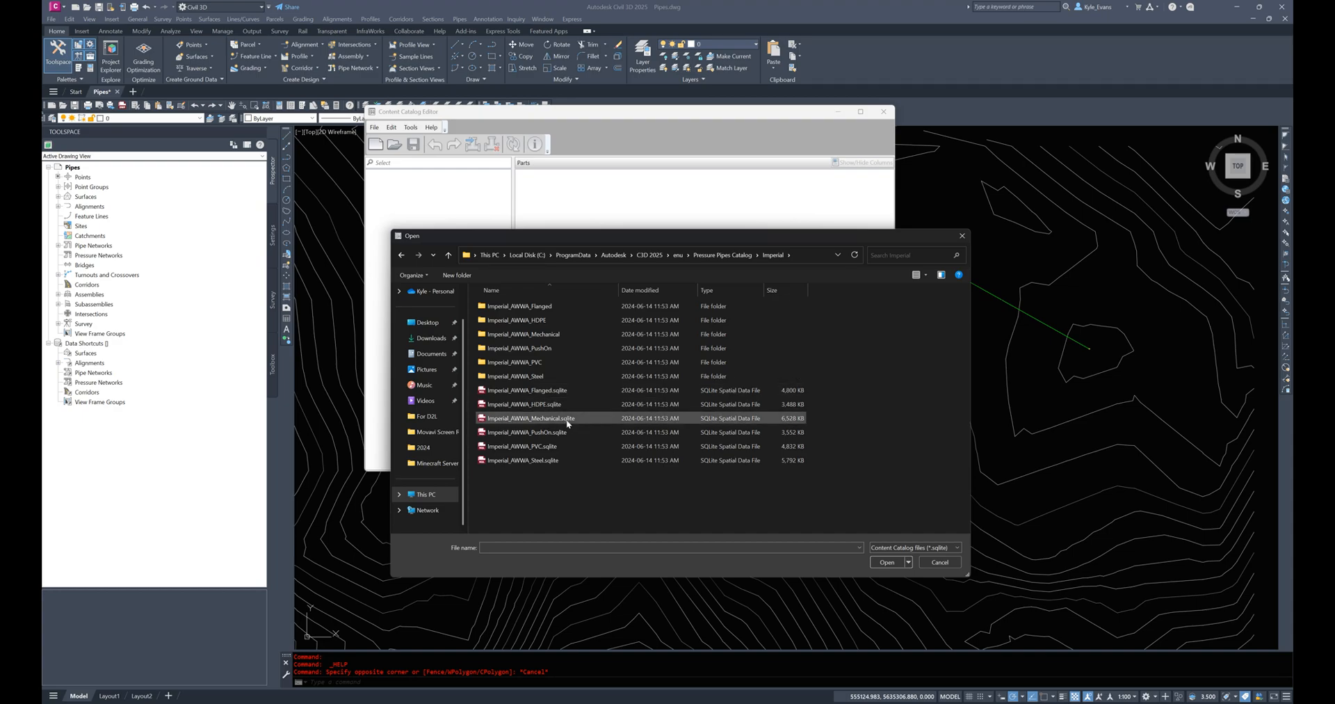
click(522, 459)
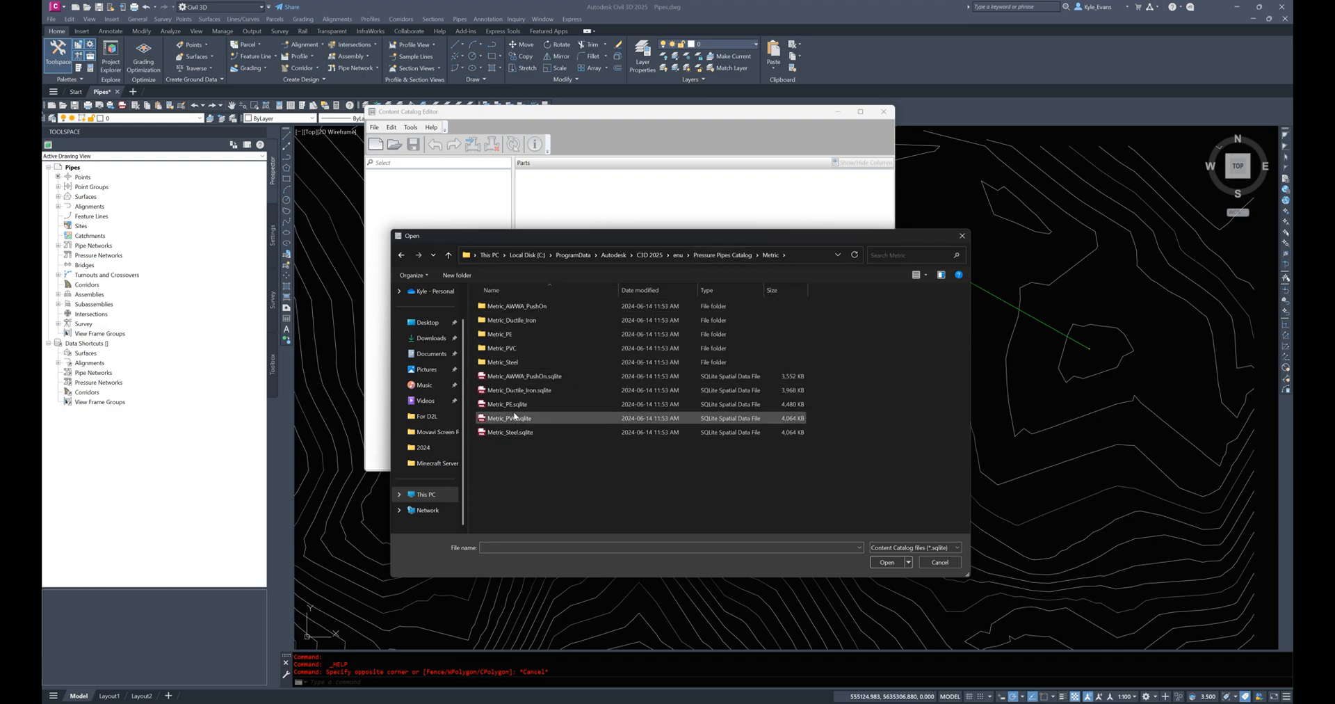
Step: Open Metric_PVC.sqlite and expand the coupling and reducer categories to review their parts
click(889, 562)
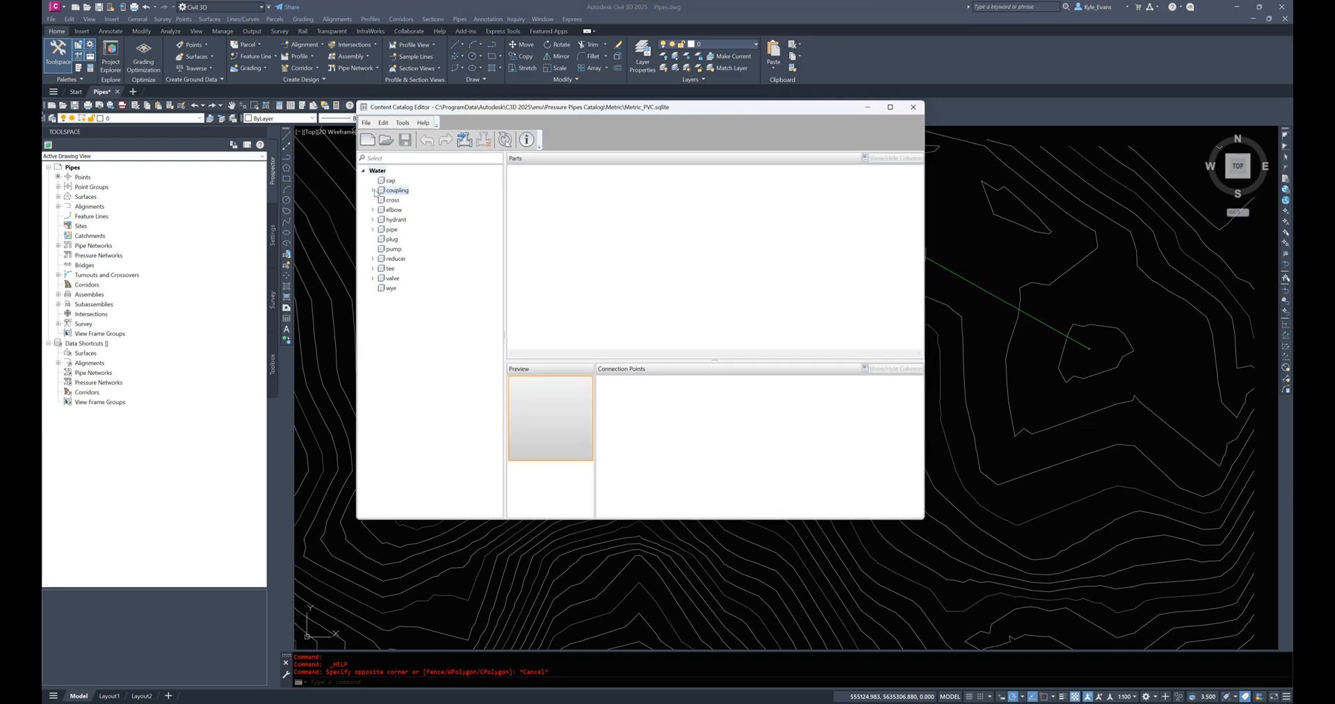
click(372, 191)
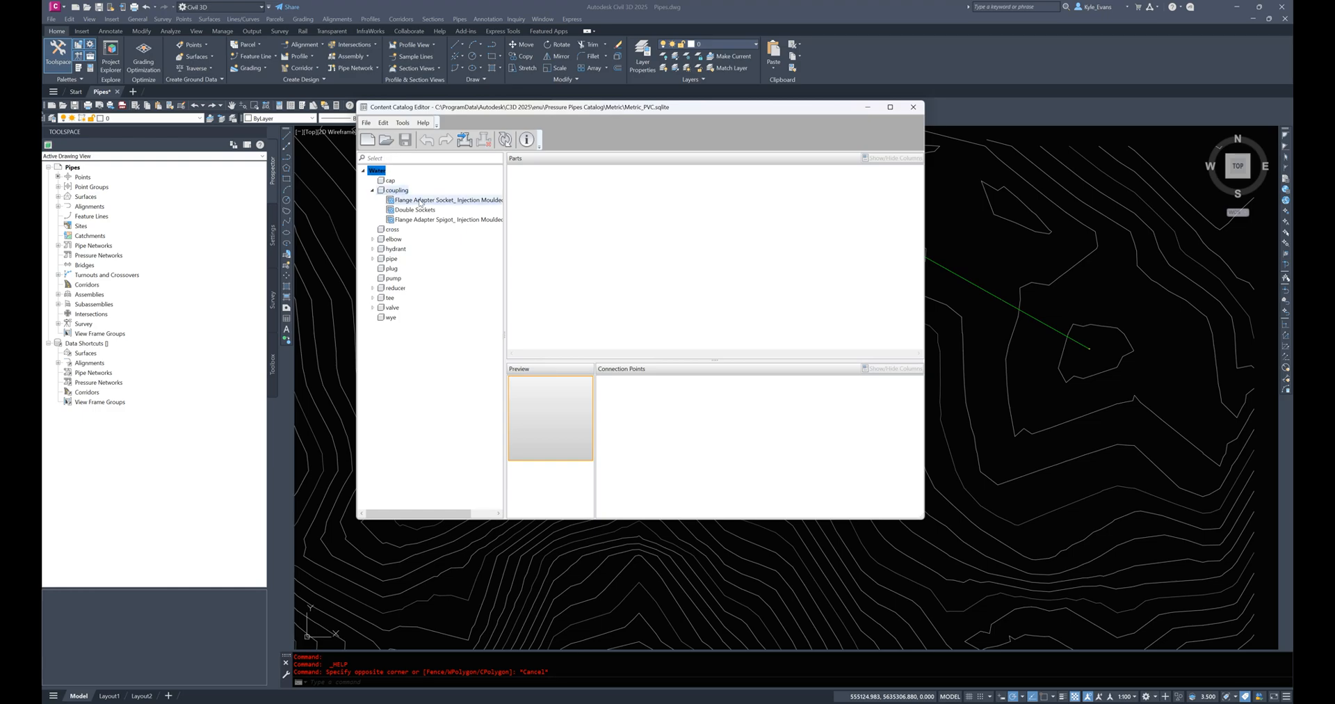
click(372, 191)
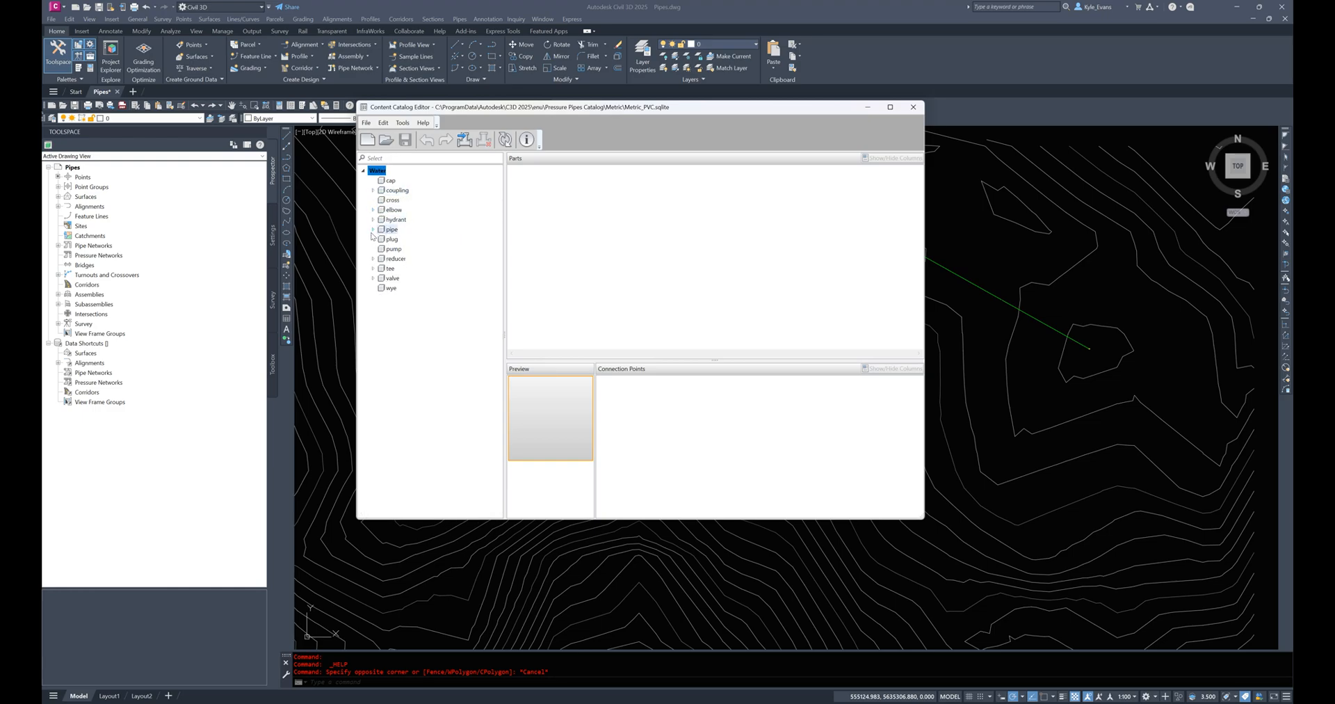
click(373, 258)
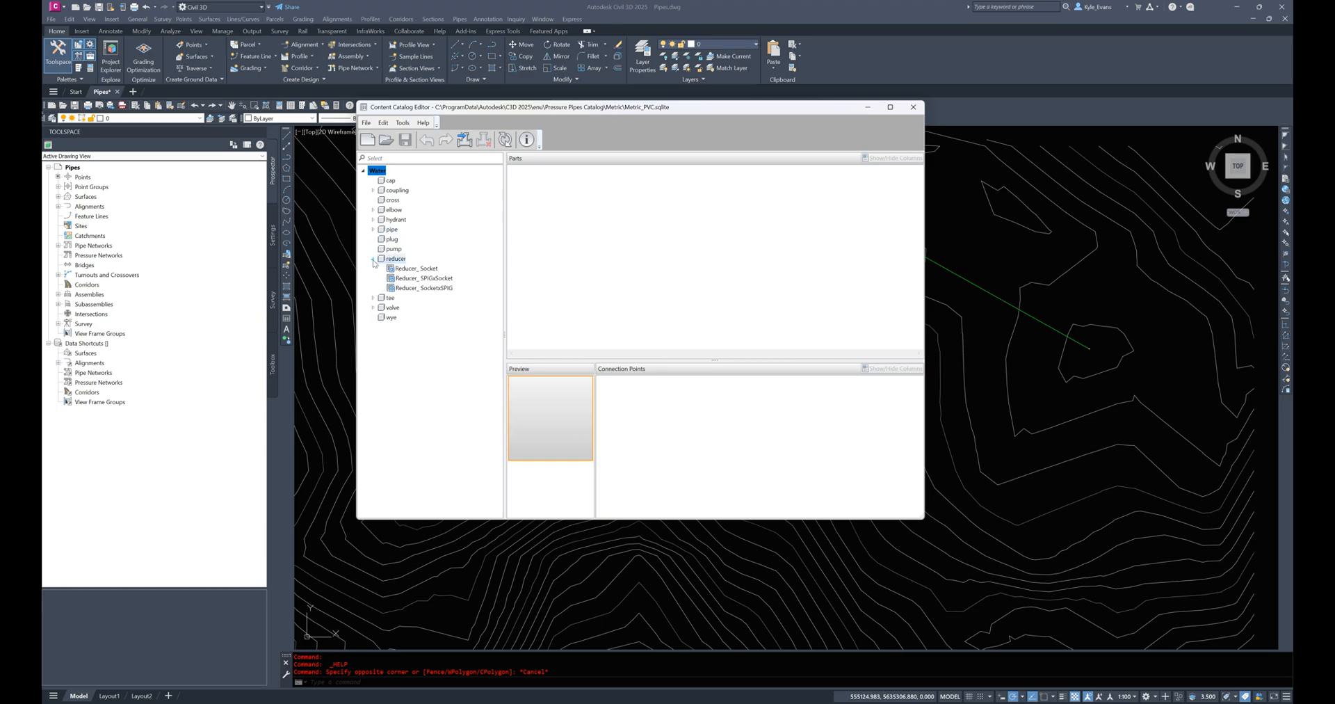
click(373, 259)
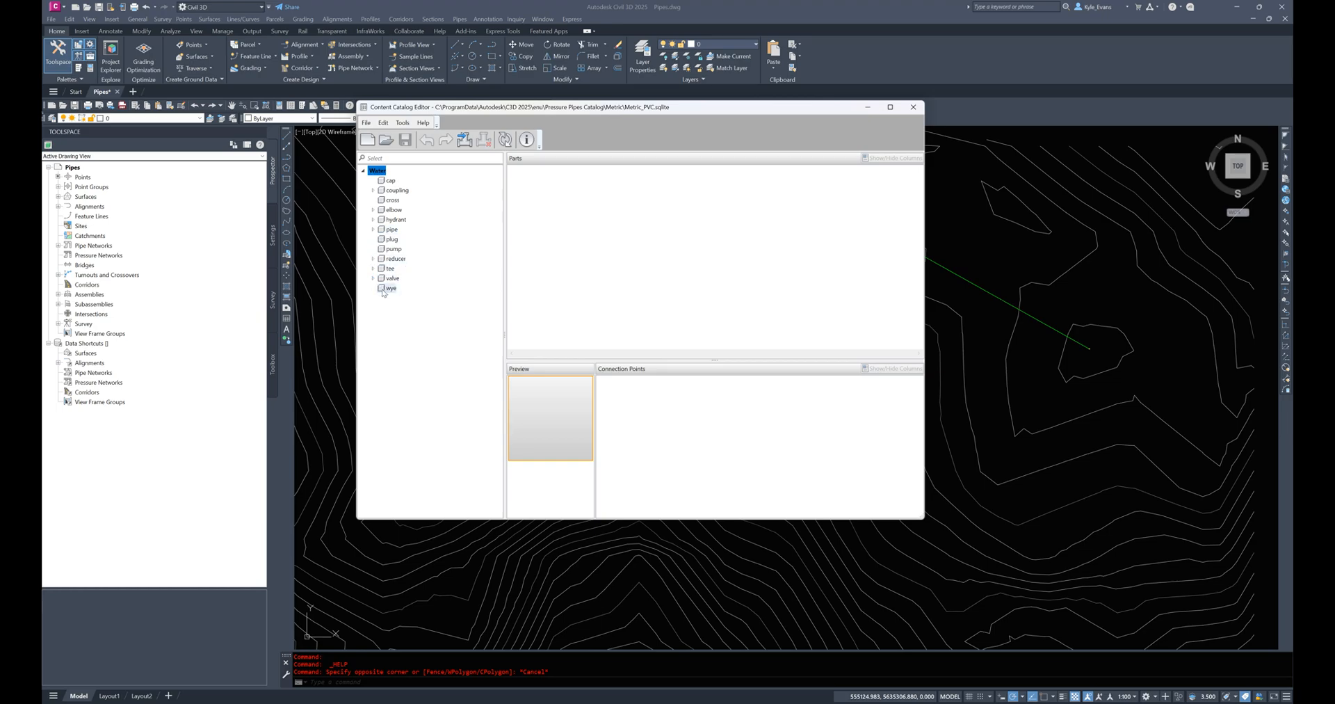
click(392, 239)
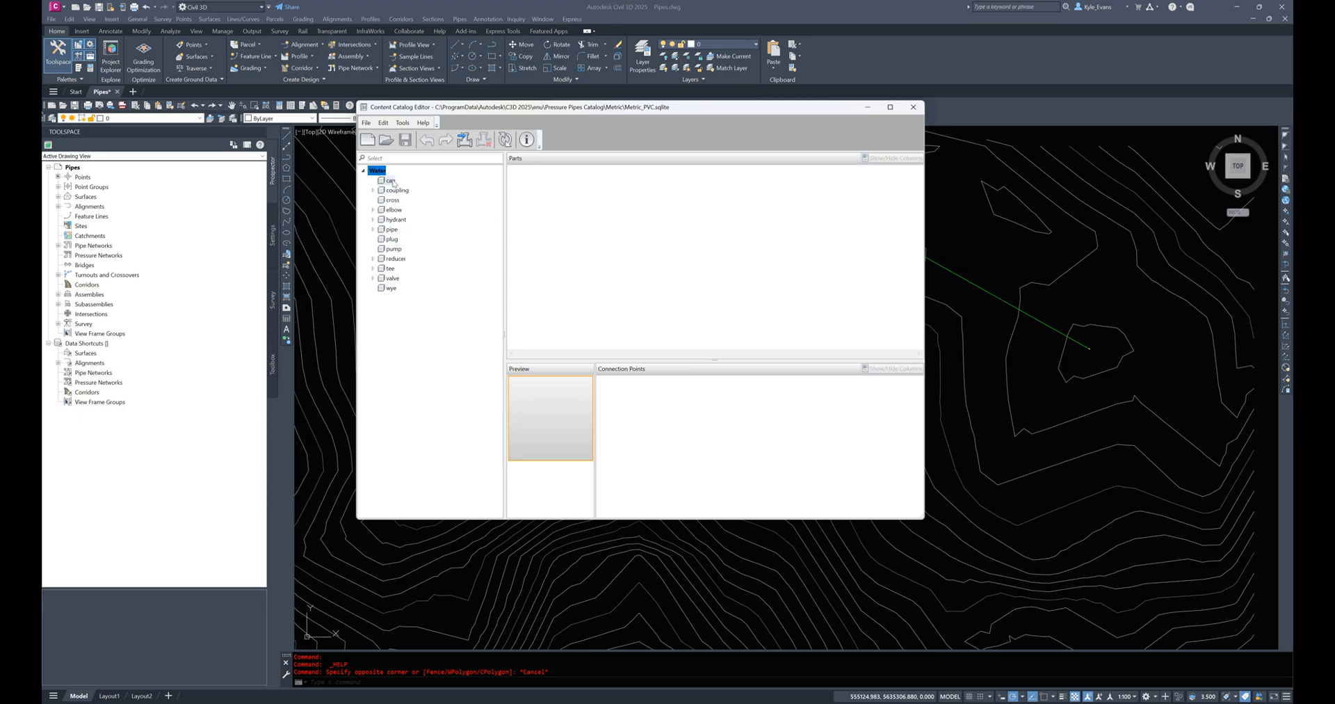
Step: Save the catalog as a new copy named Metric_PVC_CsC.sqlite
click(366, 122)
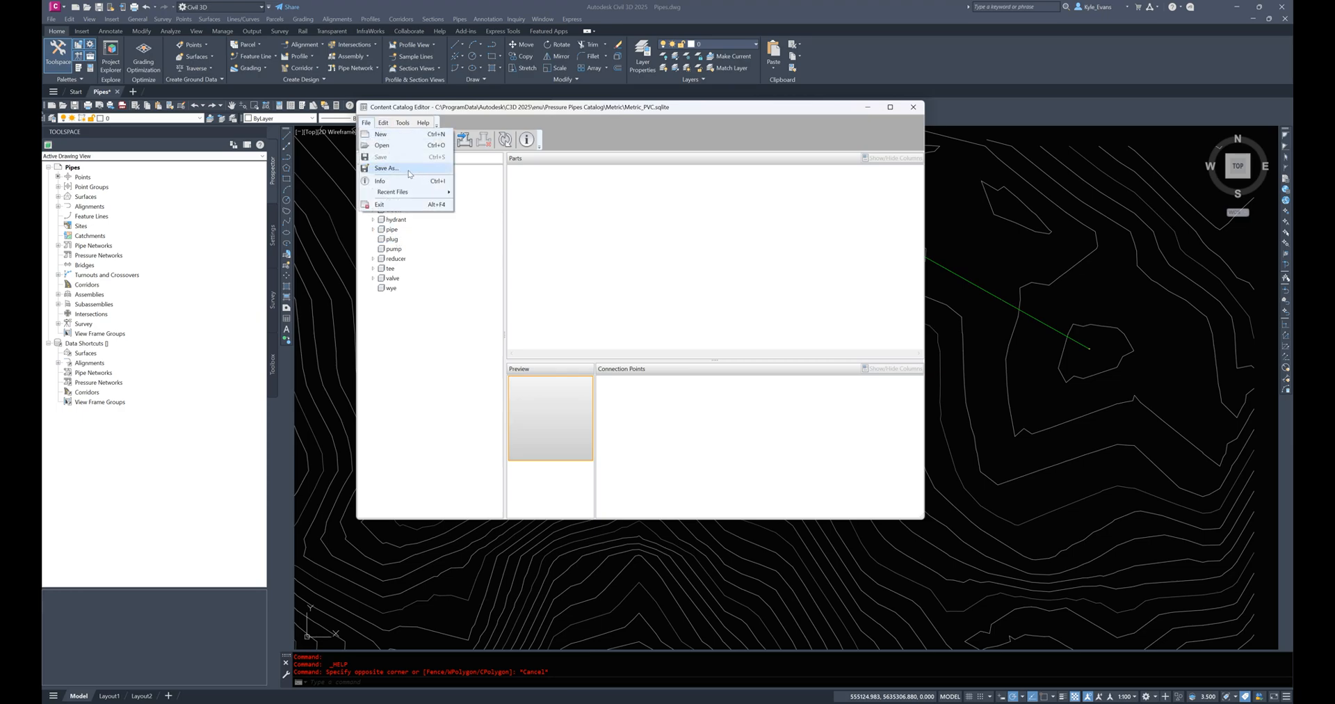
click(386, 168)
text(Metric_PVC_CoC.sqlite)
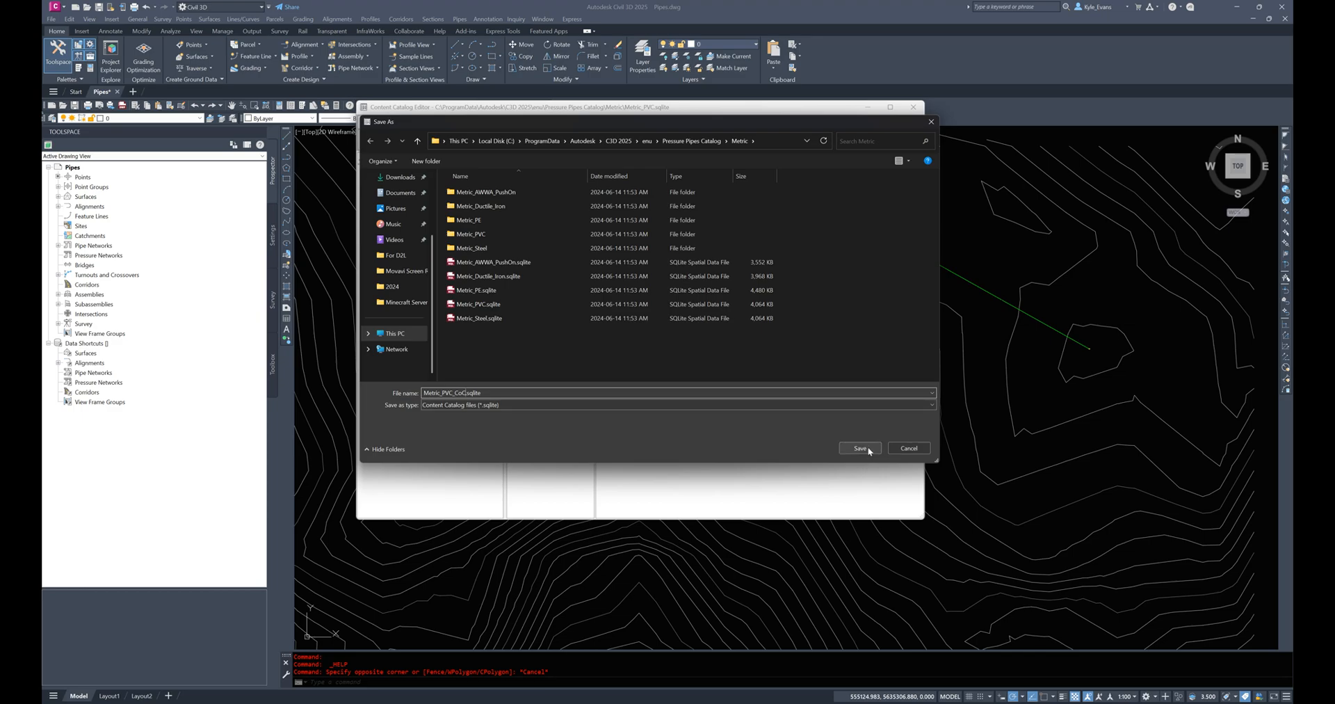
click(860, 450)
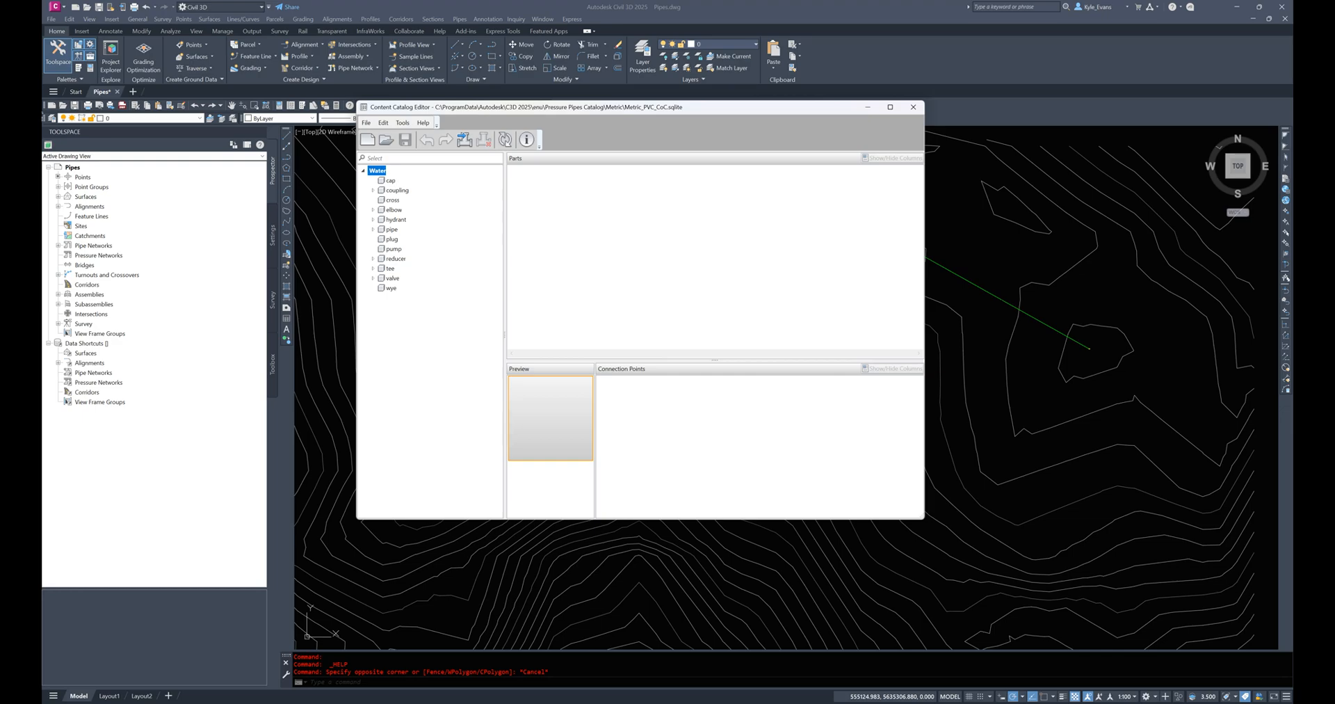
mouse_move(551, 249)
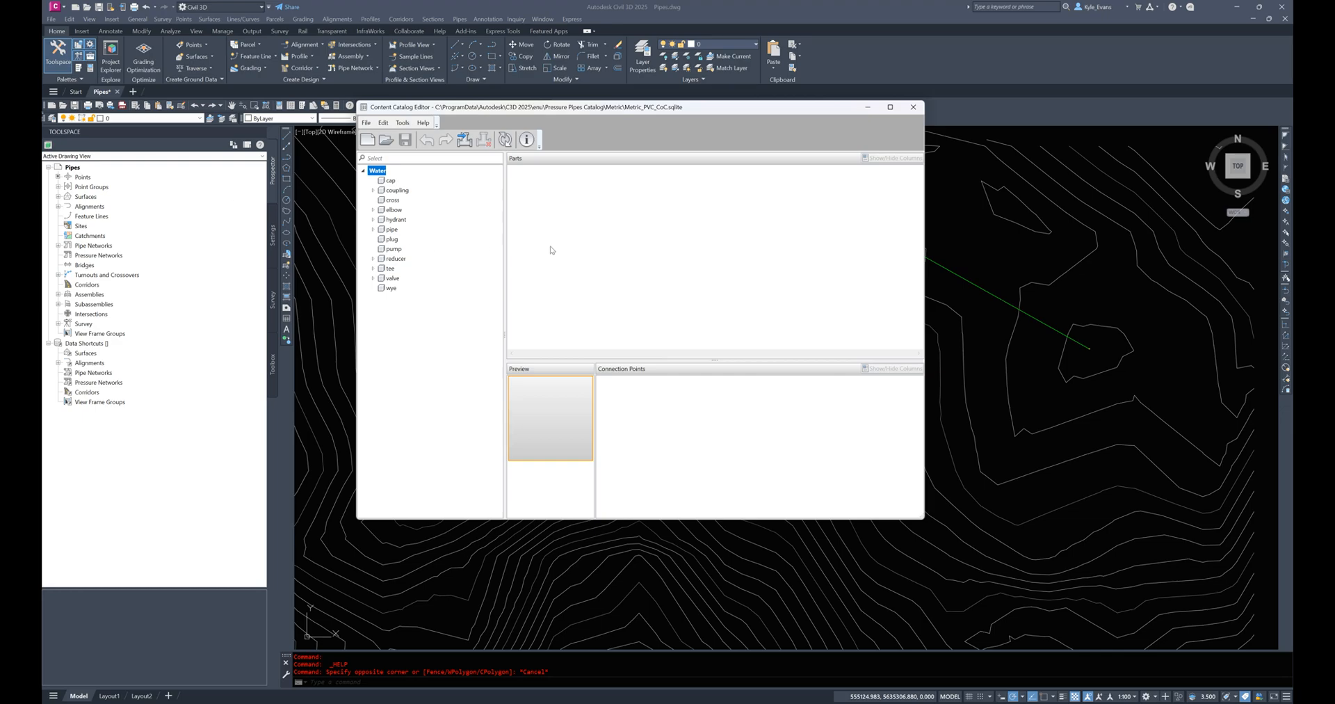
mouse_move(745, 211)
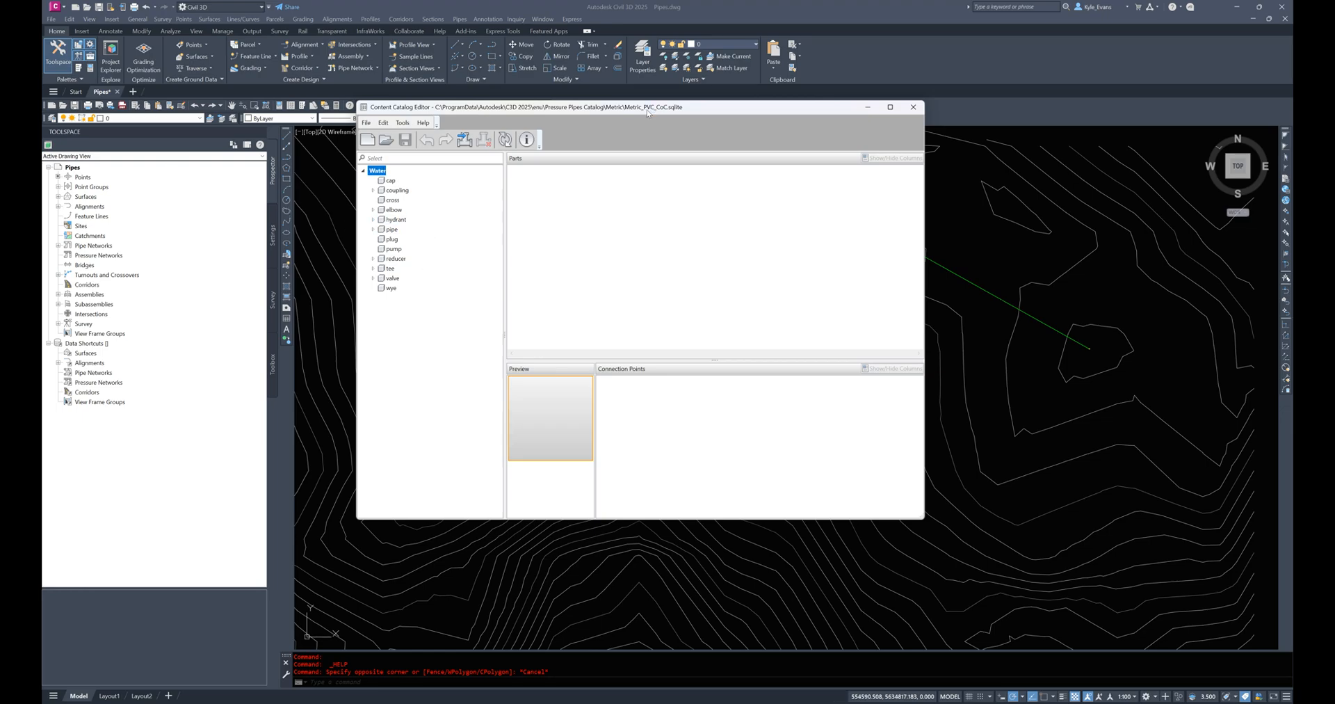
mouse_move(648, 113)
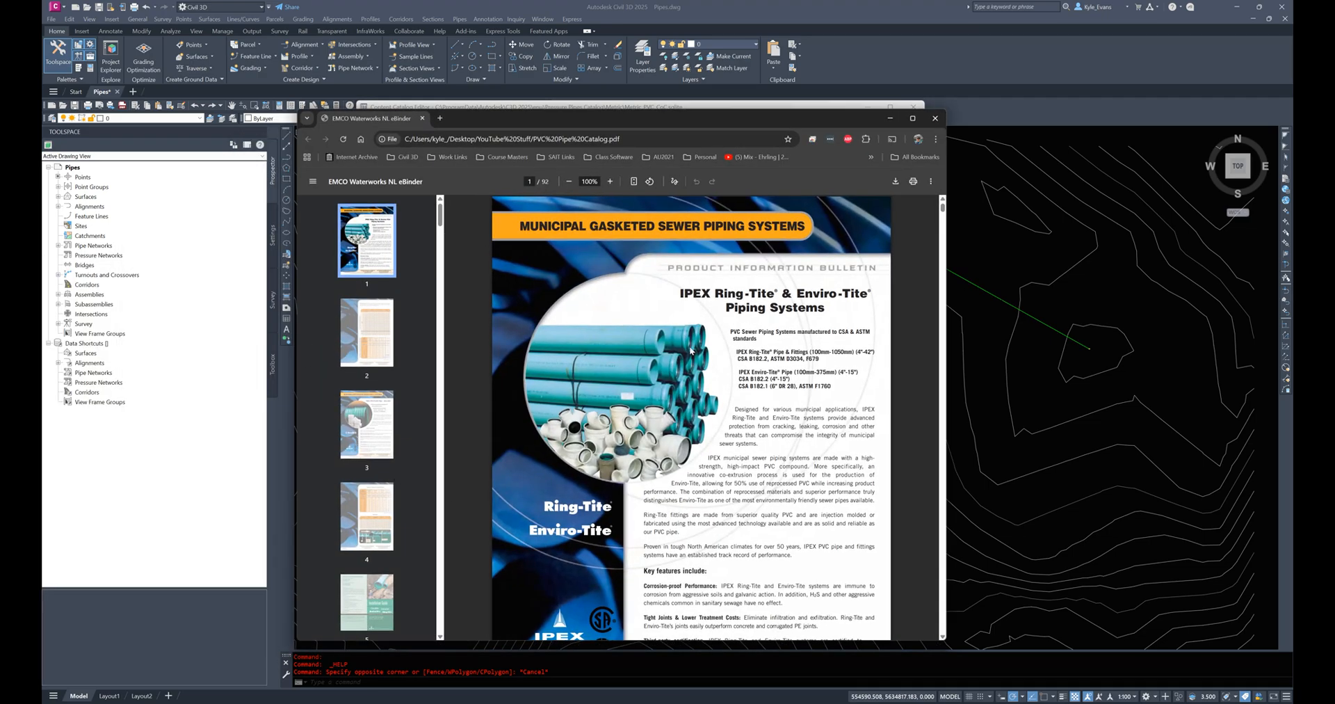
mouse_move(697, 408)
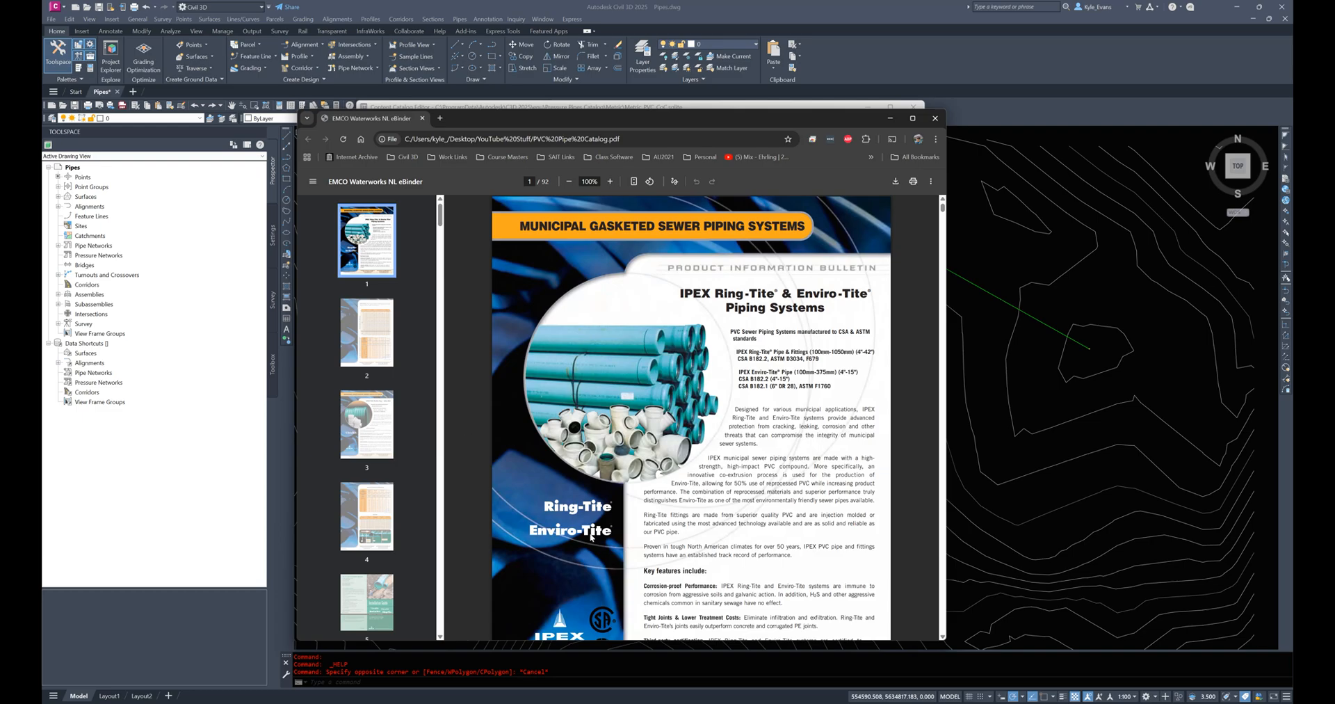
Step: Scroll the IPEX PDF to the Ring-Tite dimension table and zoom in on the SDR35 rows
scroll(down, 3)
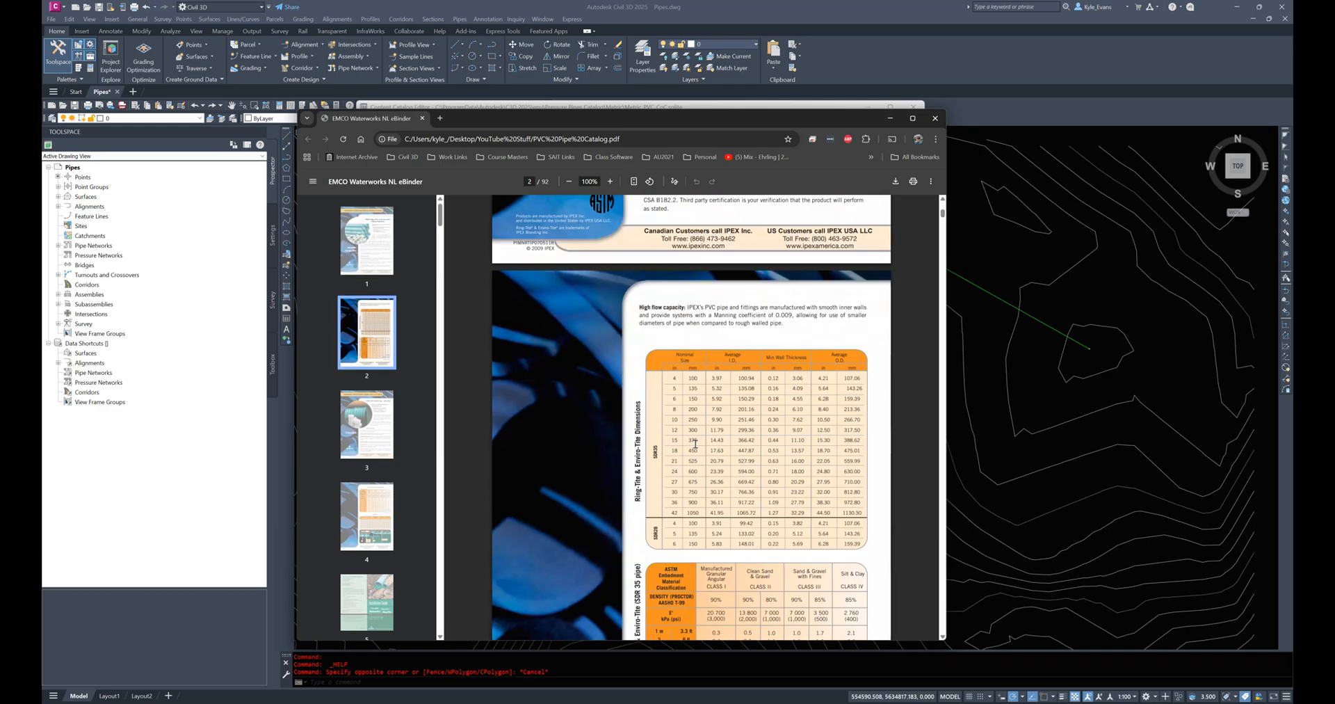
scroll(down, 3)
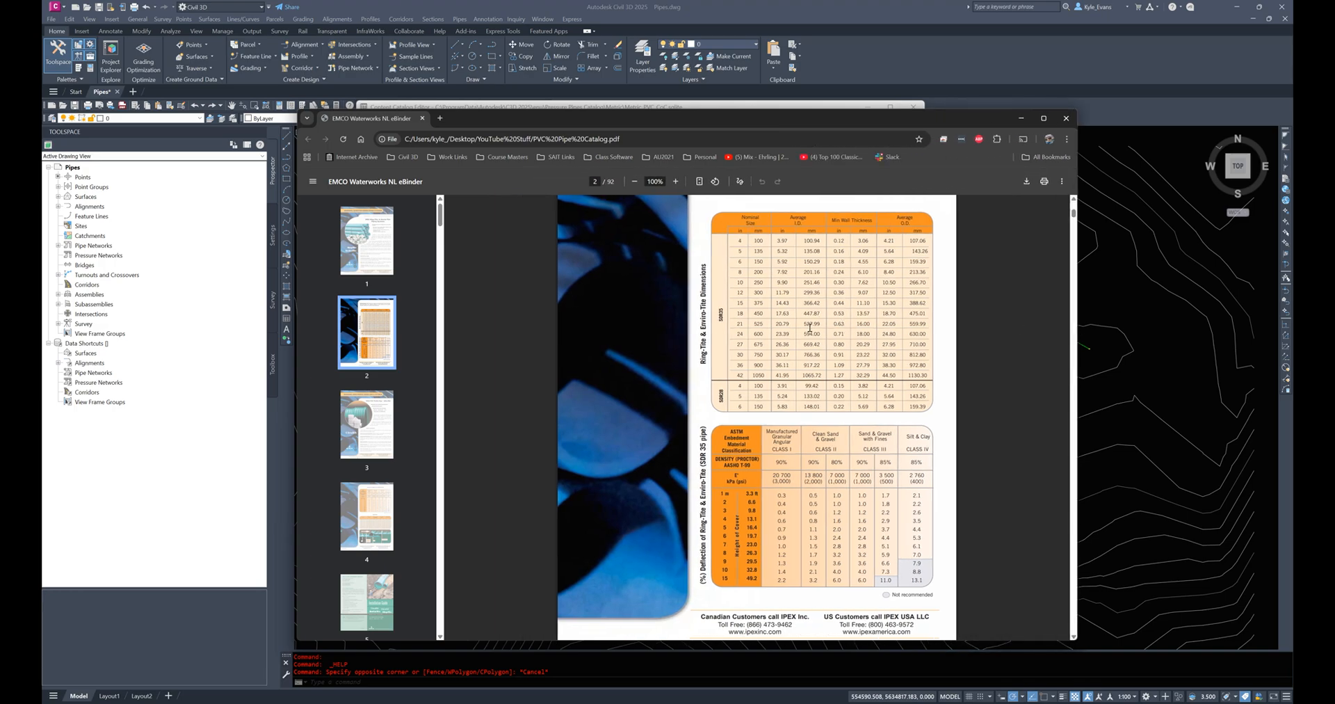
click(676, 180)
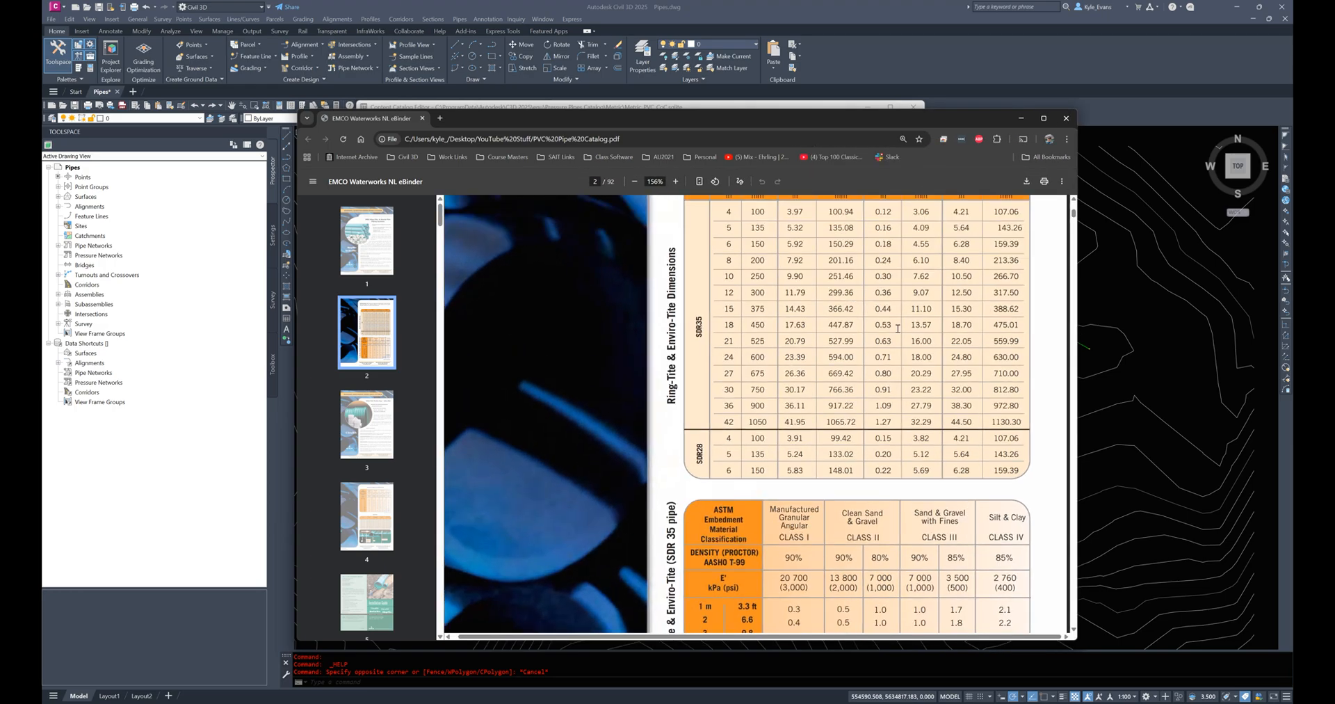
scroll(up, 3)
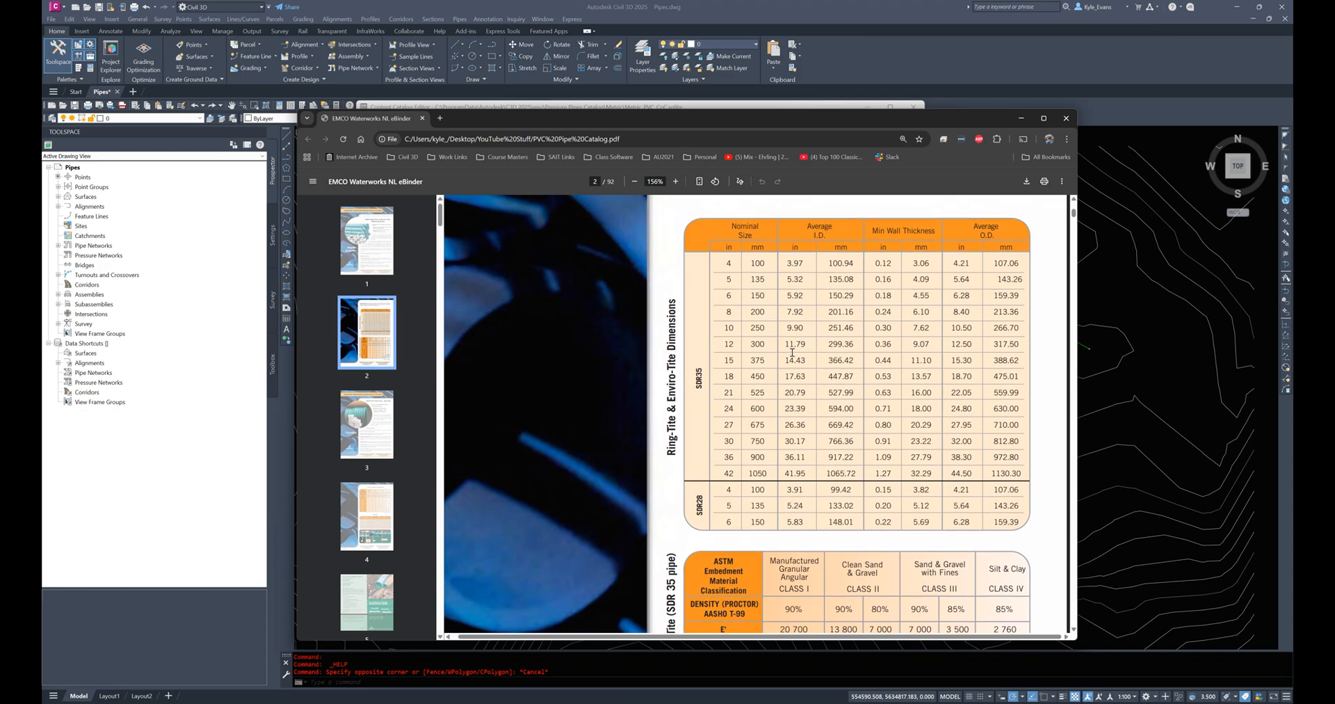
mouse_move(756, 264)
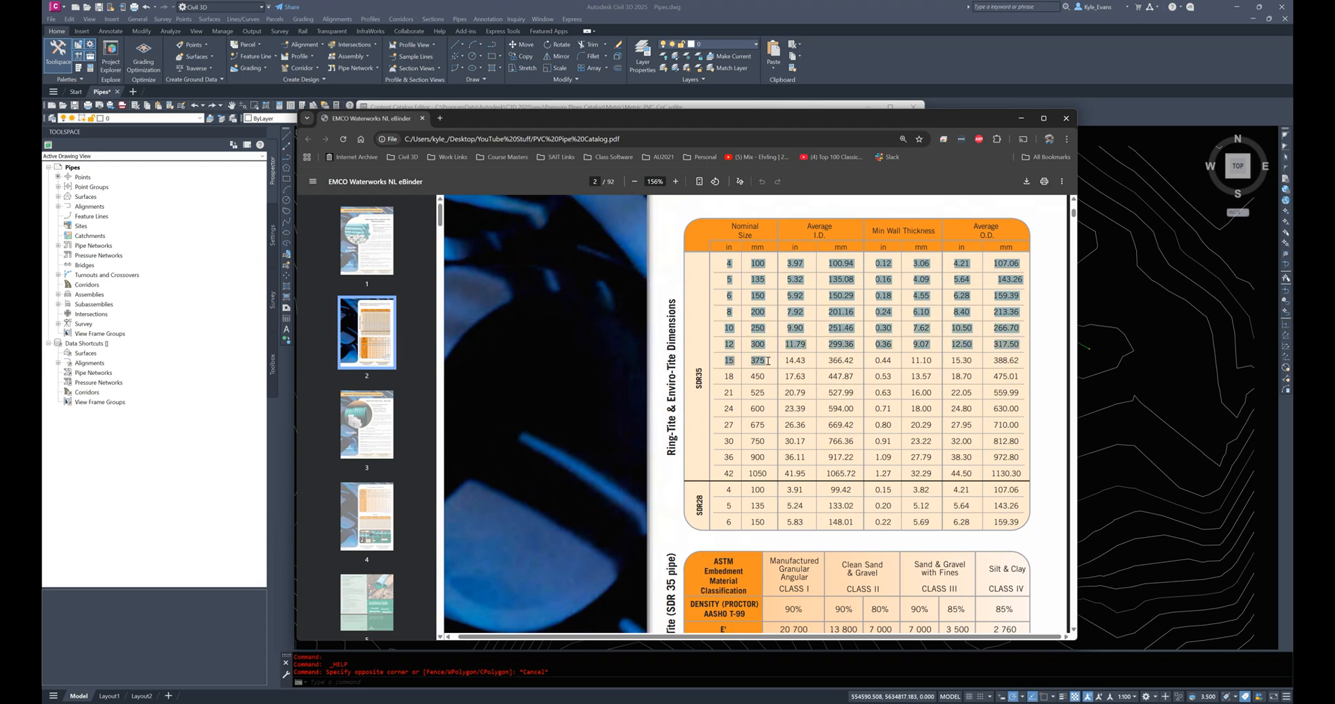
mouse_move(773, 347)
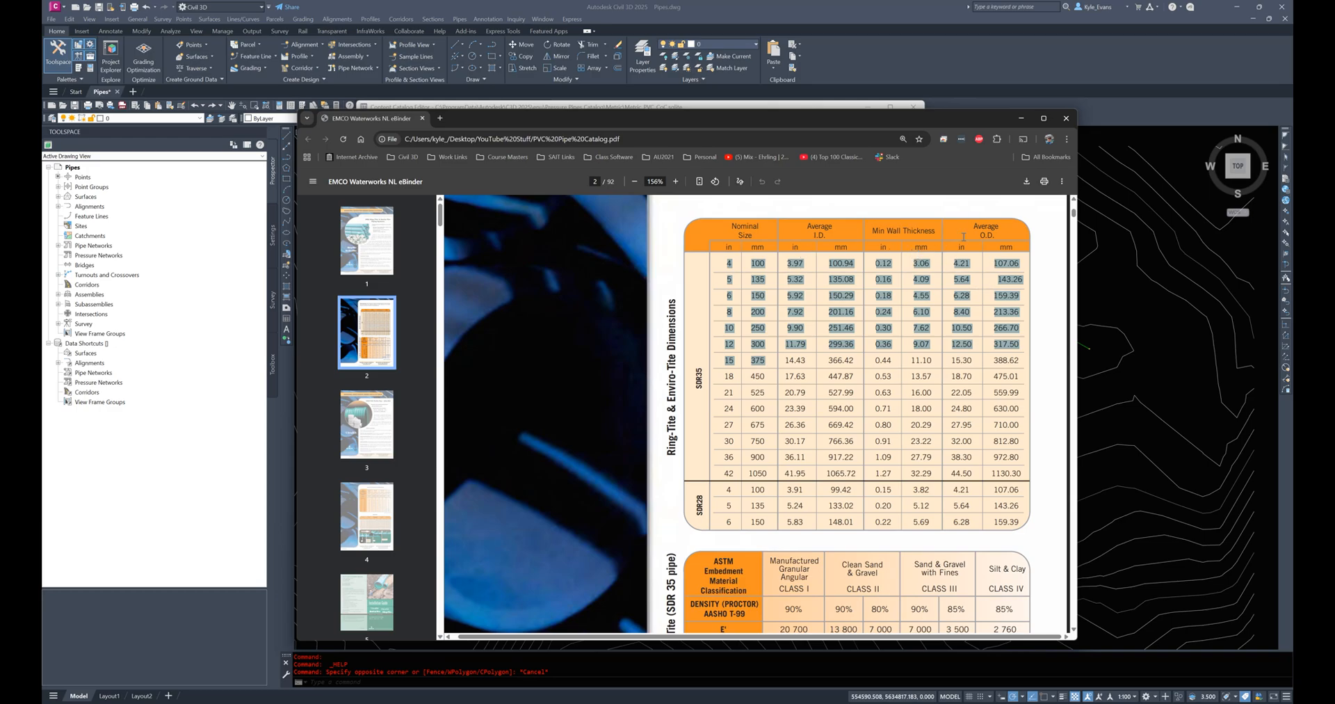
mouse_move(640, 128)
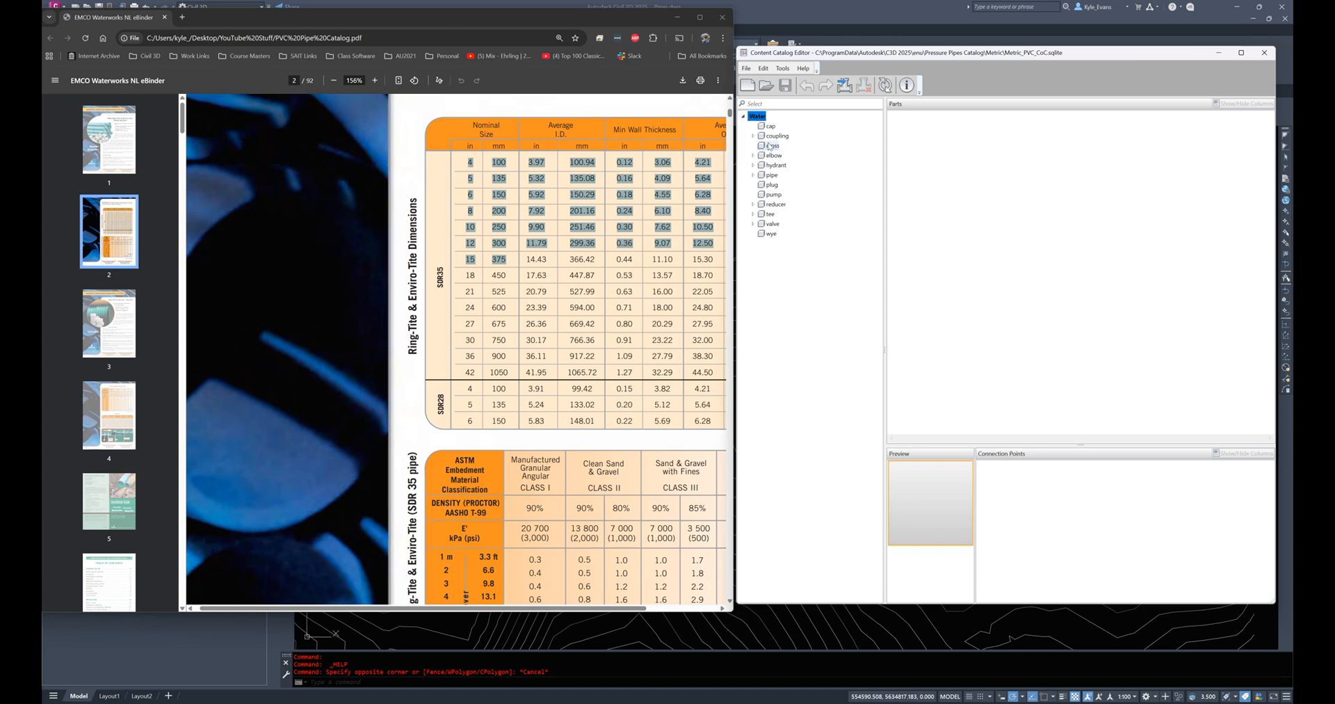
Step: Show the Pipe_SPIG family and delete the smallest DN pipe sizes starting at DN 12
click(753, 175)
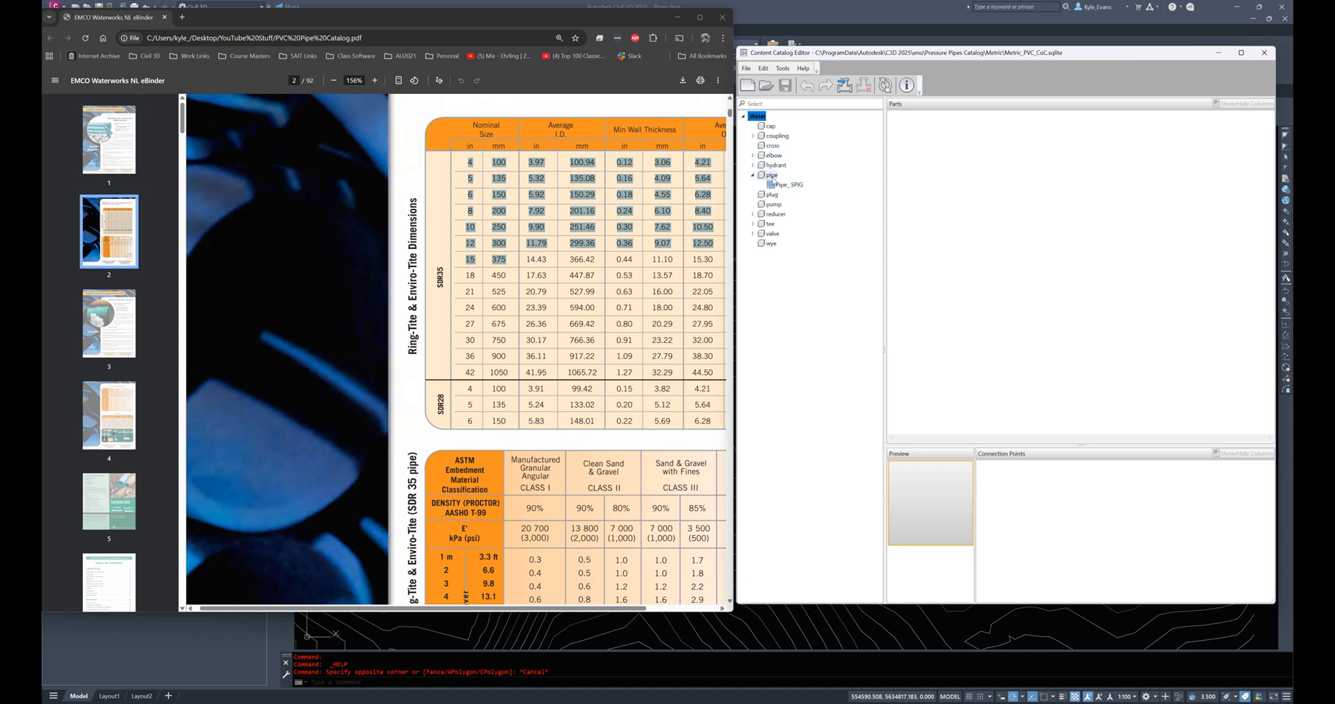
click(787, 183)
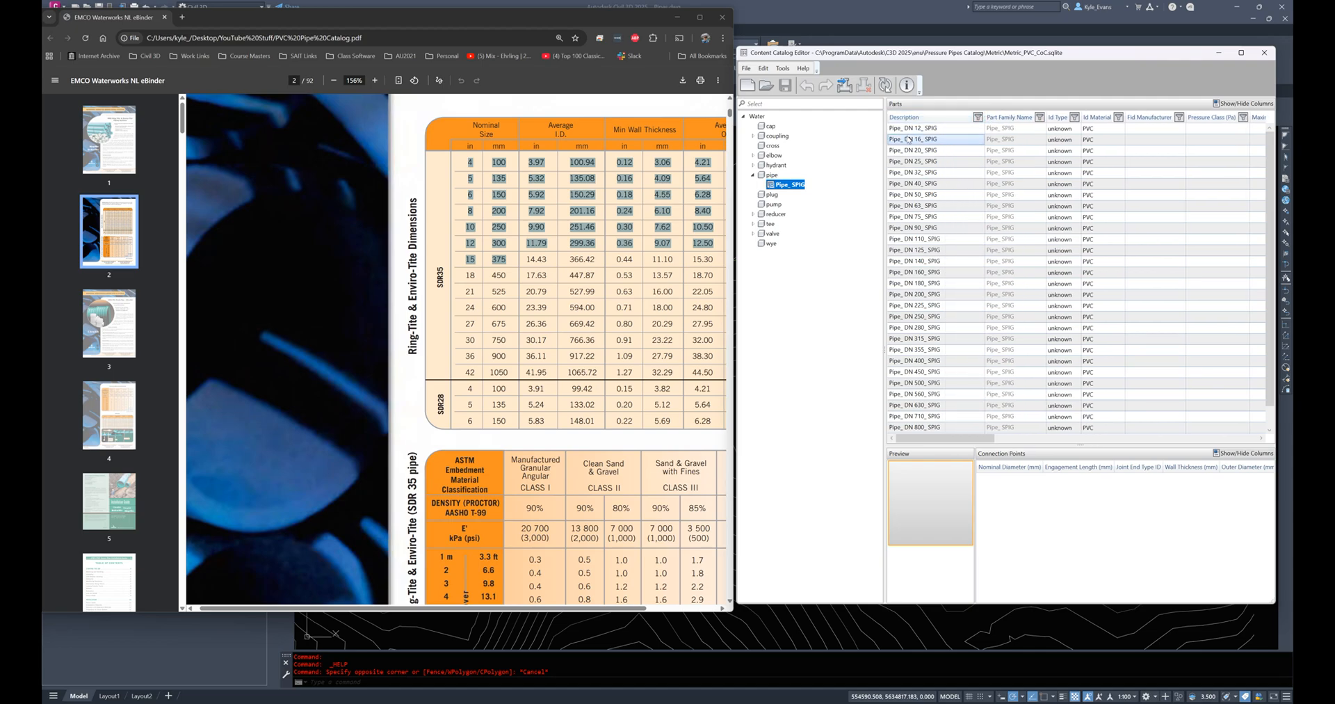
click(916, 128)
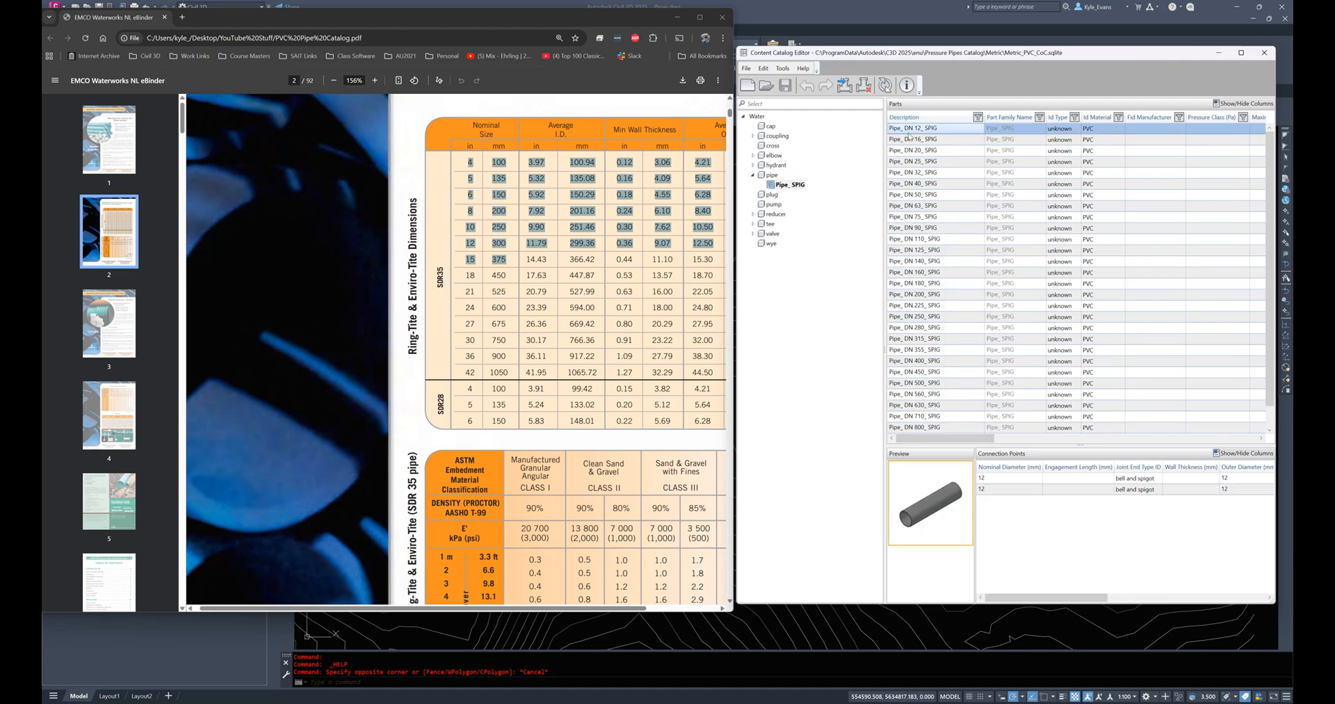
click(915, 427)
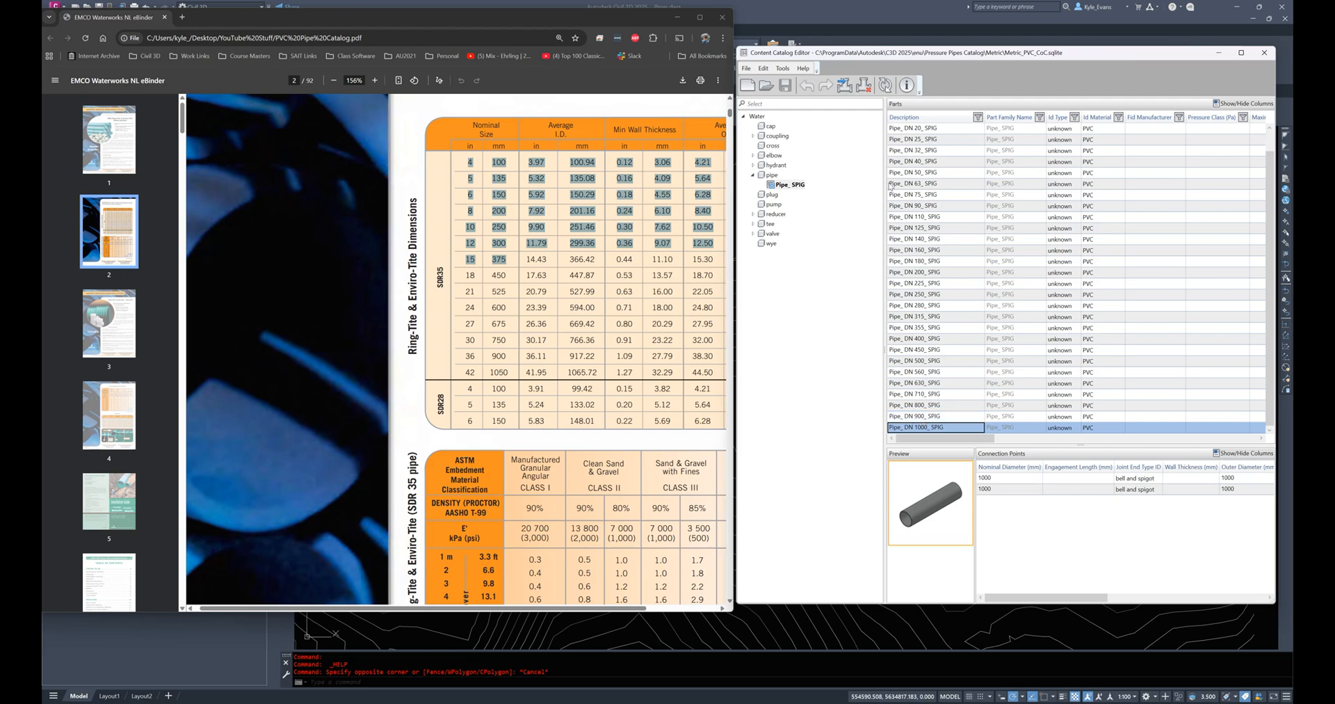
scroll(up, 3)
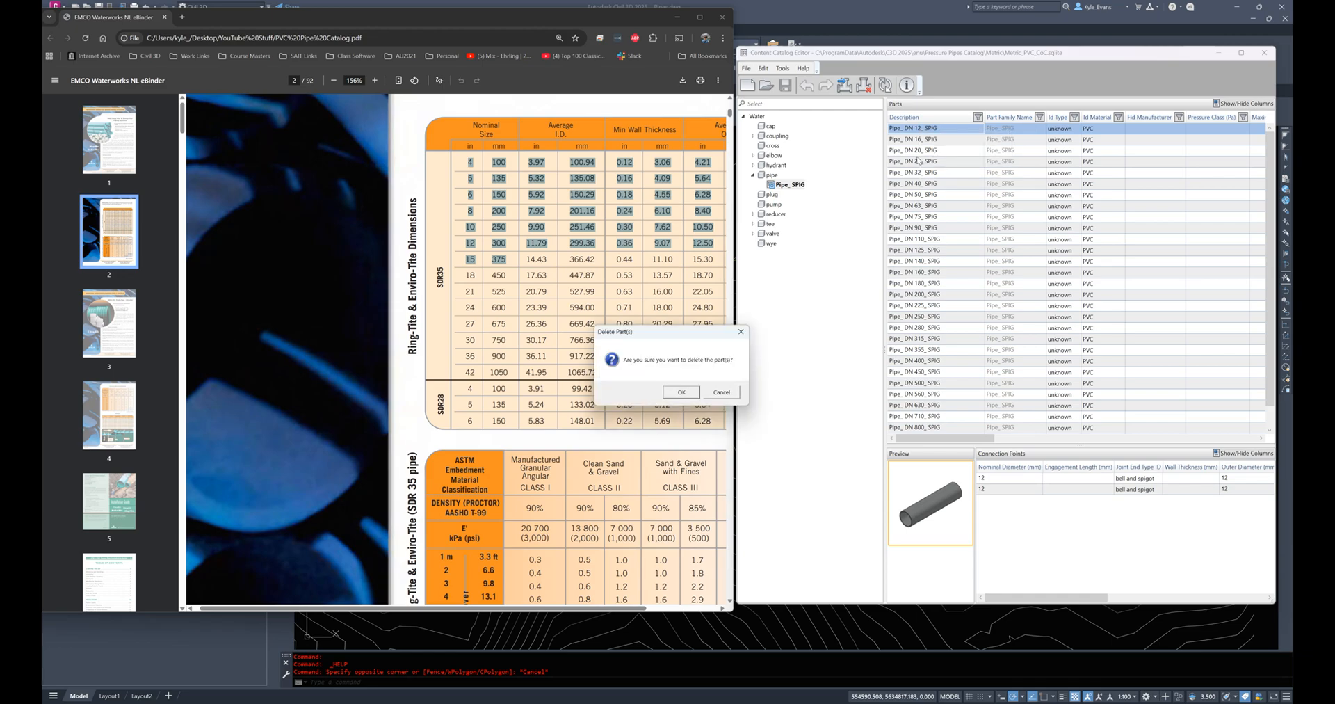
click(680, 392)
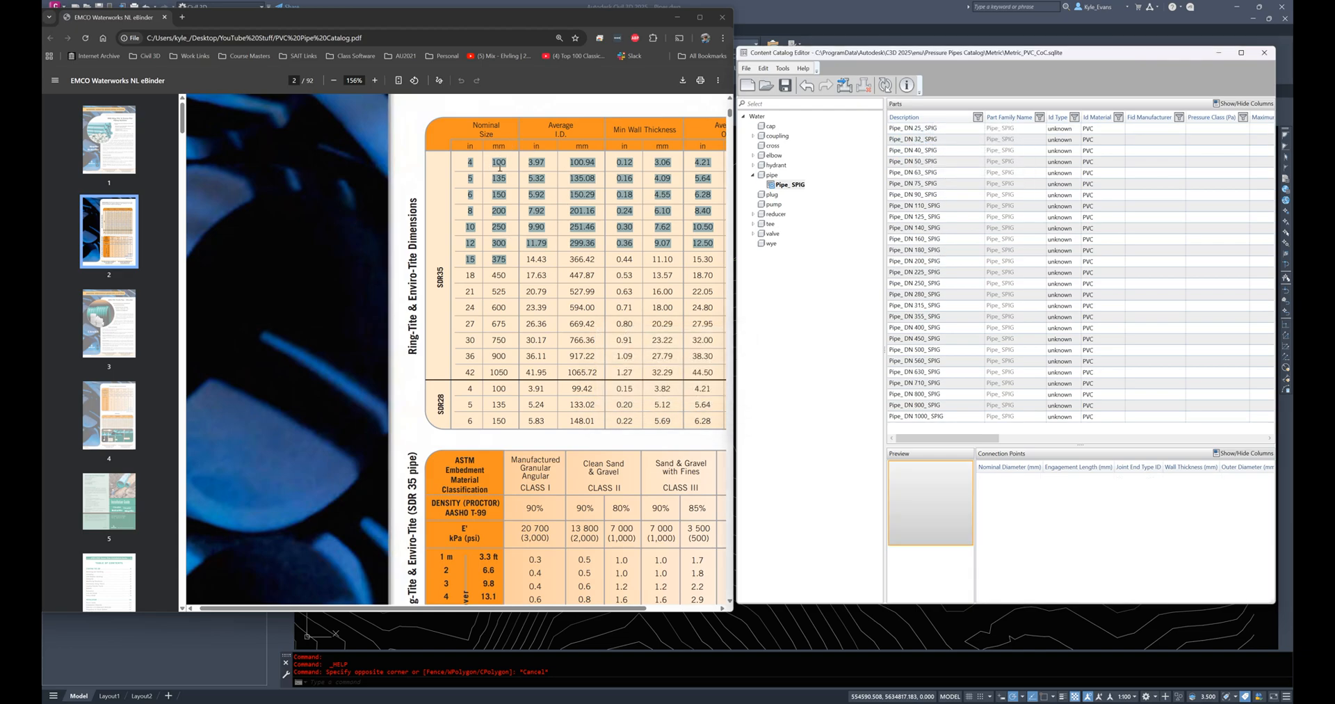
Step: Delete the remaining small pipes up to DN 90 and the DN 125 and DN 140 pipes
click(915, 139)
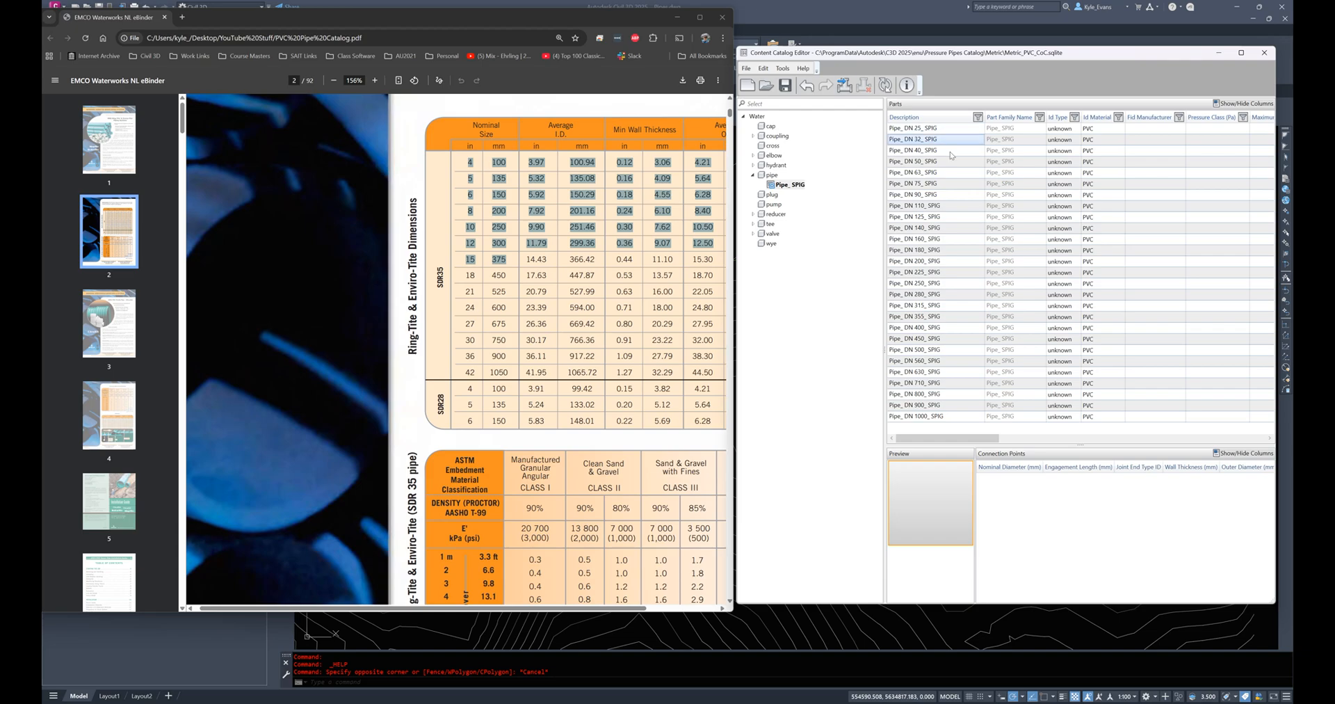
click(915, 206)
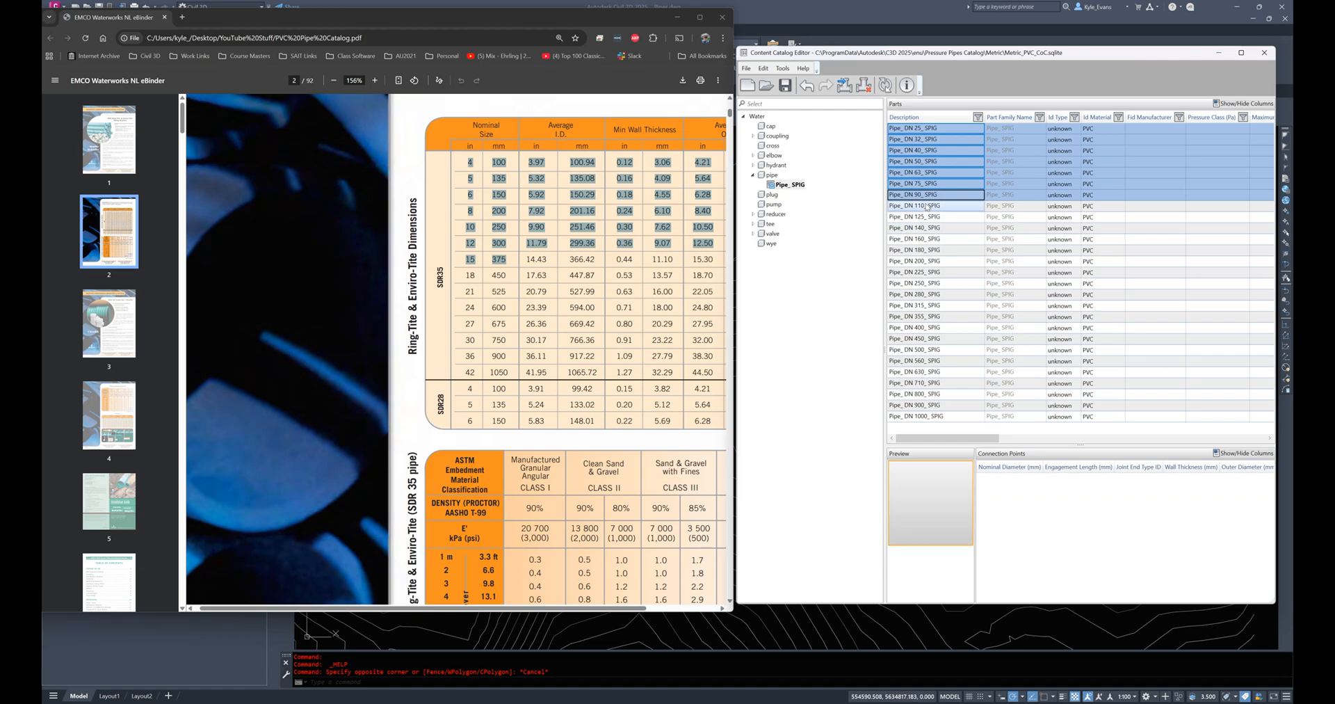
right_click(917, 206)
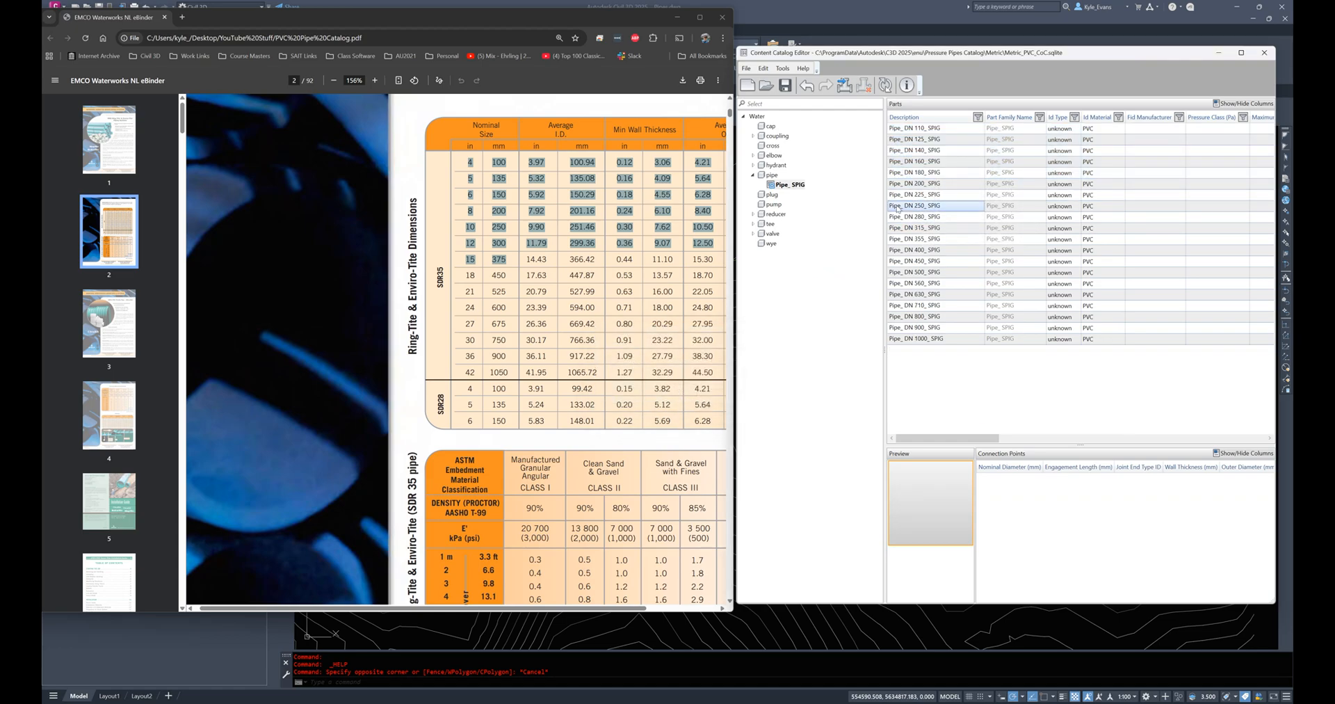
click(913, 129)
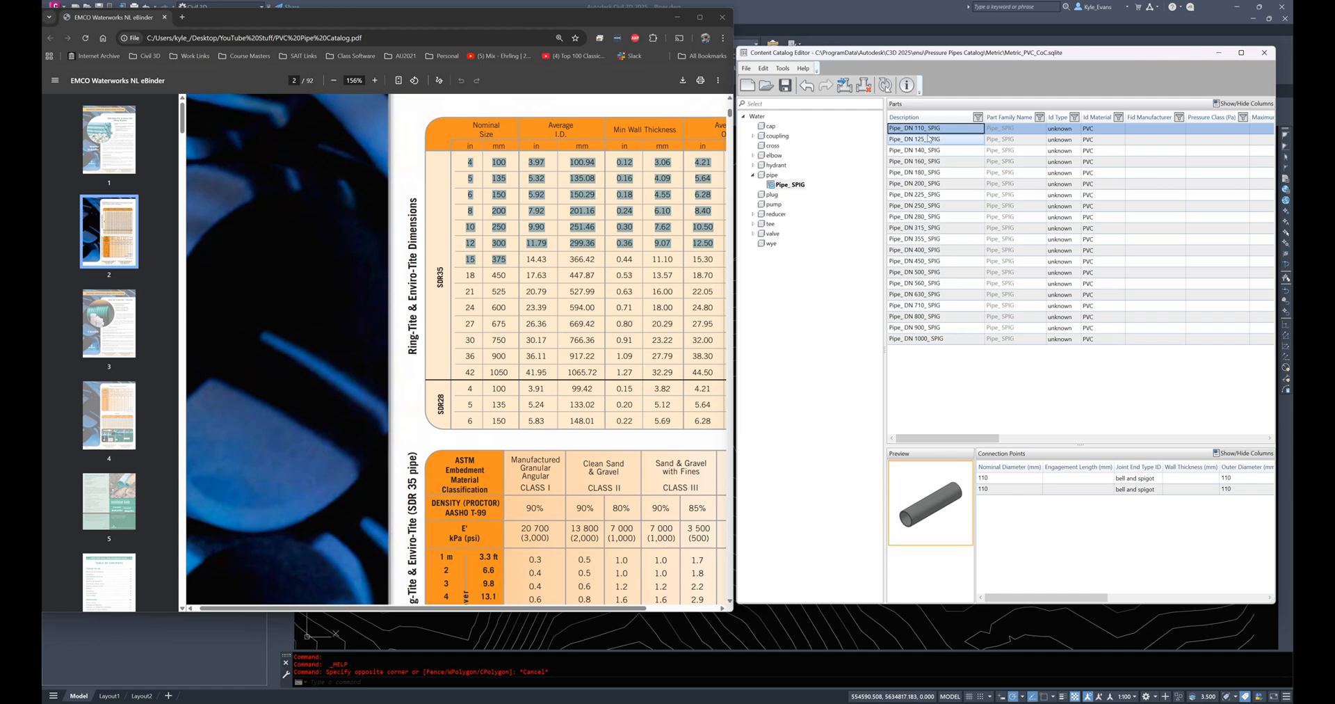
click(927, 139)
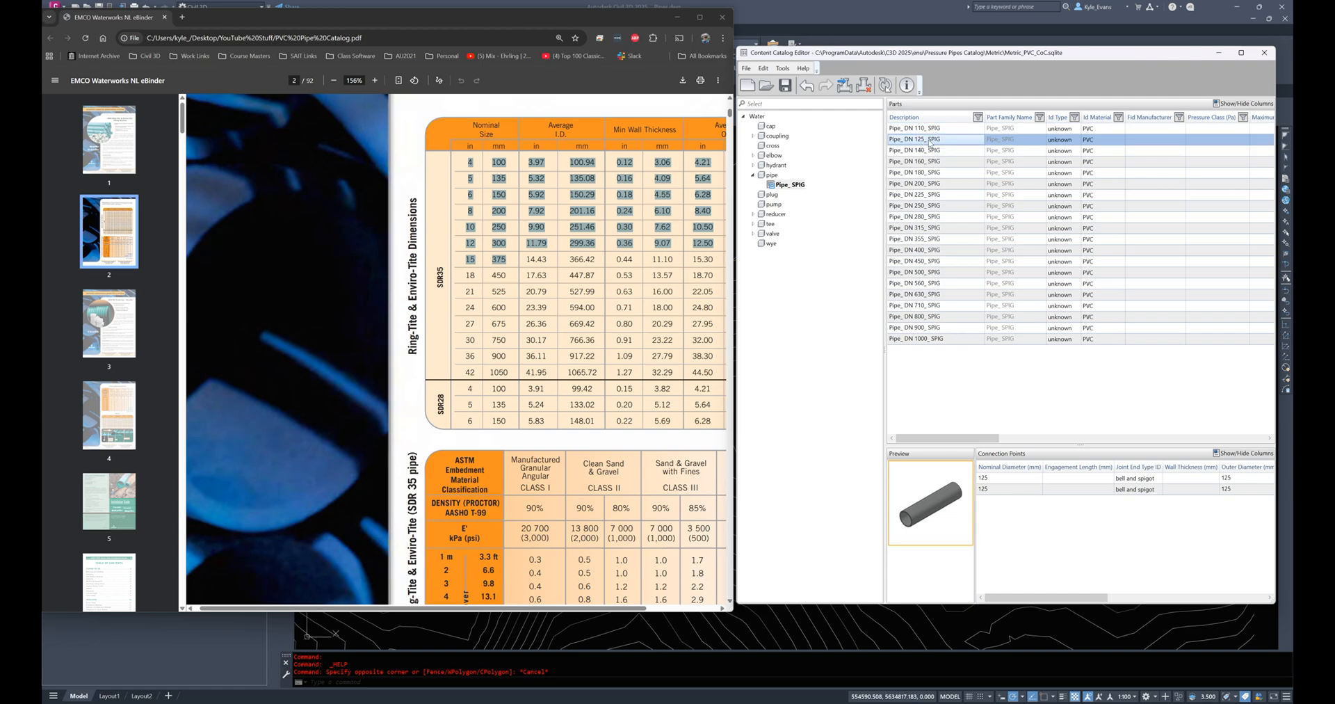
click(932, 150)
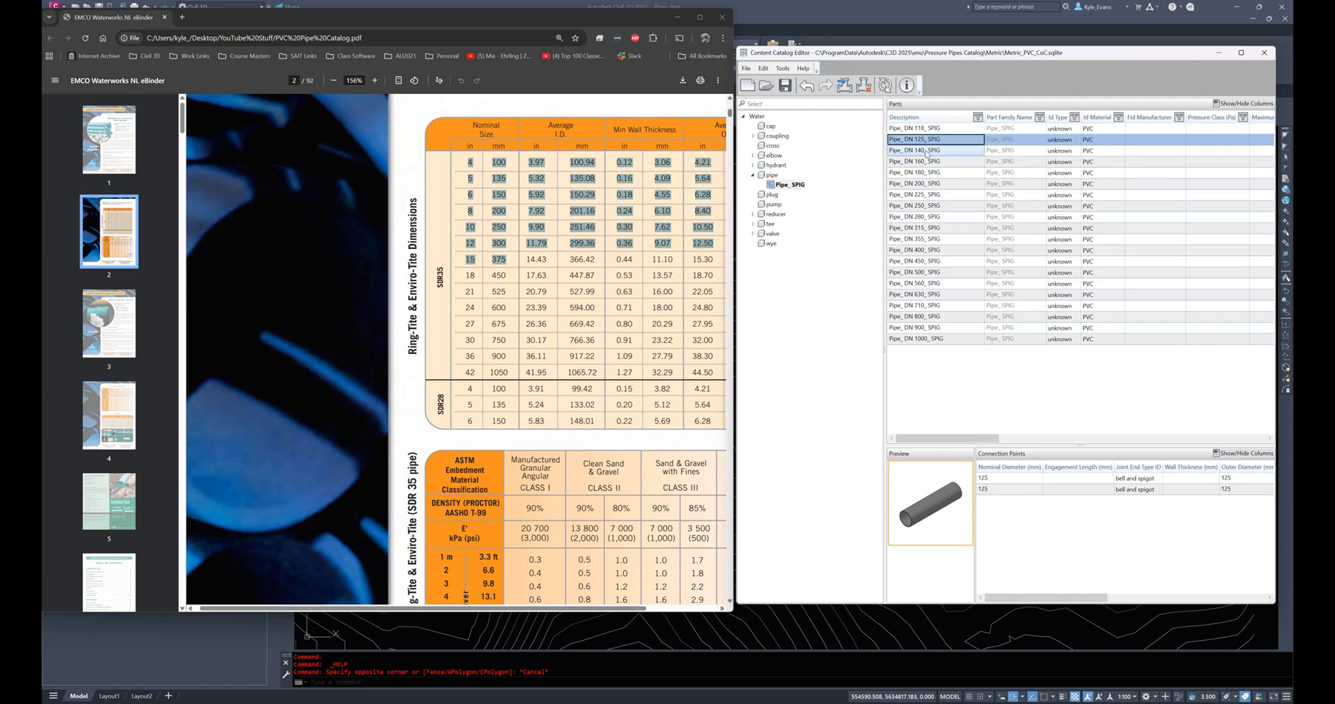
right_click(912, 150)
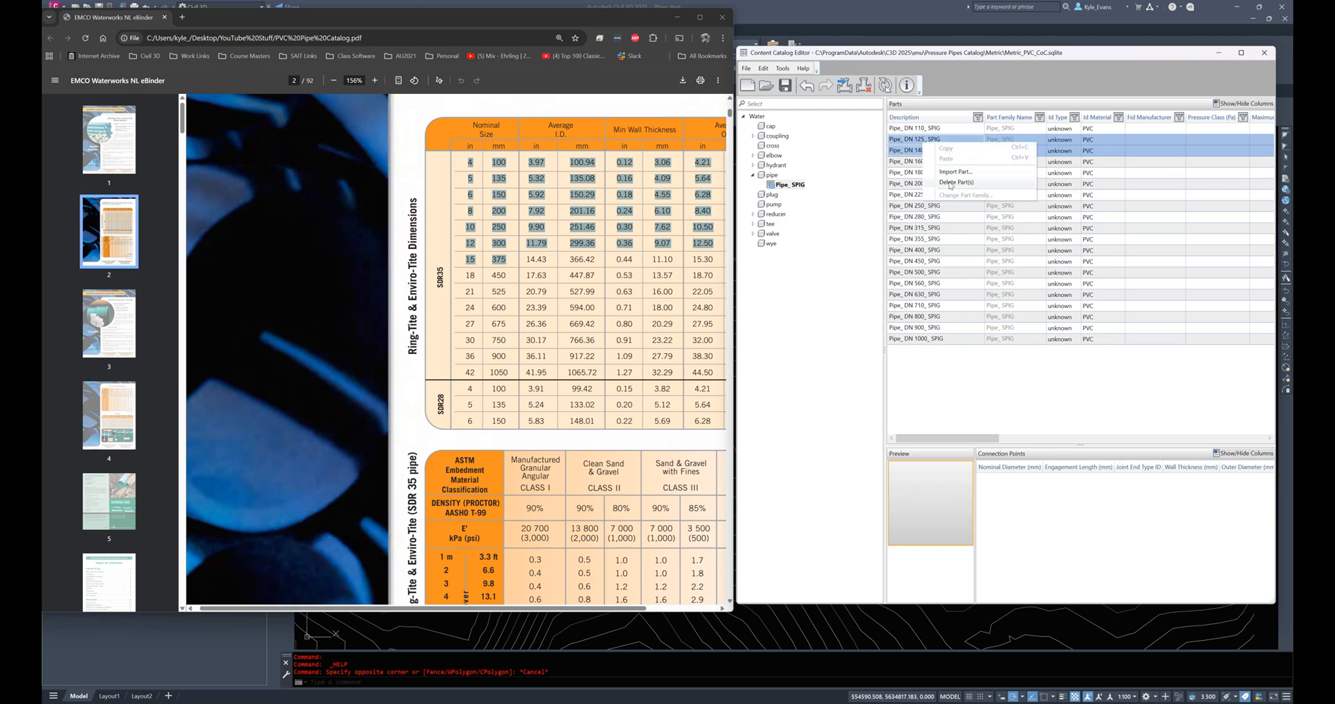
click(957, 182)
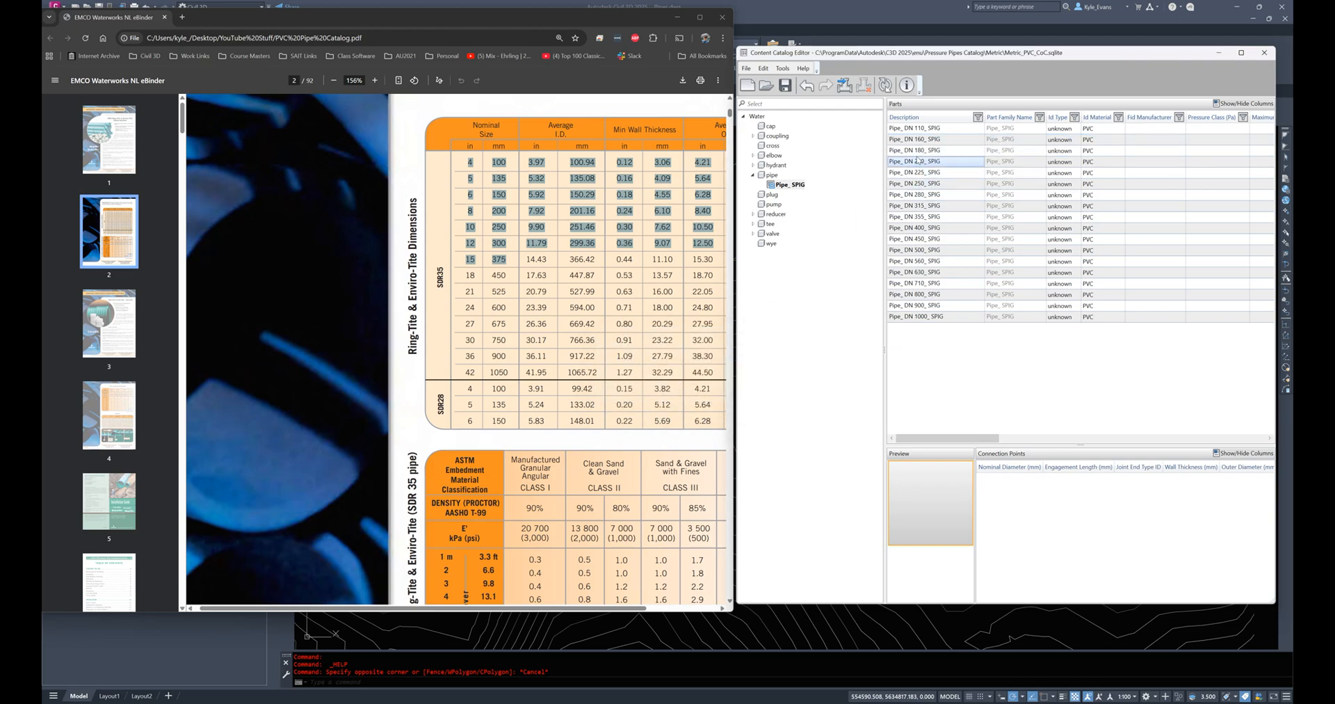
Step: Delete the DN 180, 225, 280 and oversize pipes, leaving DN 110–400, and enlarge the window
click(913, 150)
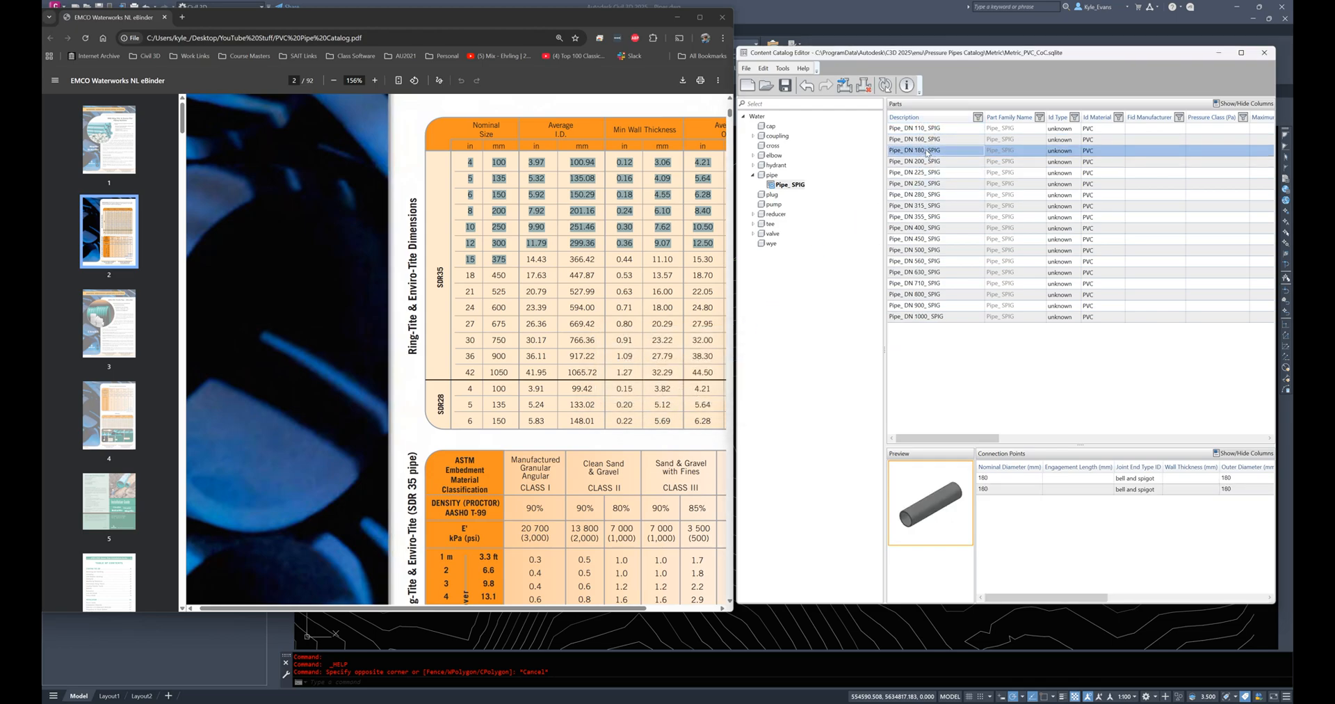
click(927, 162)
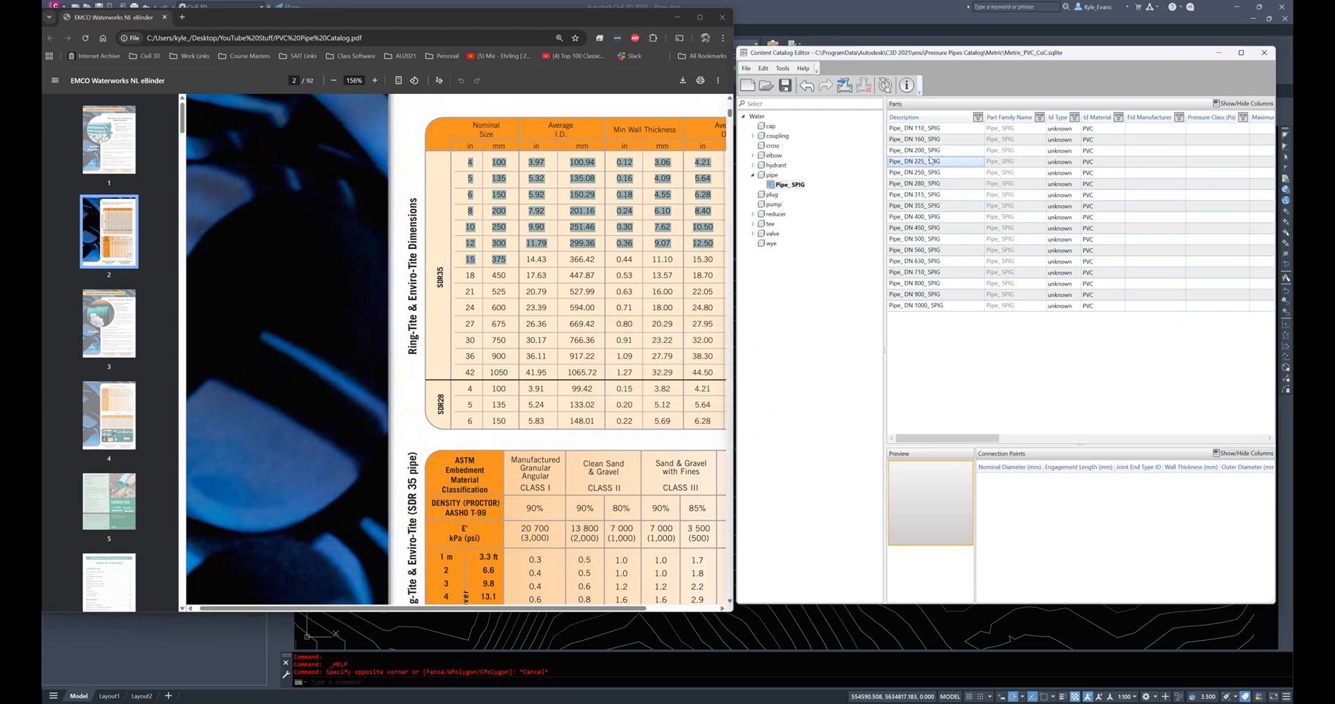
right_click(915, 161)
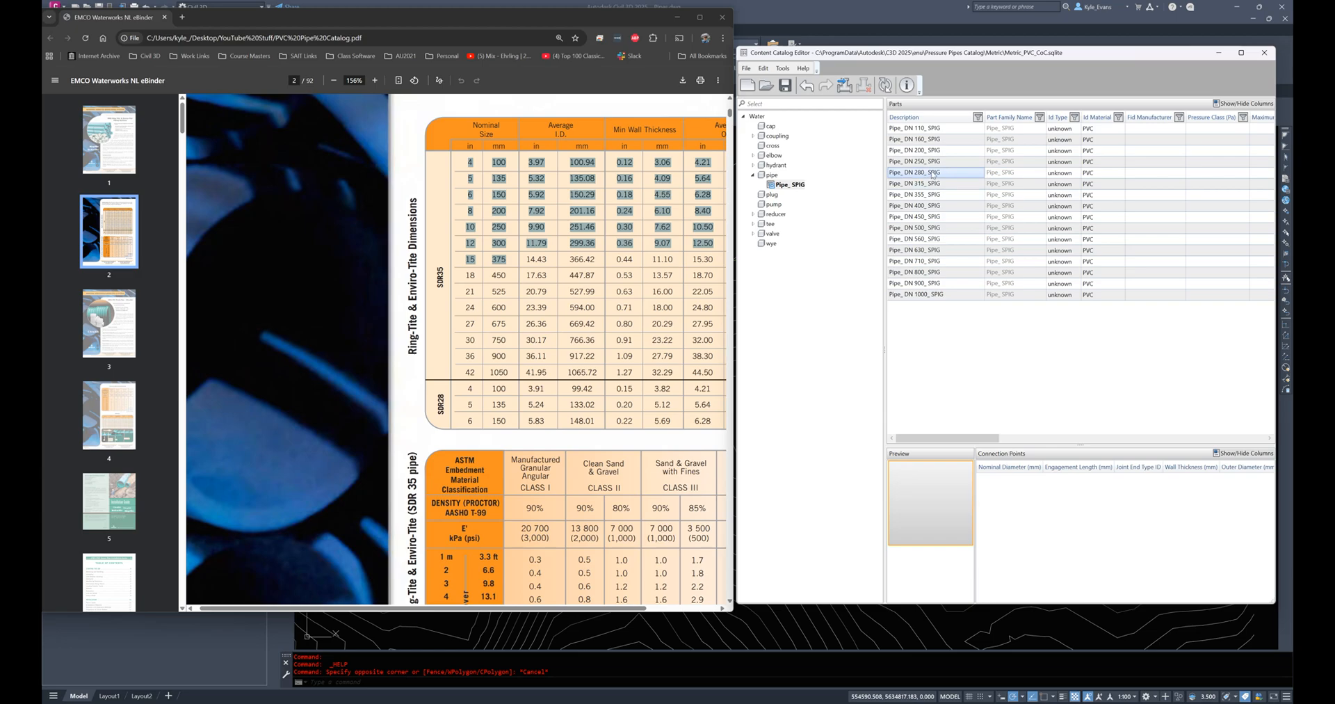
right_click(913, 173)
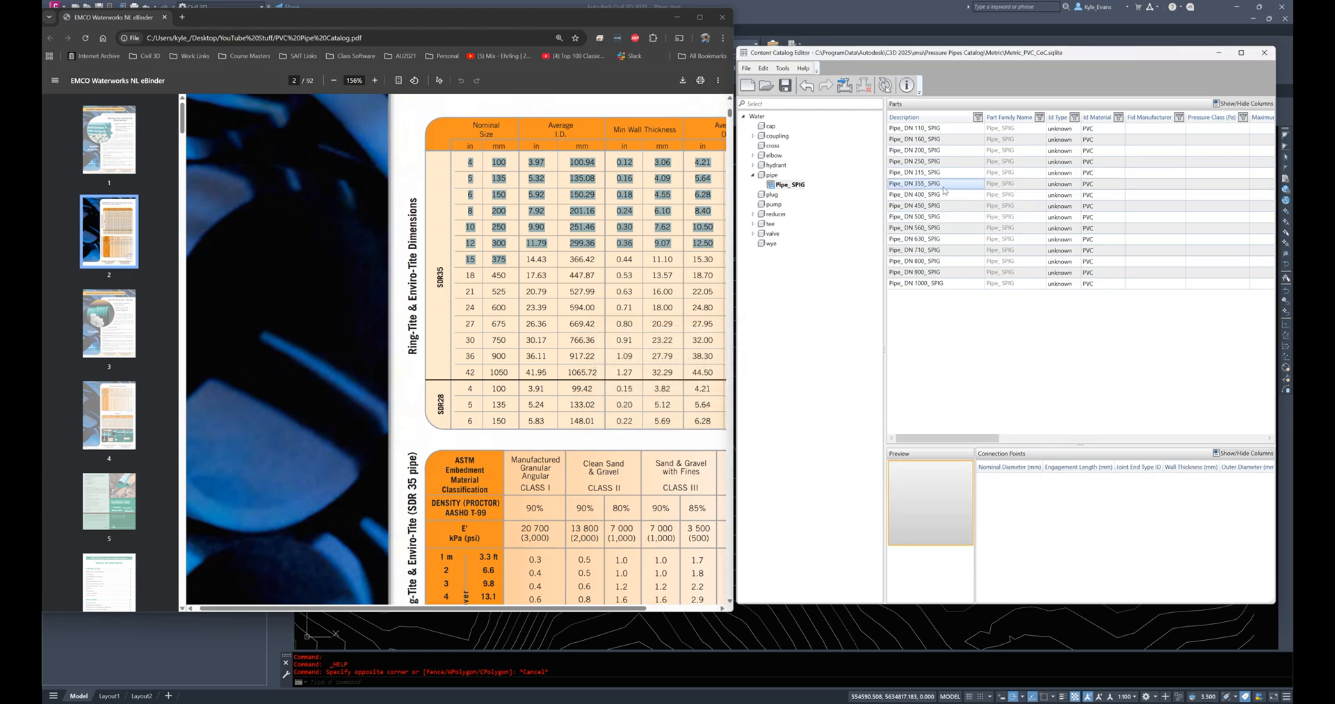
click(915, 183)
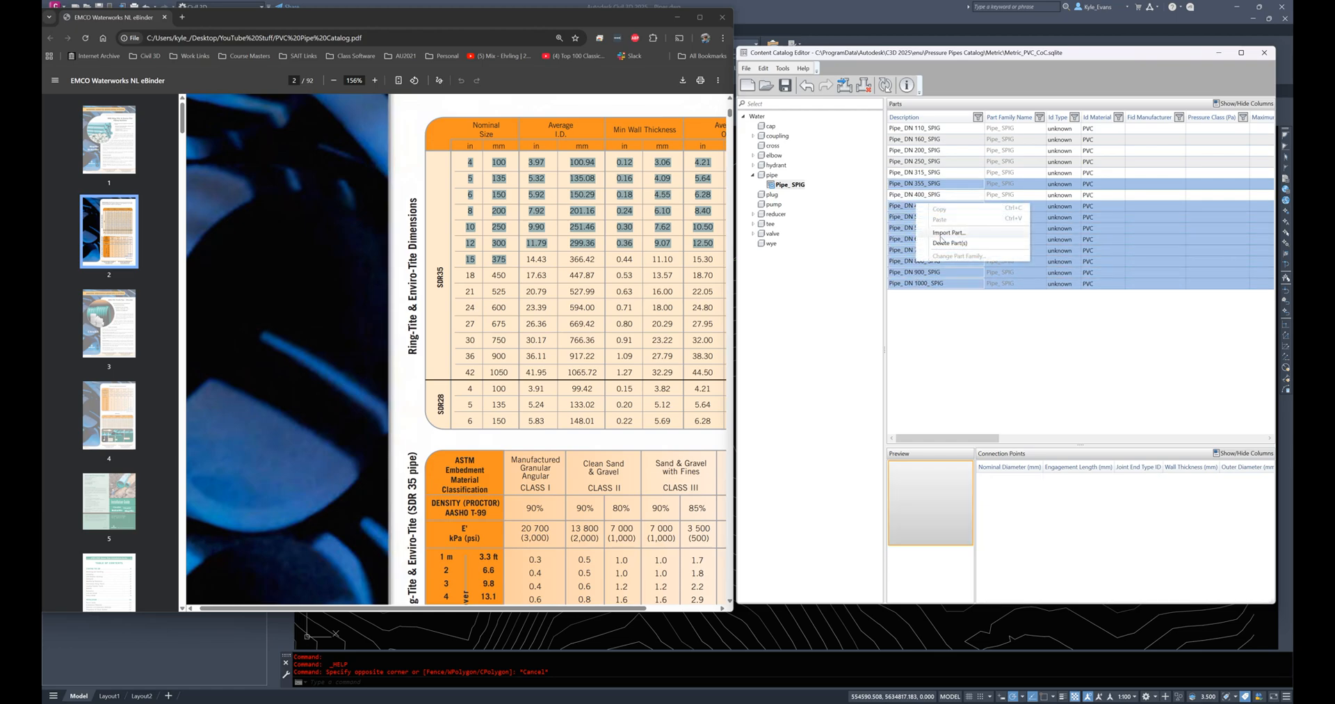
click(948, 244)
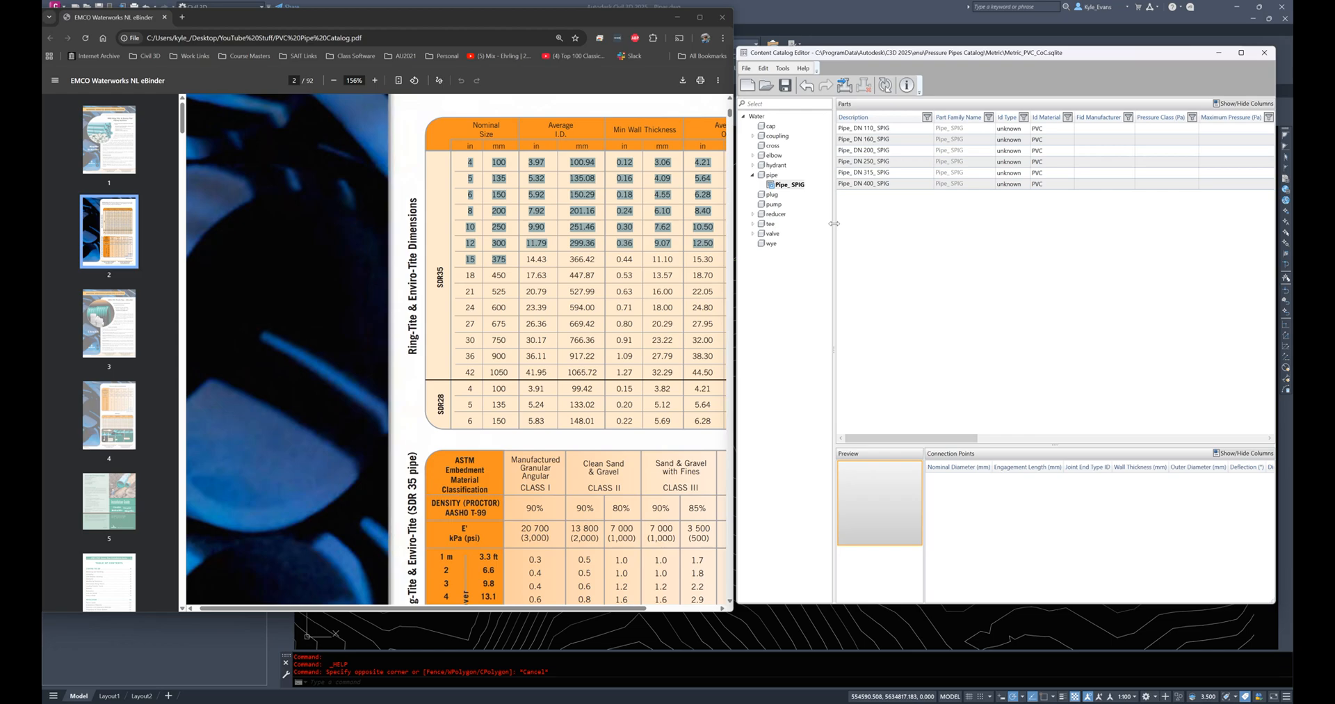
click(862, 128)
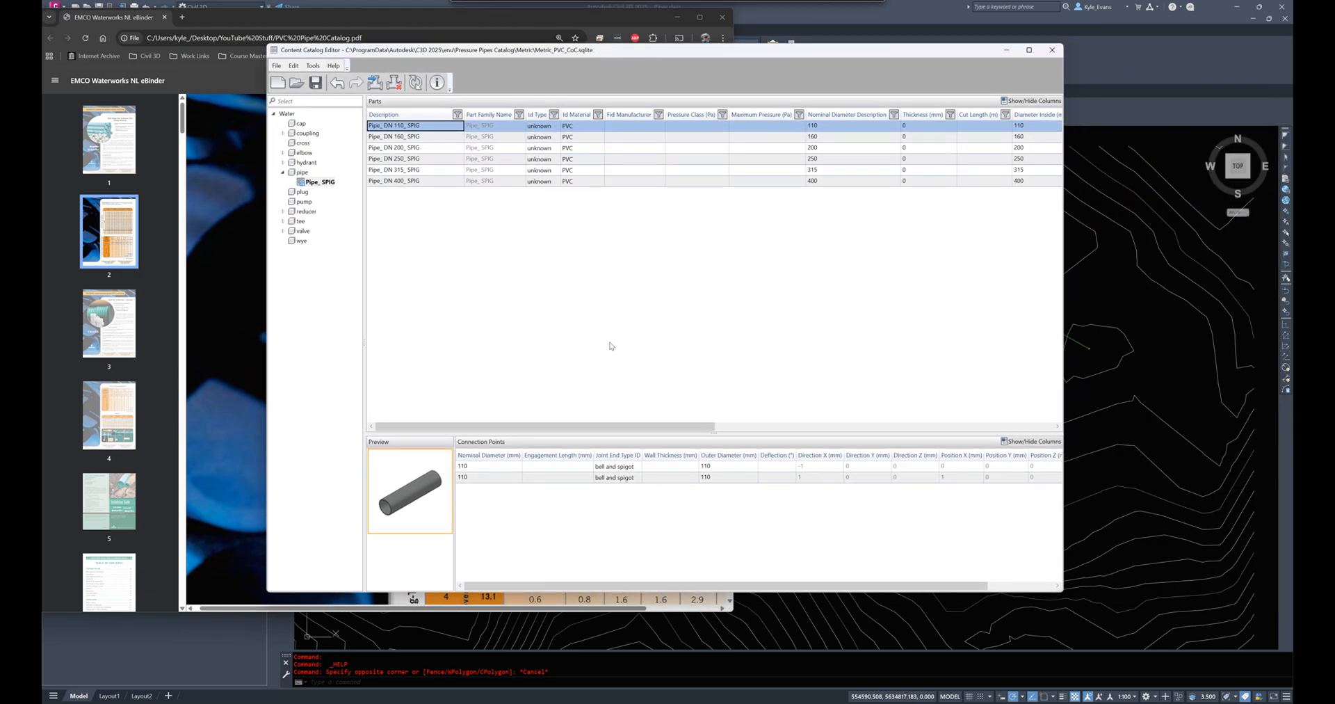
mouse_move(416, 465)
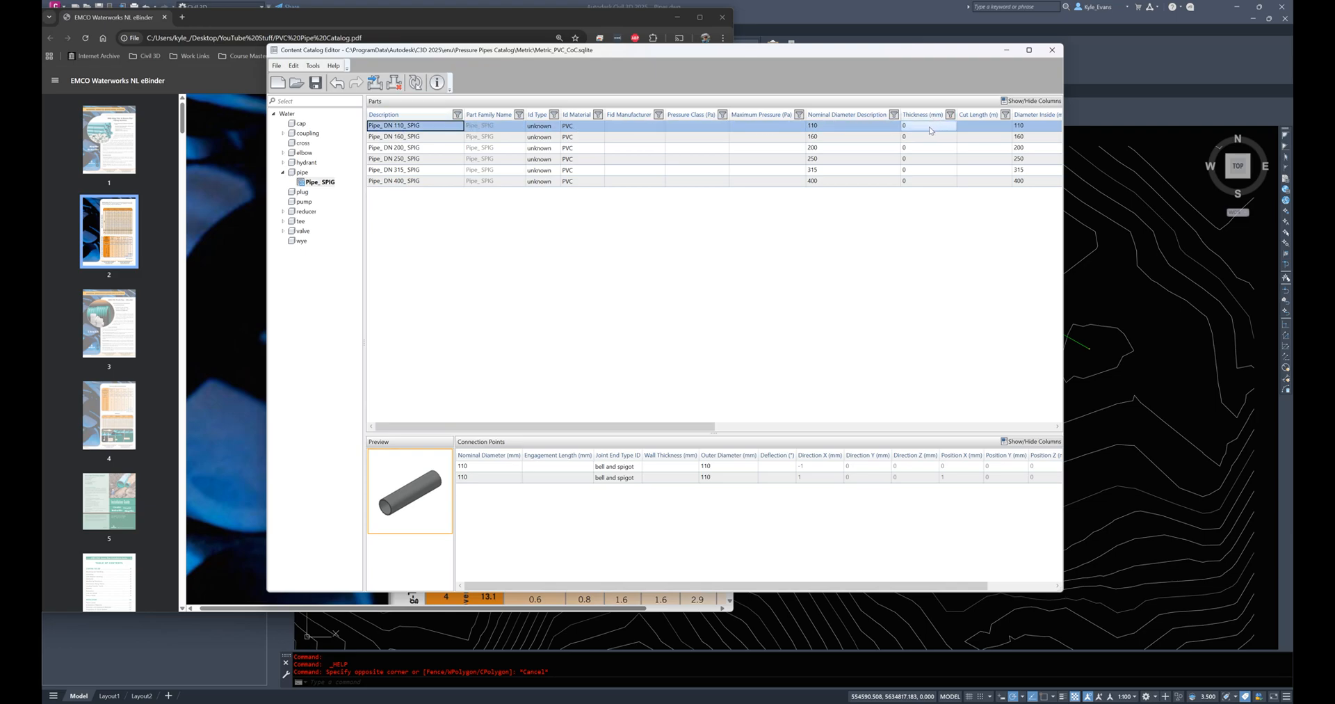
mouse_move(658, 441)
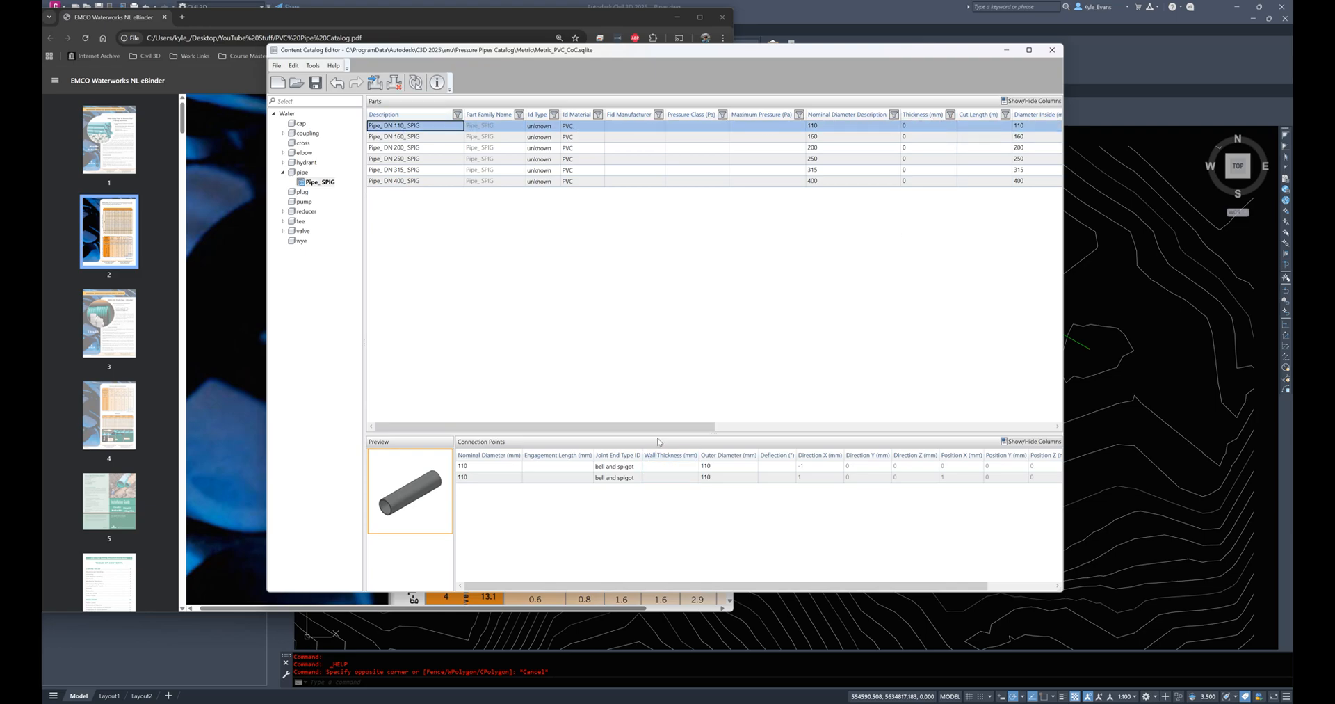
scroll(right, 3)
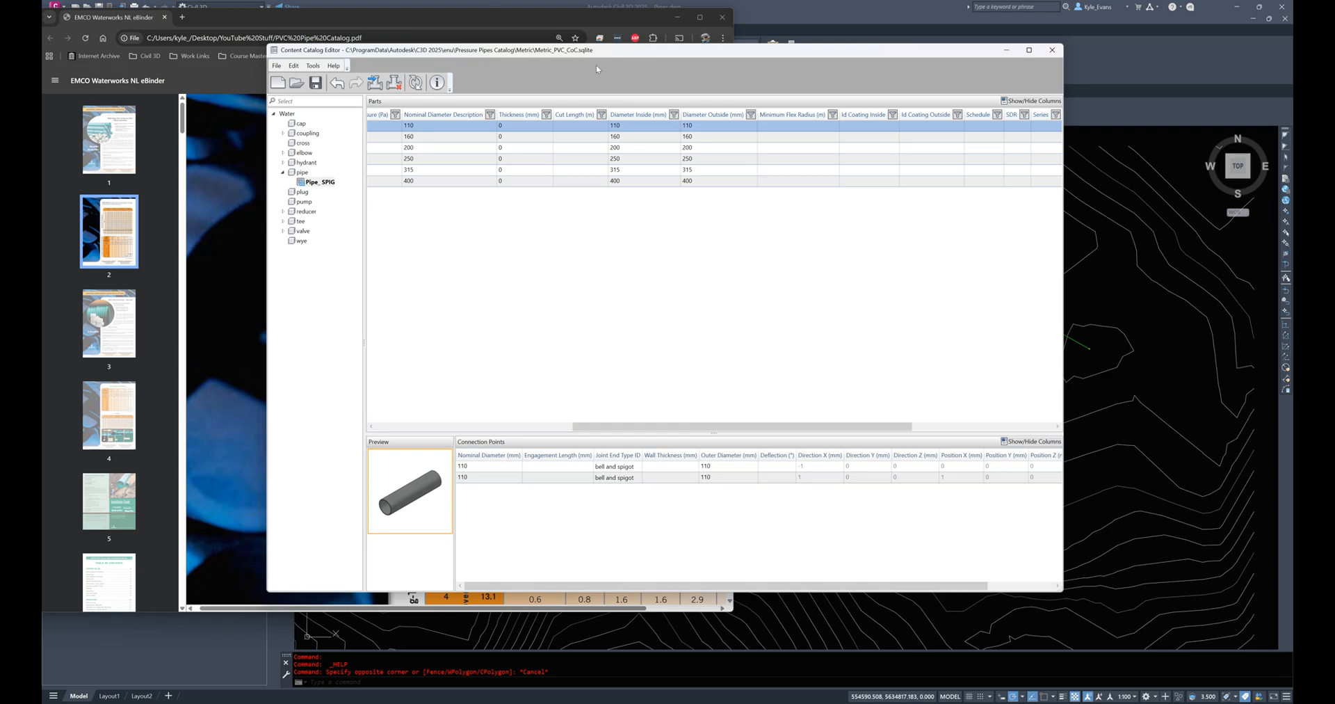
mouse_move(971, 498)
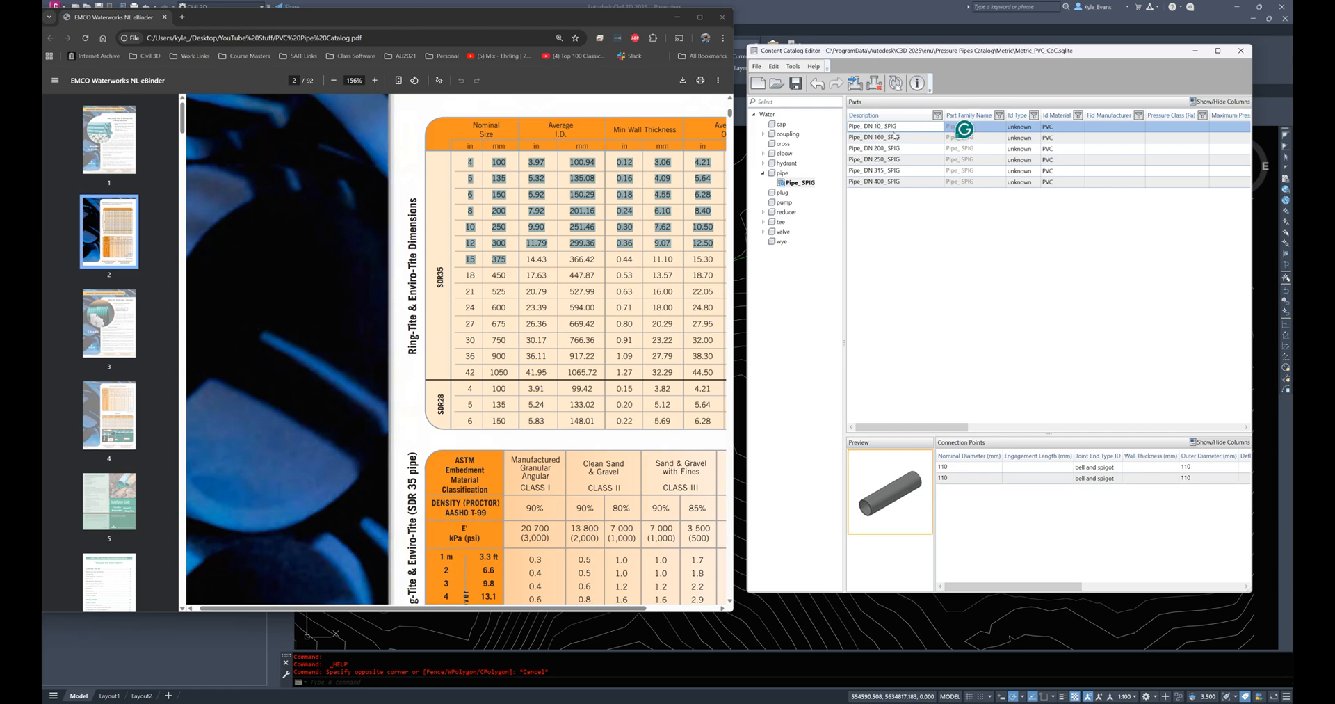
Step: Rename the first pipe to 100 and set its thickness to 3.06
click(873, 138)
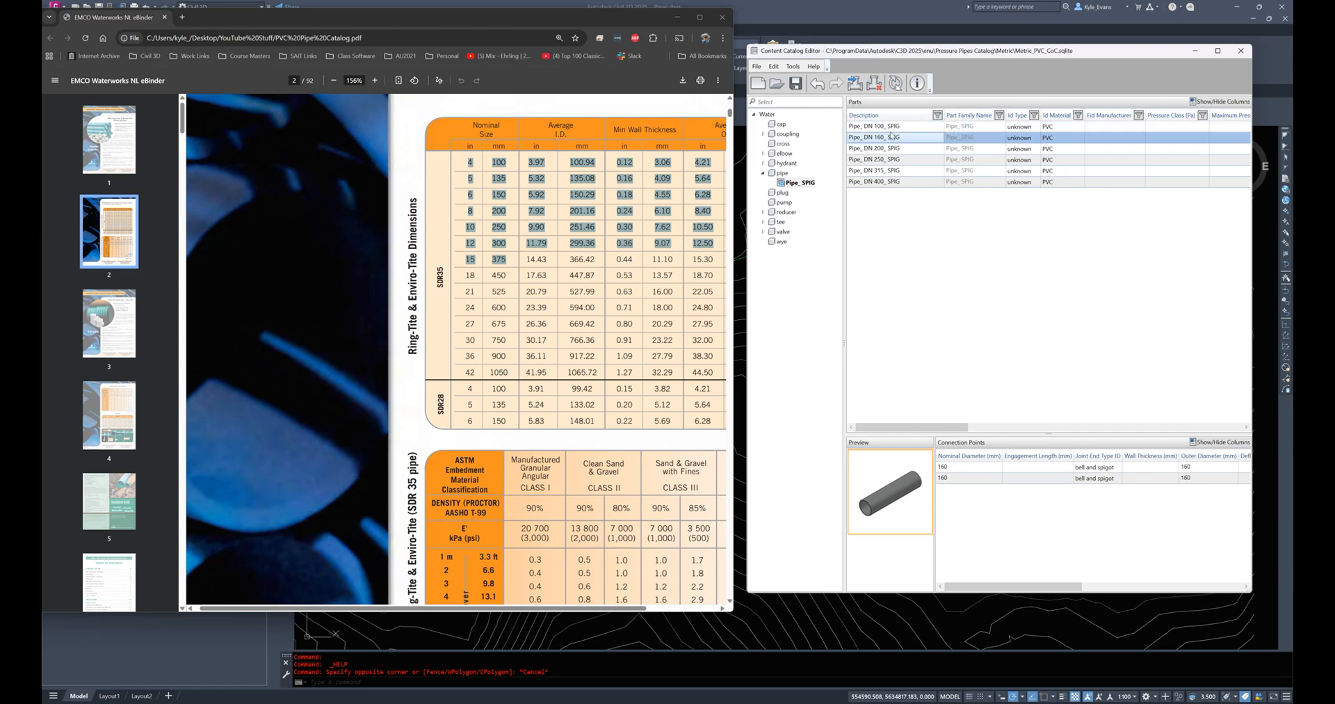
click(872, 127)
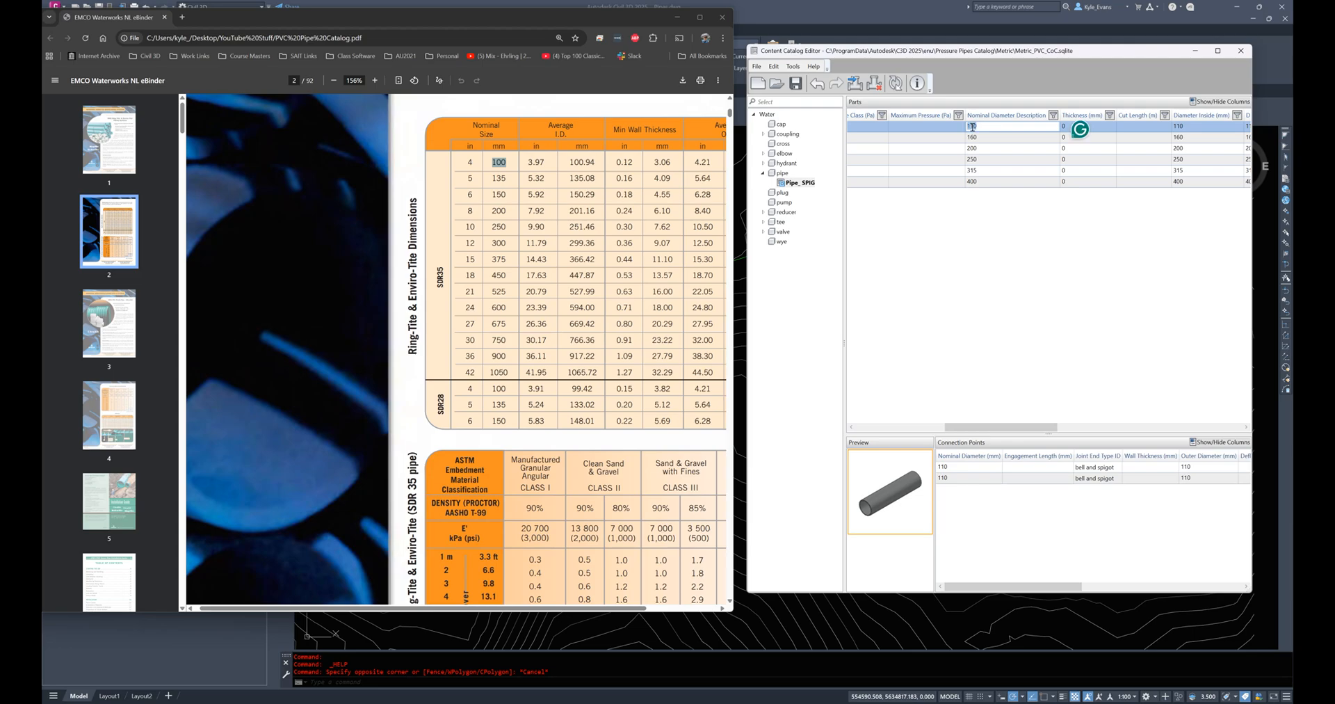
text(100)
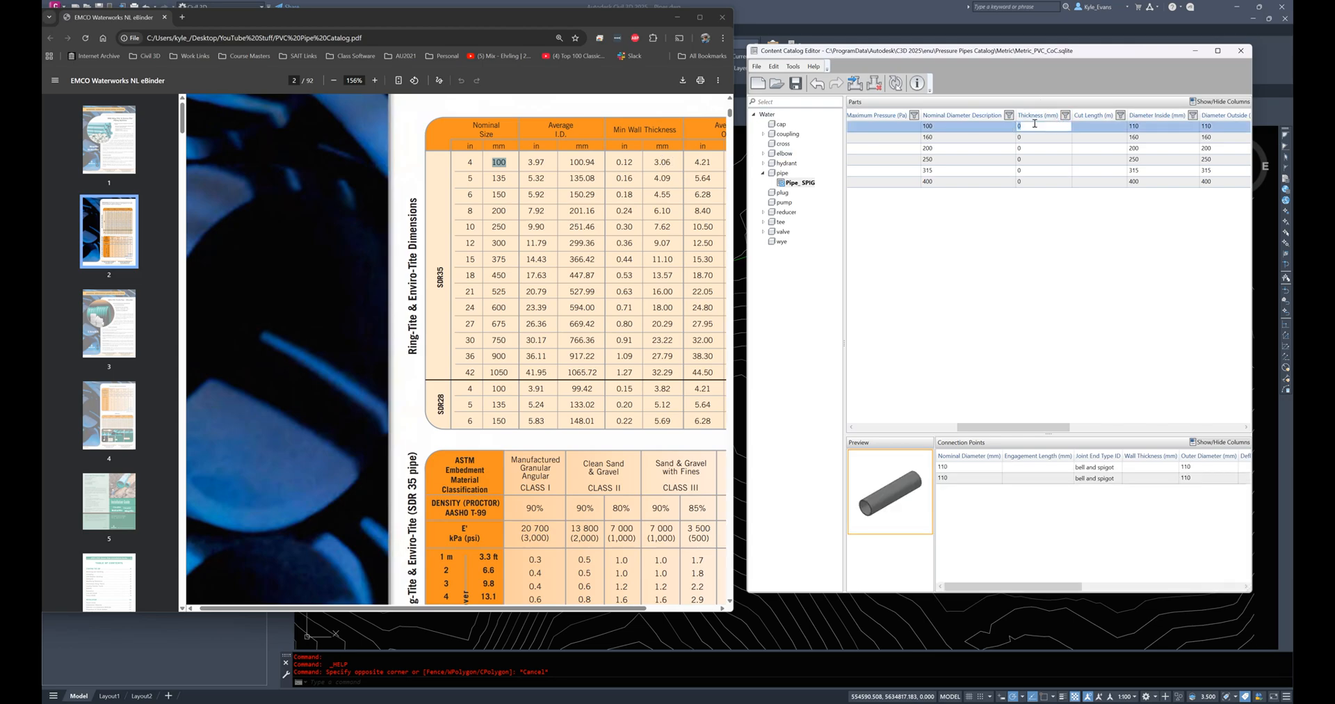
text(3.06)
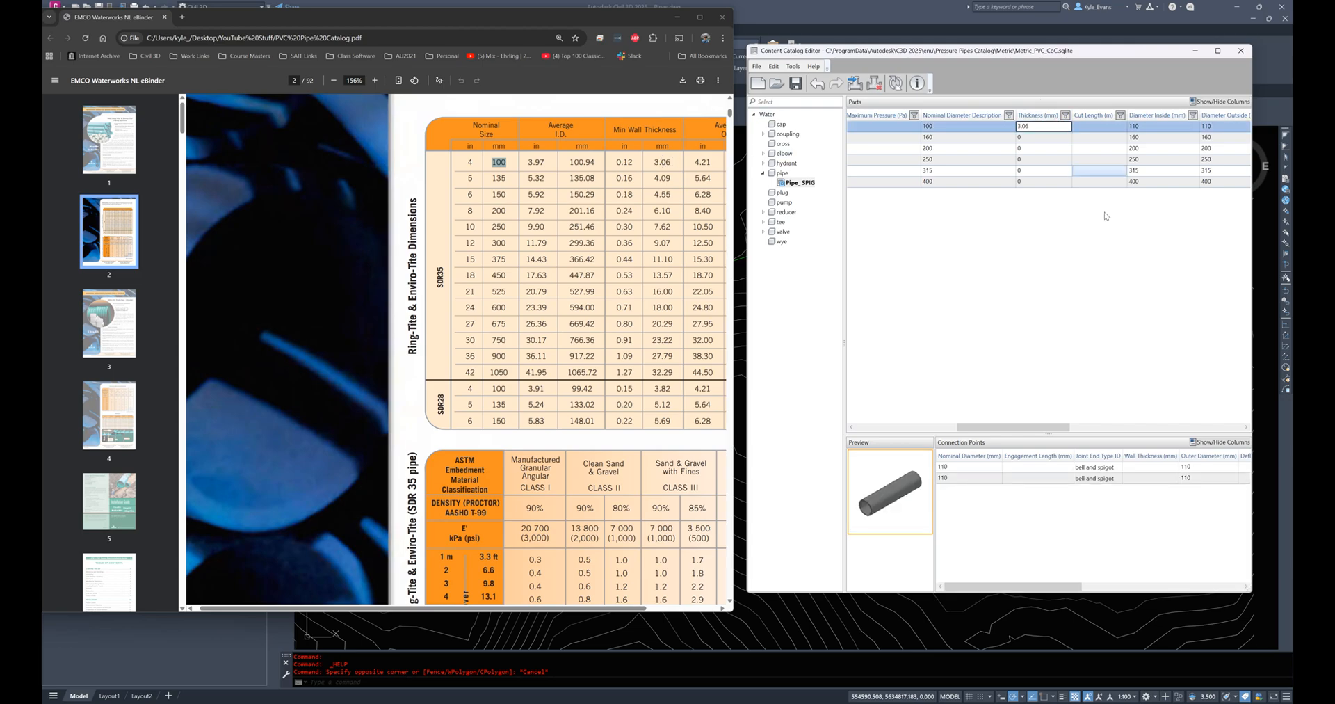
click(1132, 127)
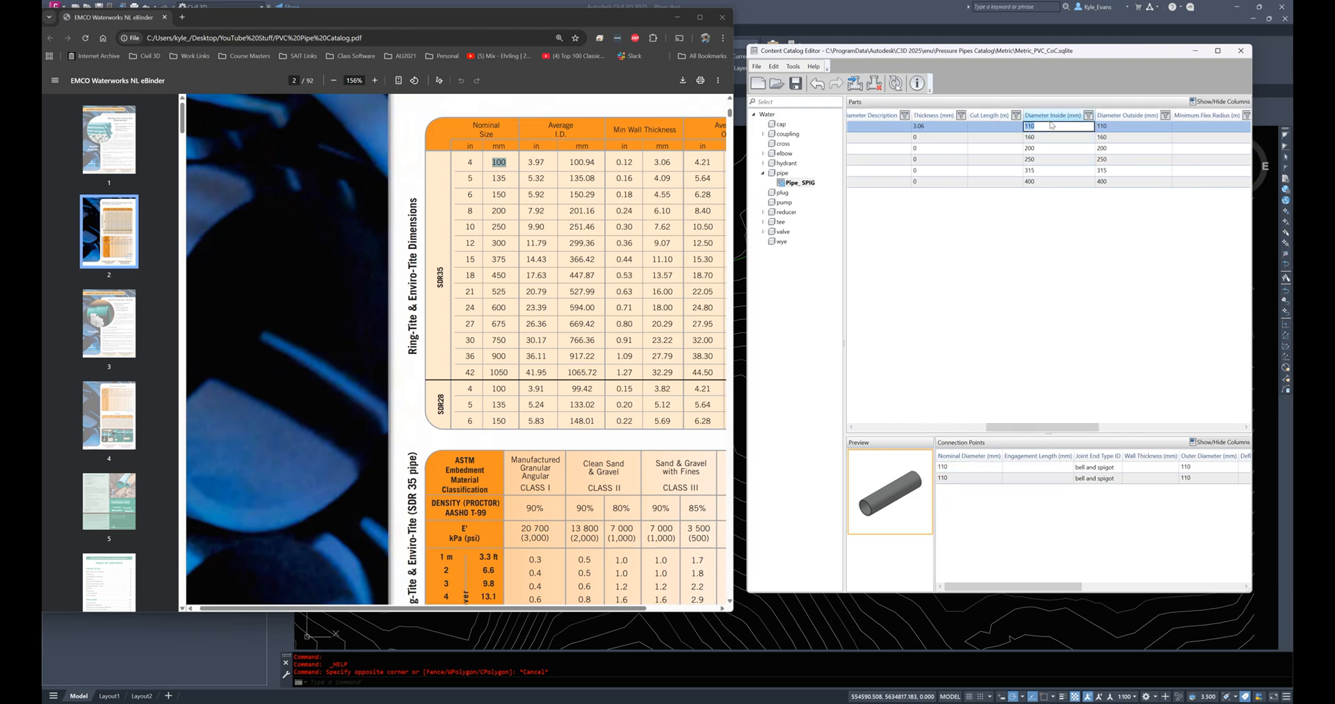
Step: Set the 100 pipe's inside diameter 100.94, outside diameter 107.06 and cut length 6
click(1056, 116)
text(100.94)
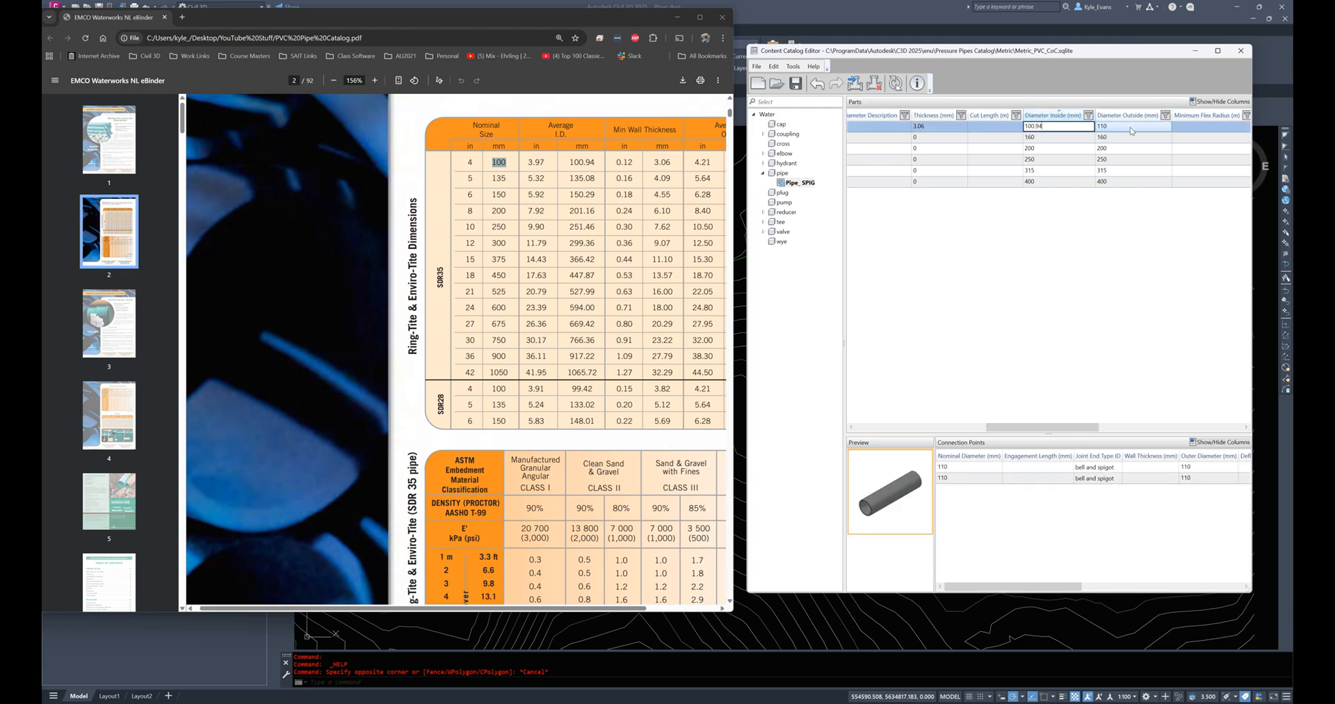
scroll(down, 3)
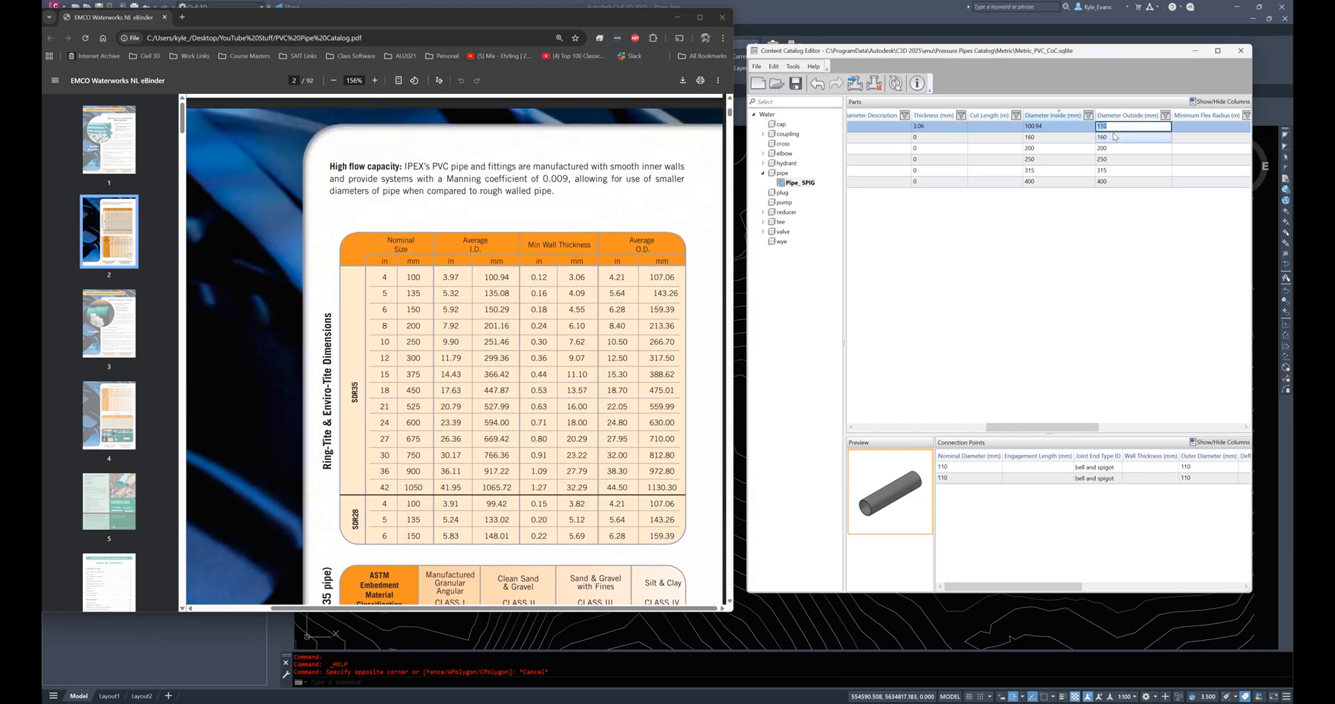
text(107.06)
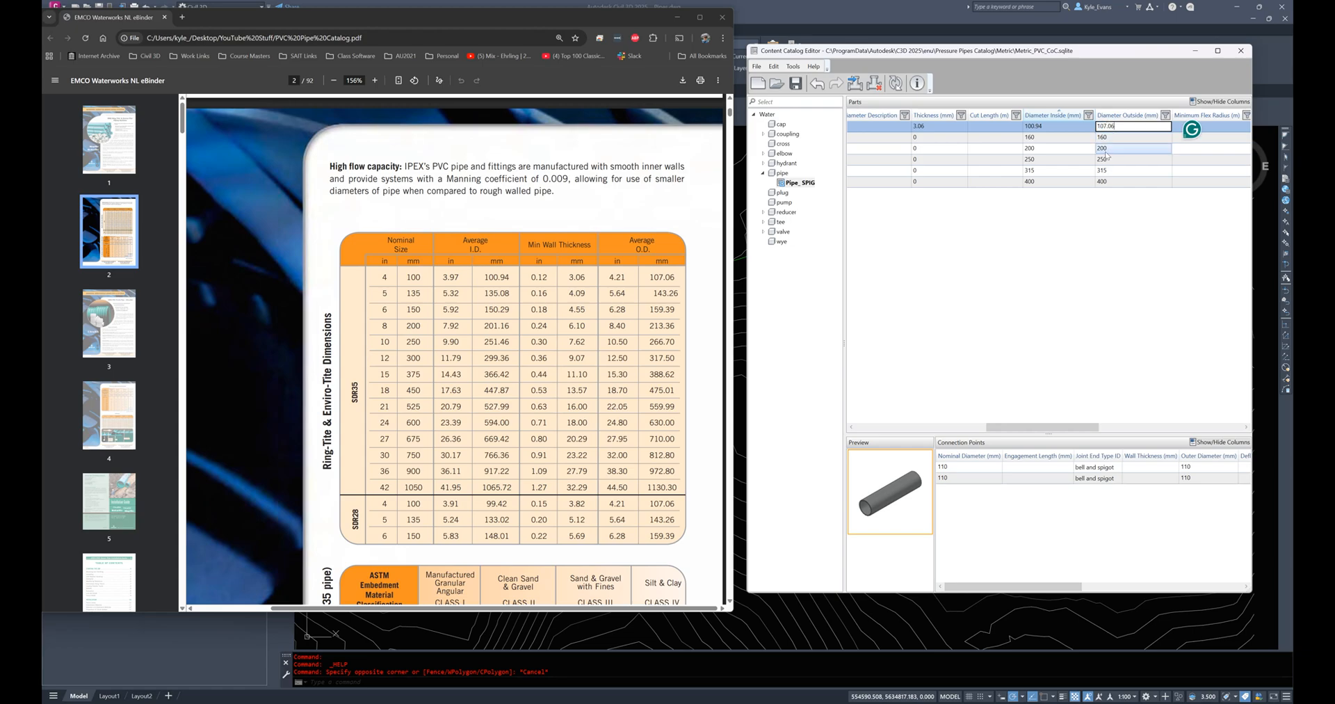
click(1053, 126)
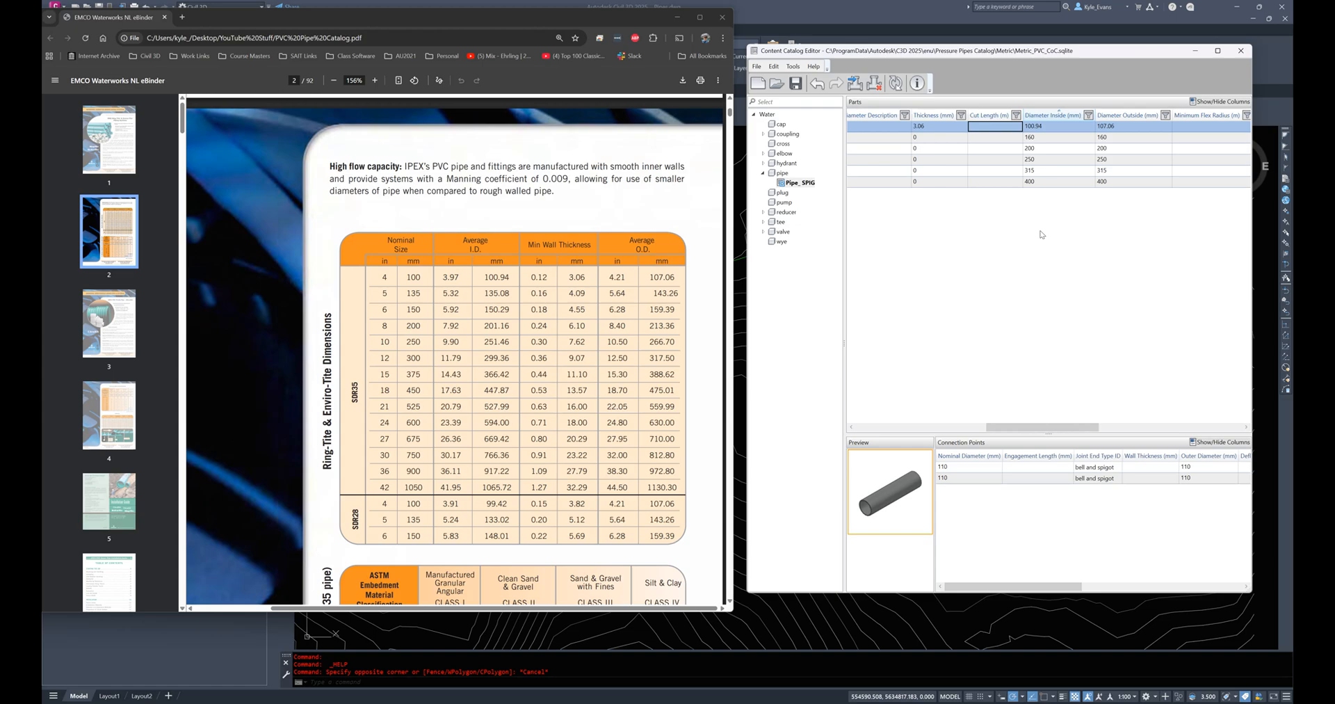
mouse_move(995, 281)
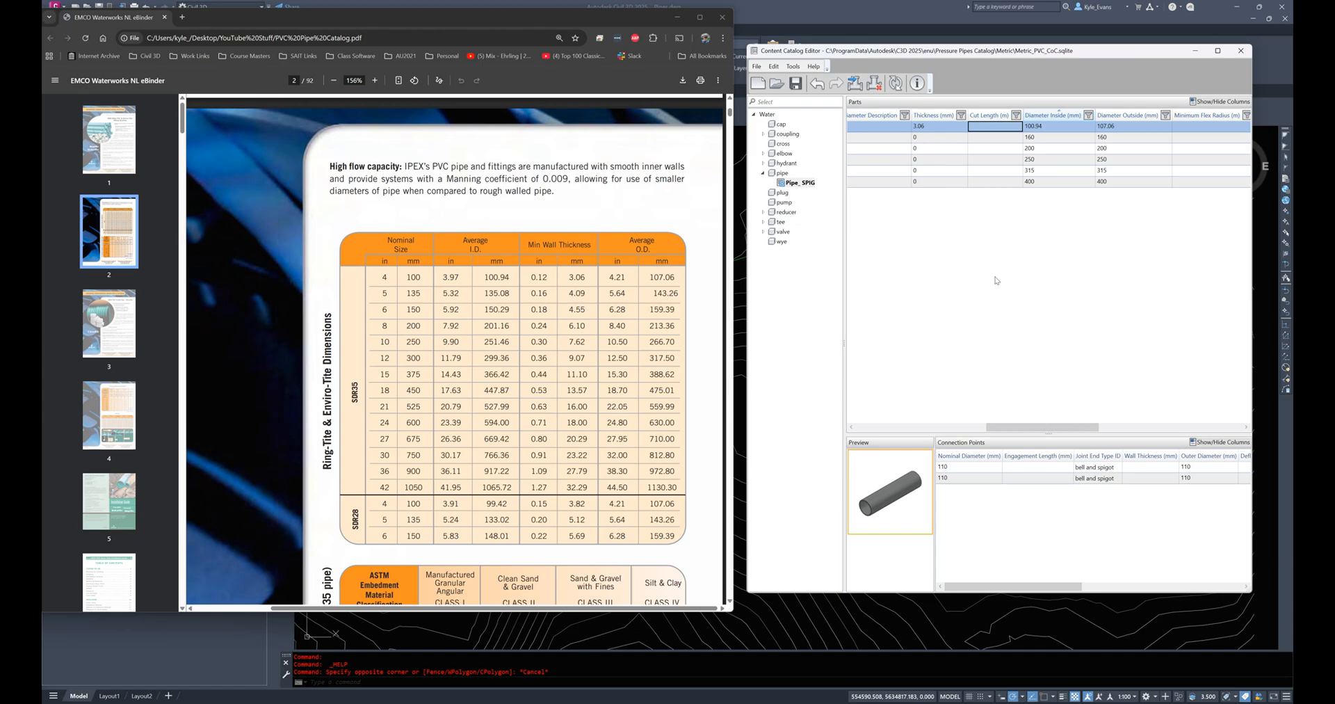
mouse_move(932, 313)
text(6)
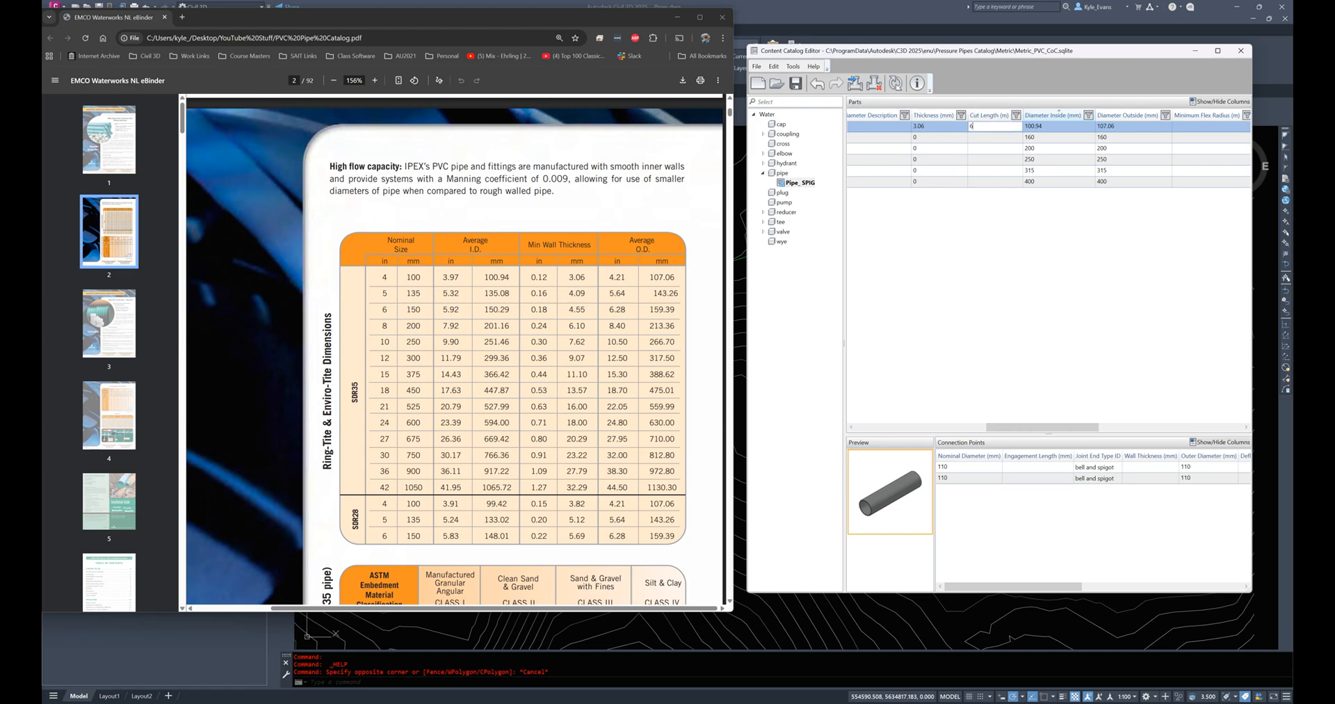
click(993, 137)
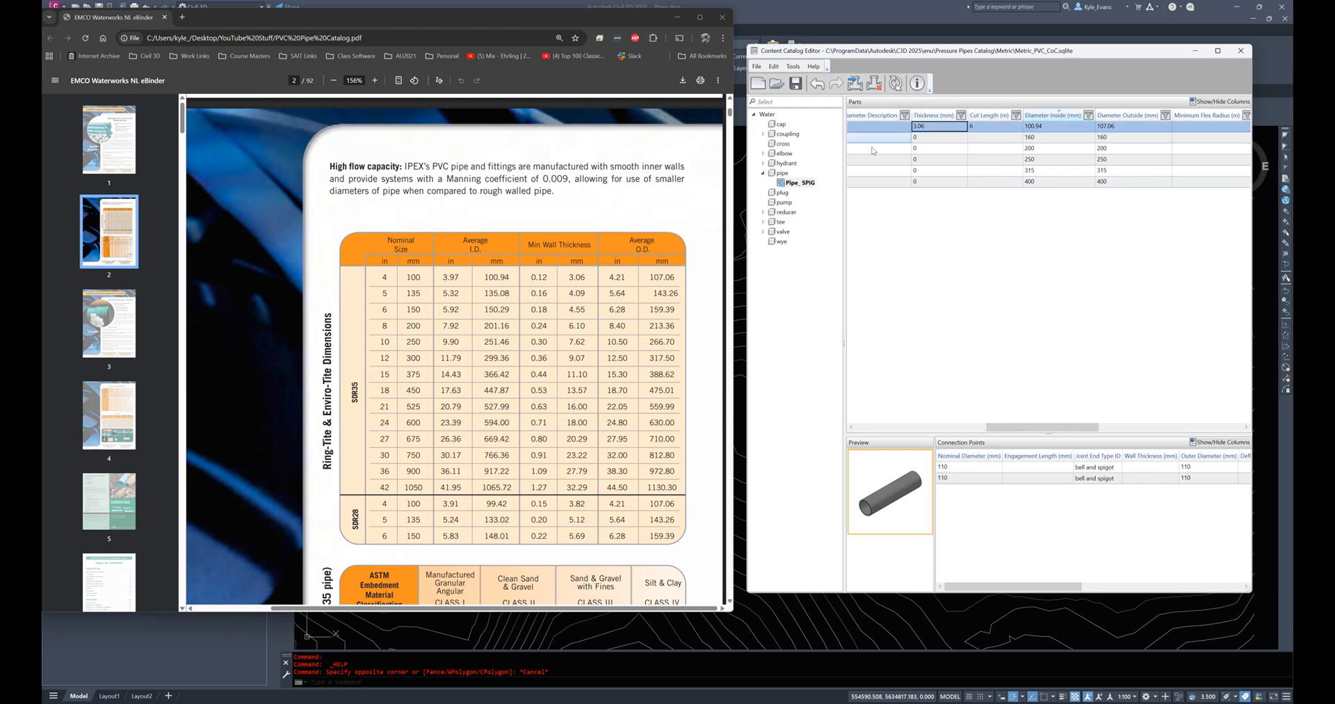
Step: Set each connection point of the 100 pipe to nominal 100, wall 3.06 and outer diameter 107.06
click(946, 466)
text(100)
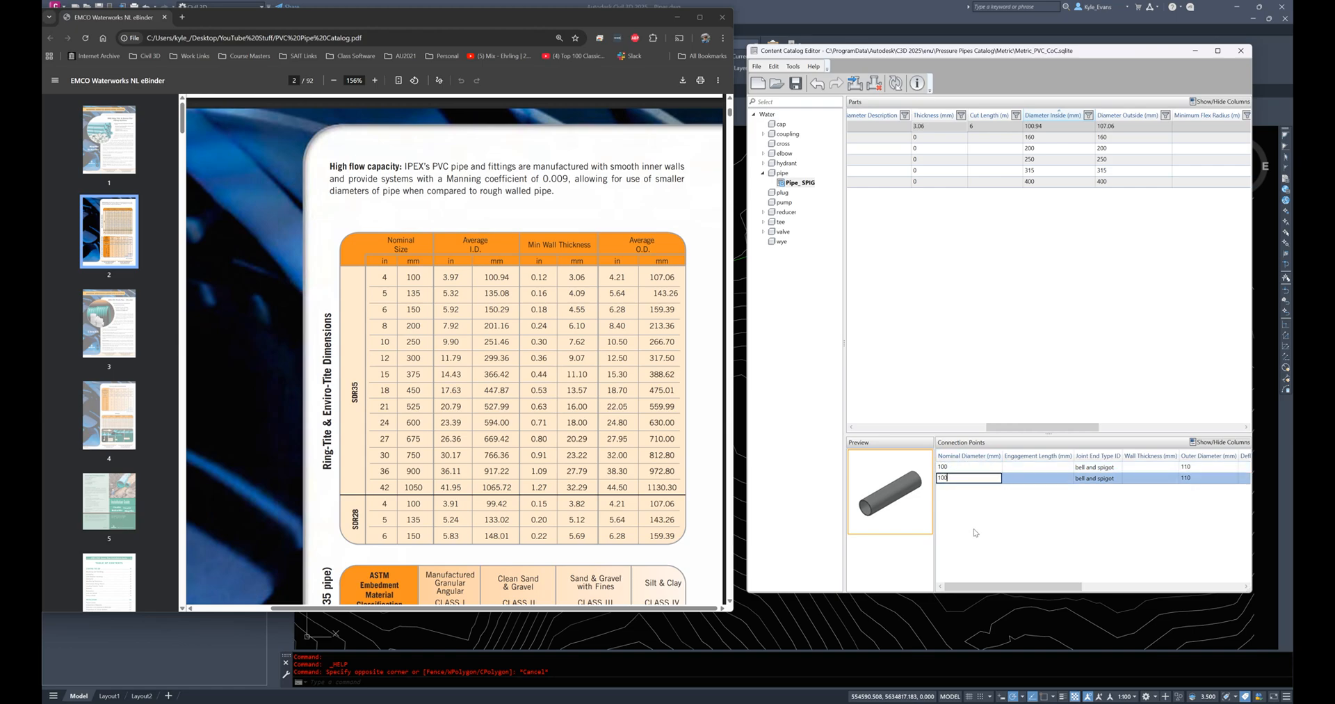
scroll(right, 3)
text(3.06)
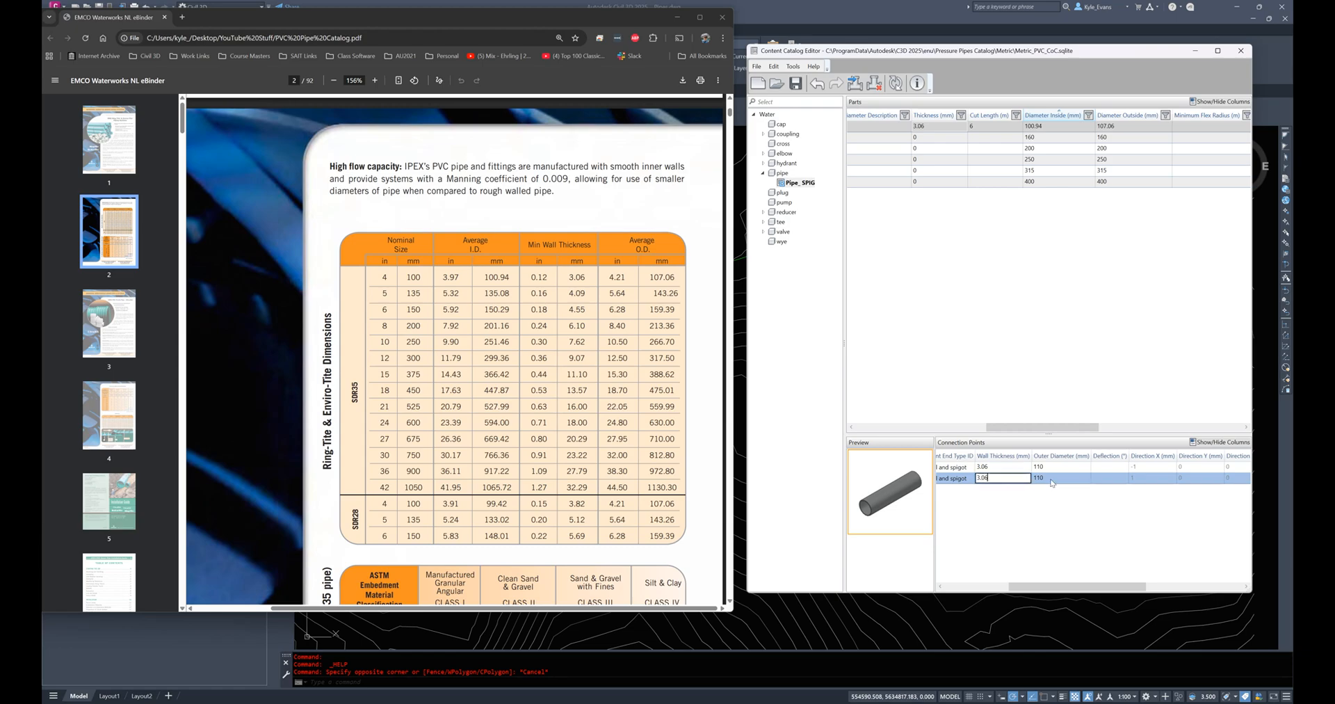
click(1039, 466)
text(107.06)
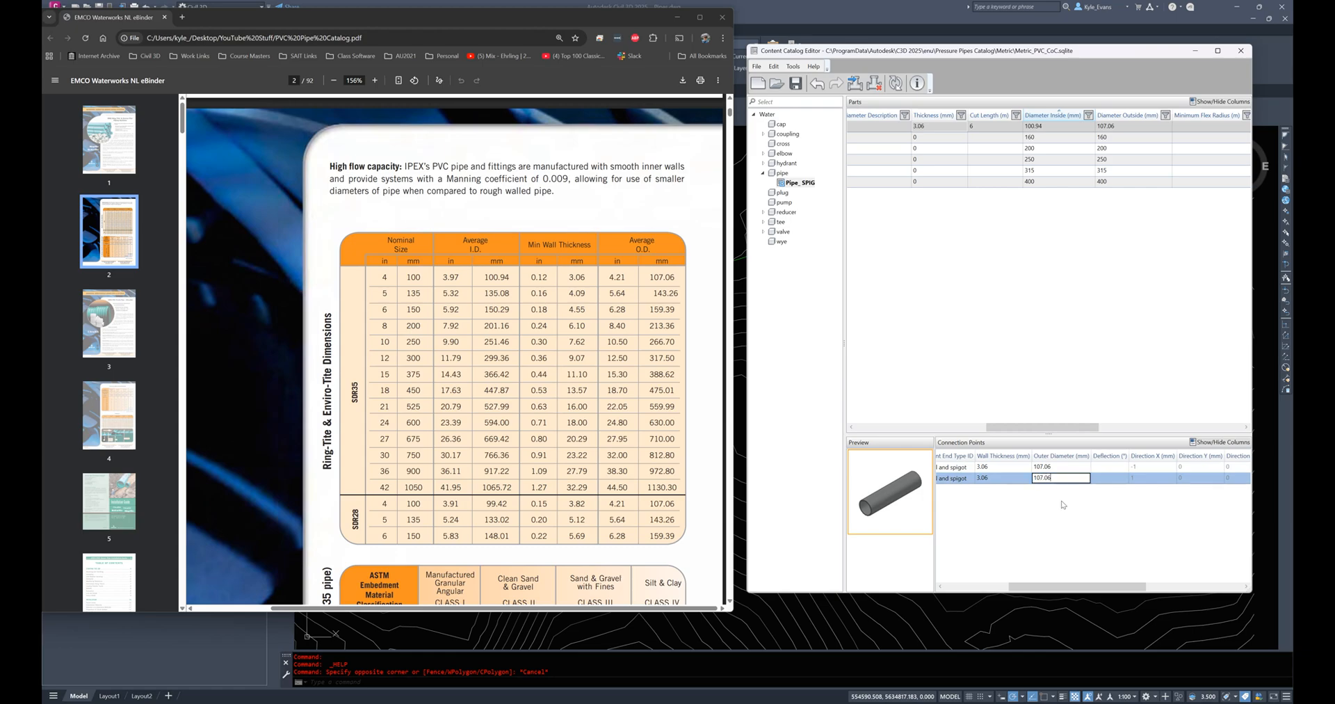
scroll(right, 3)
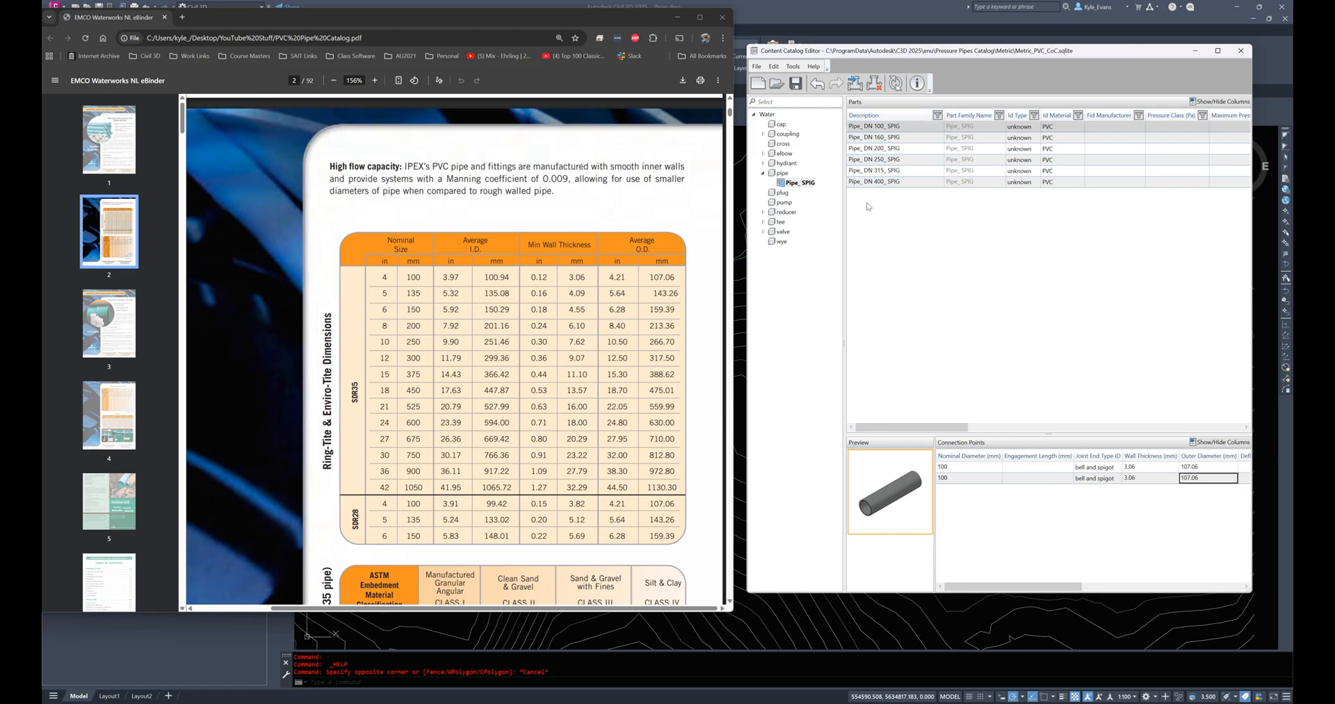
Step: Edit the remaining pipes to 150, 200, 250, 300 and 375 with table thicknesses, diameters and cut length 6
click(895, 137)
text(375)
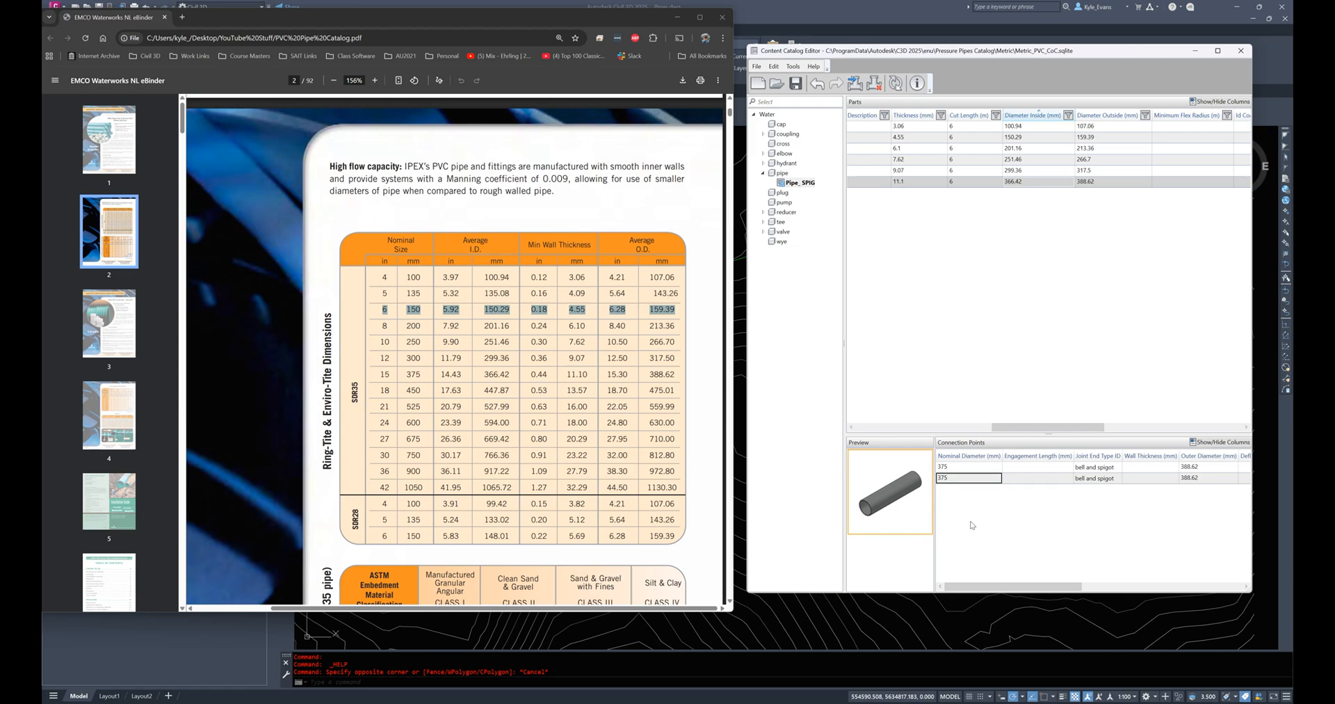
mouse_move(925, 556)
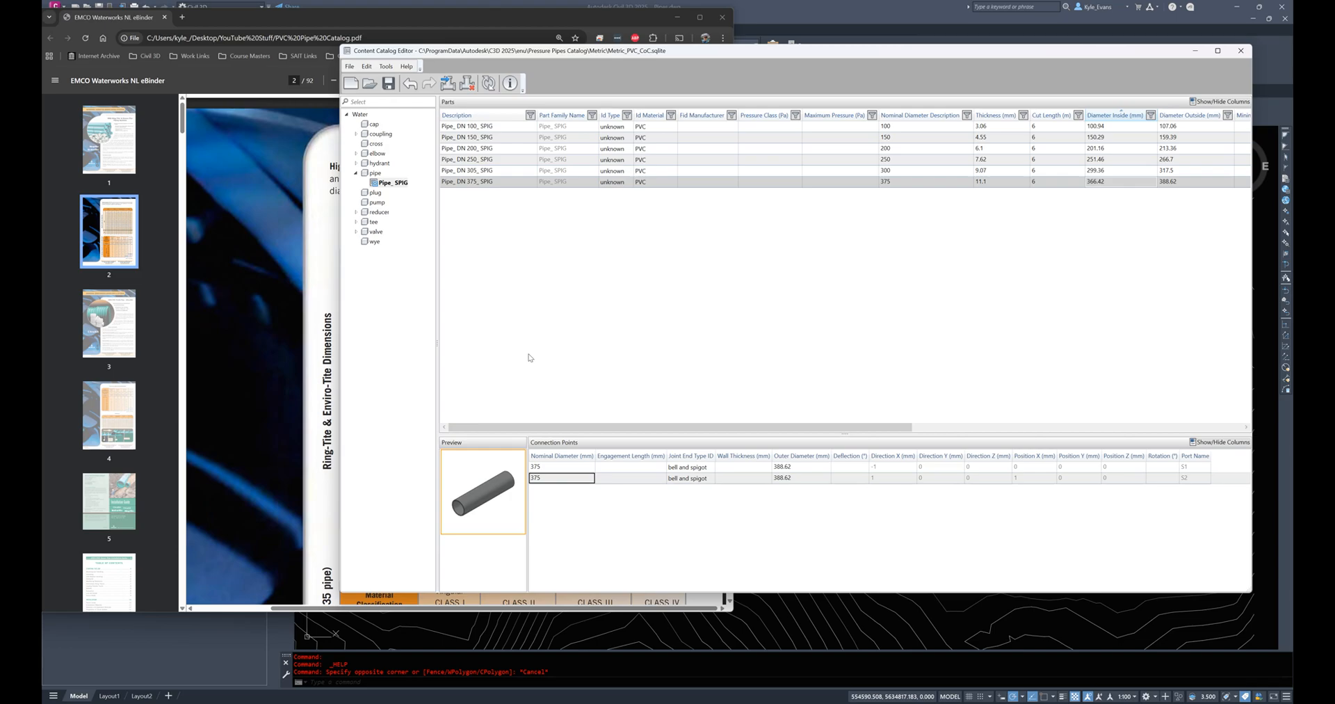
mouse_move(890, 292)
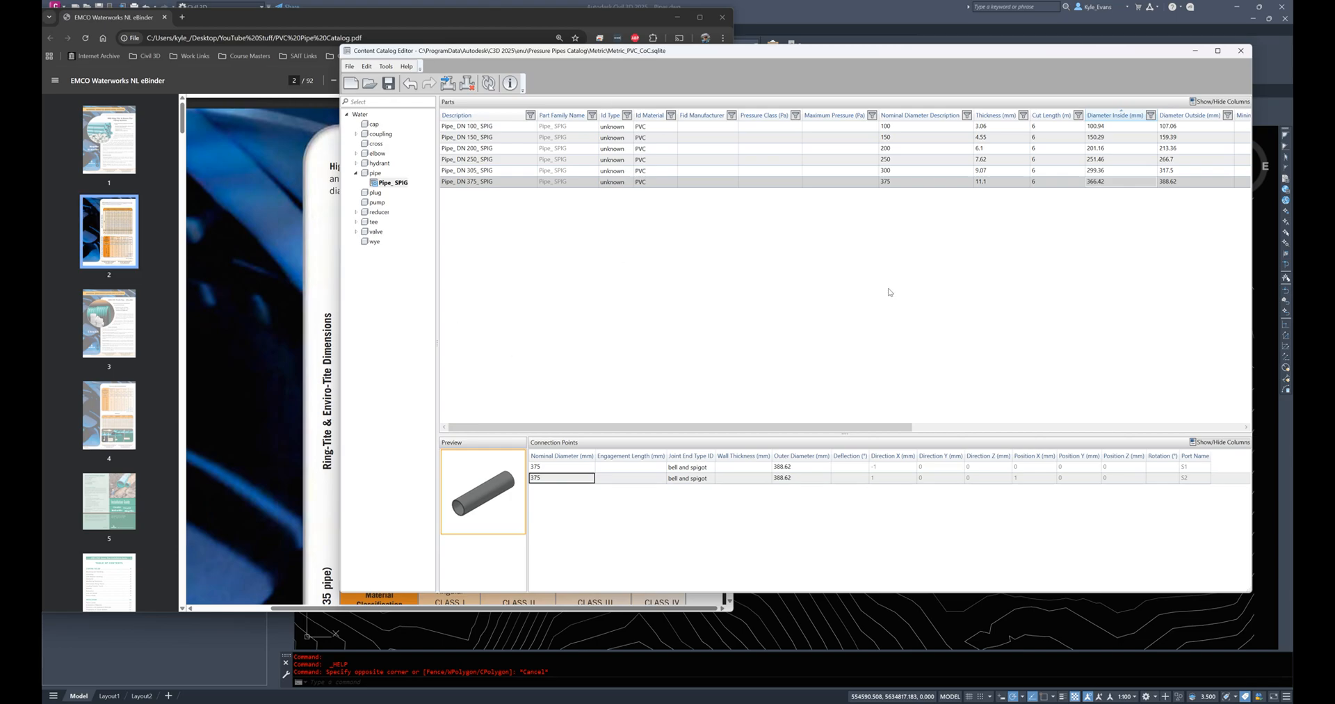
mouse_move(942, 275)
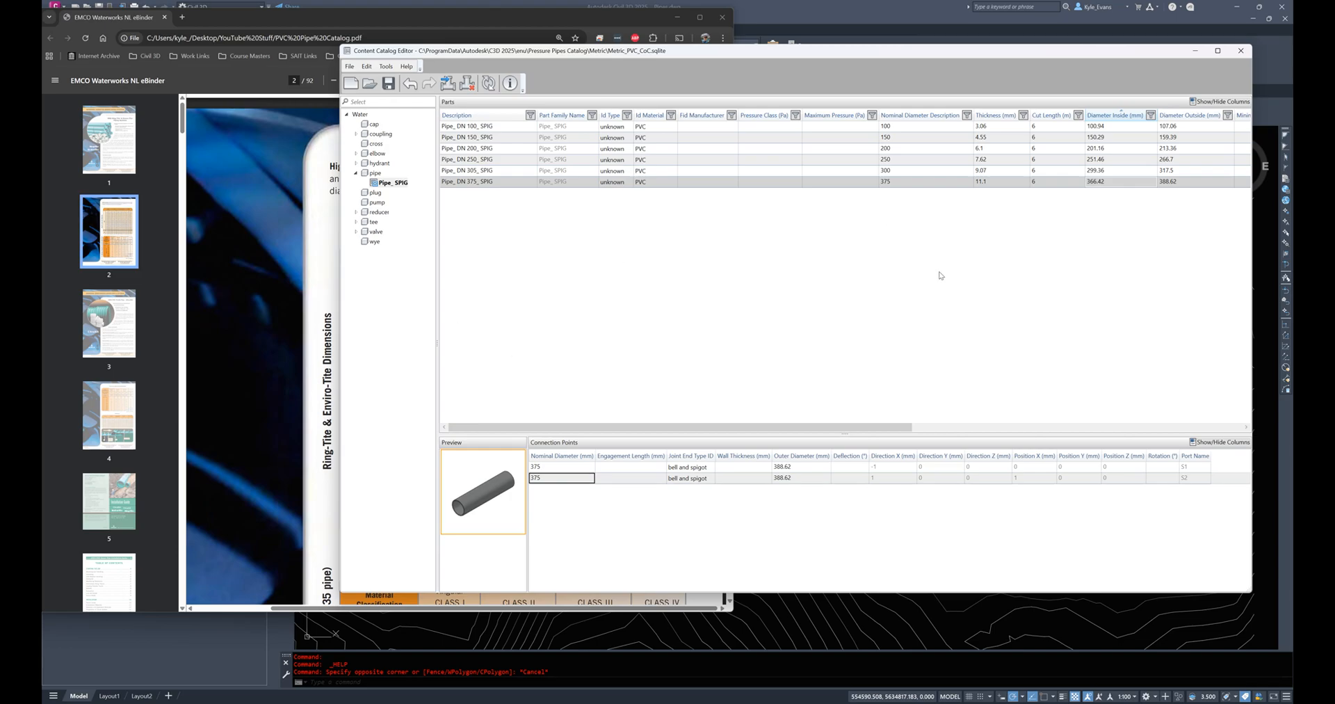
Step: Enlarge the catalog window and expand the elbow category into its bend families
click(467, 181)
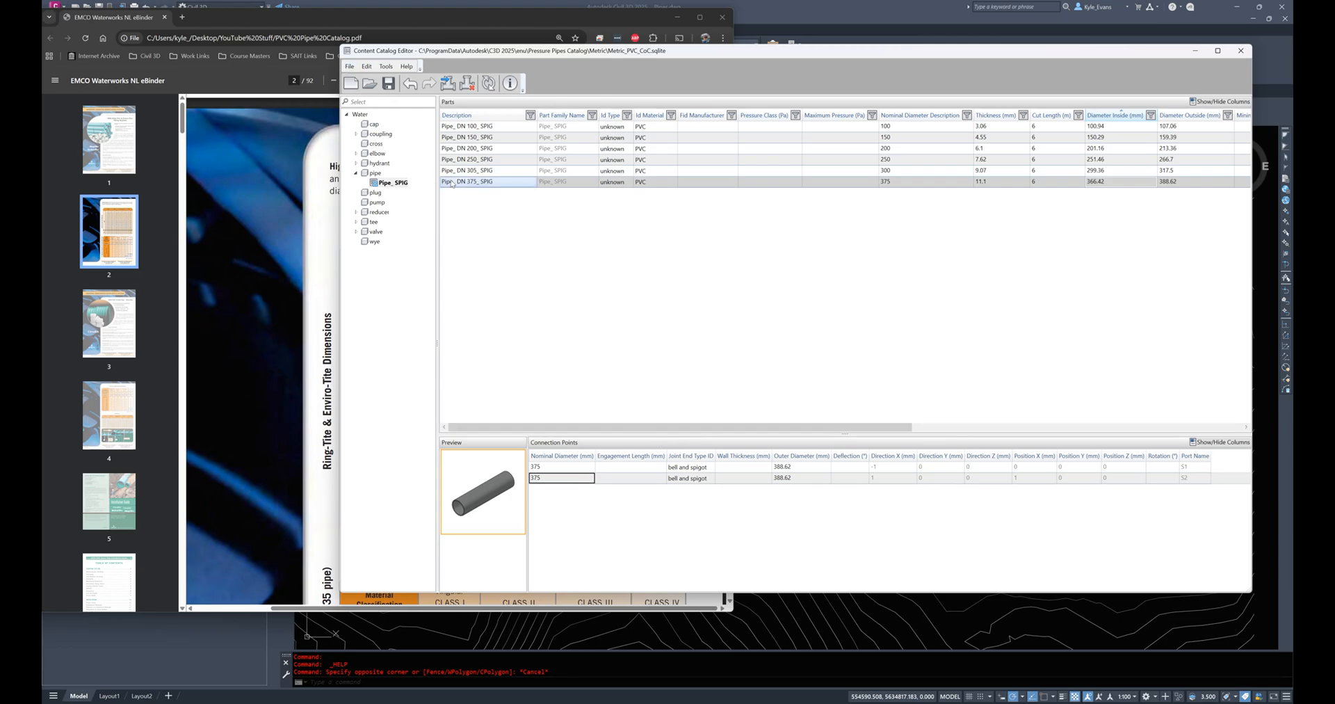
mouse_move(384, 212)
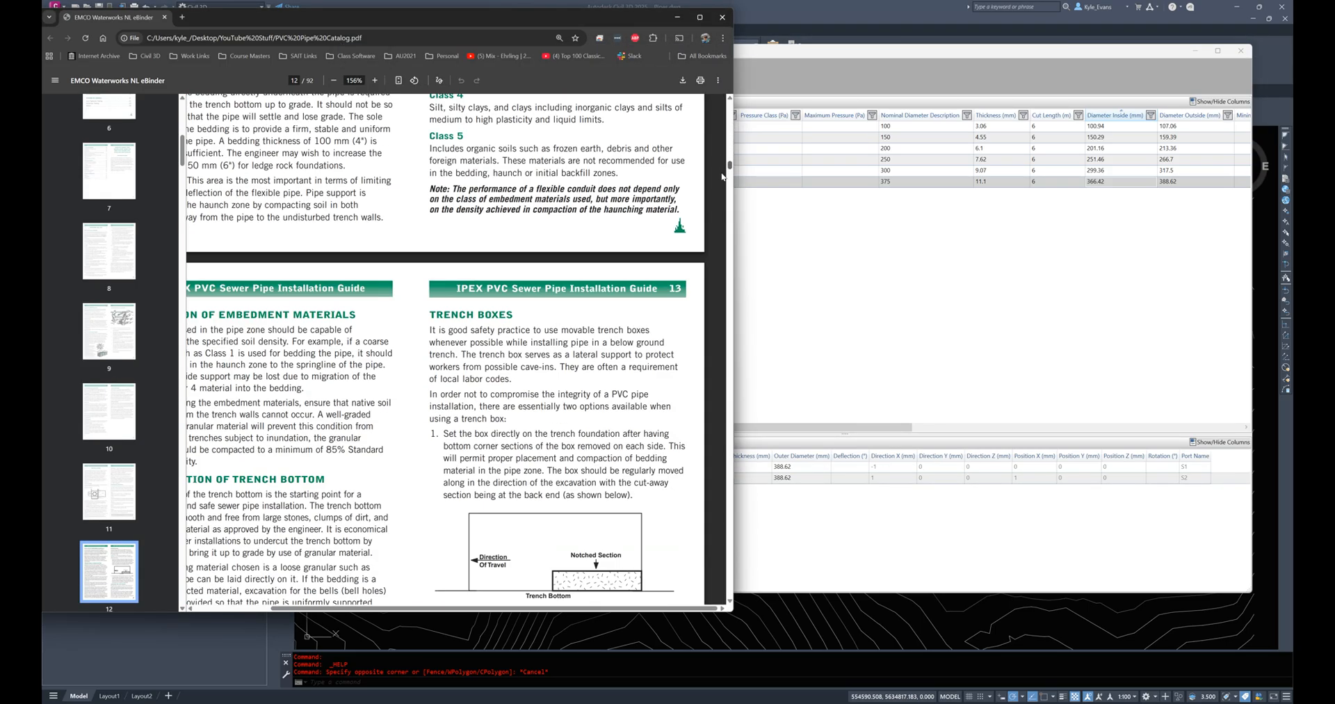
scroll(down, 3)
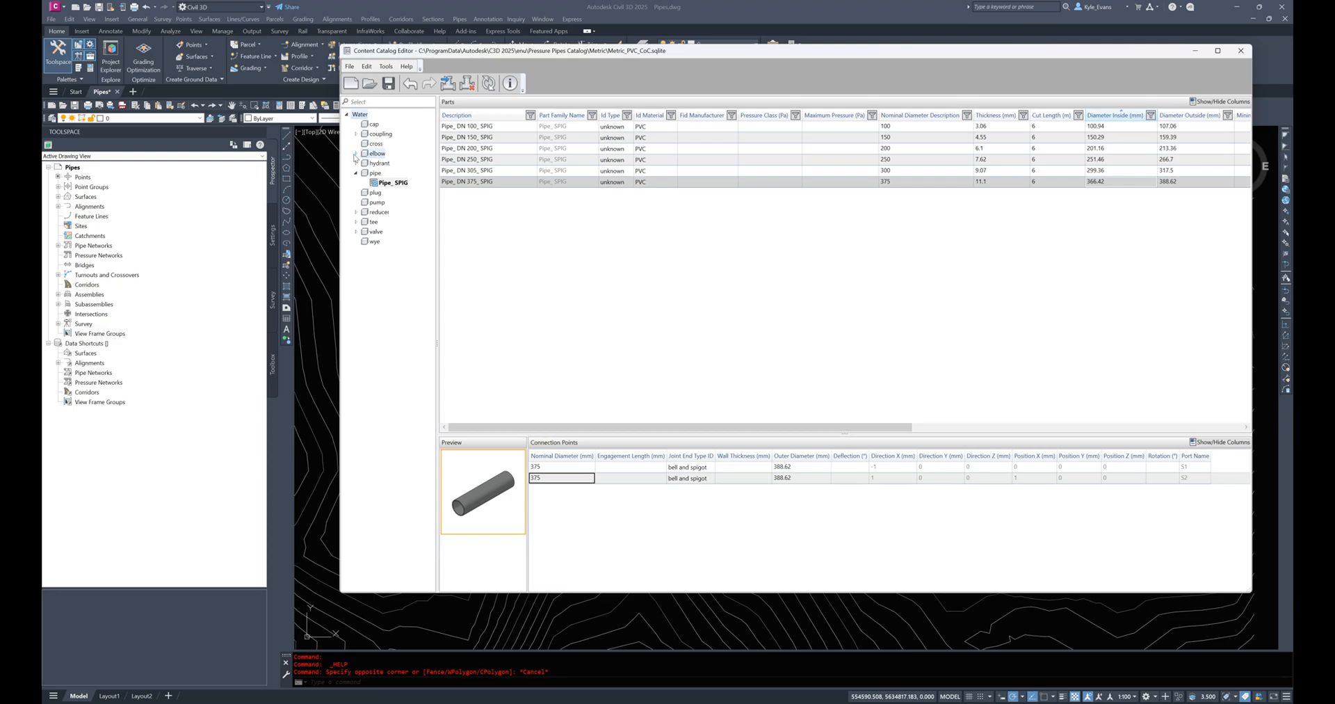
click(354, 153)
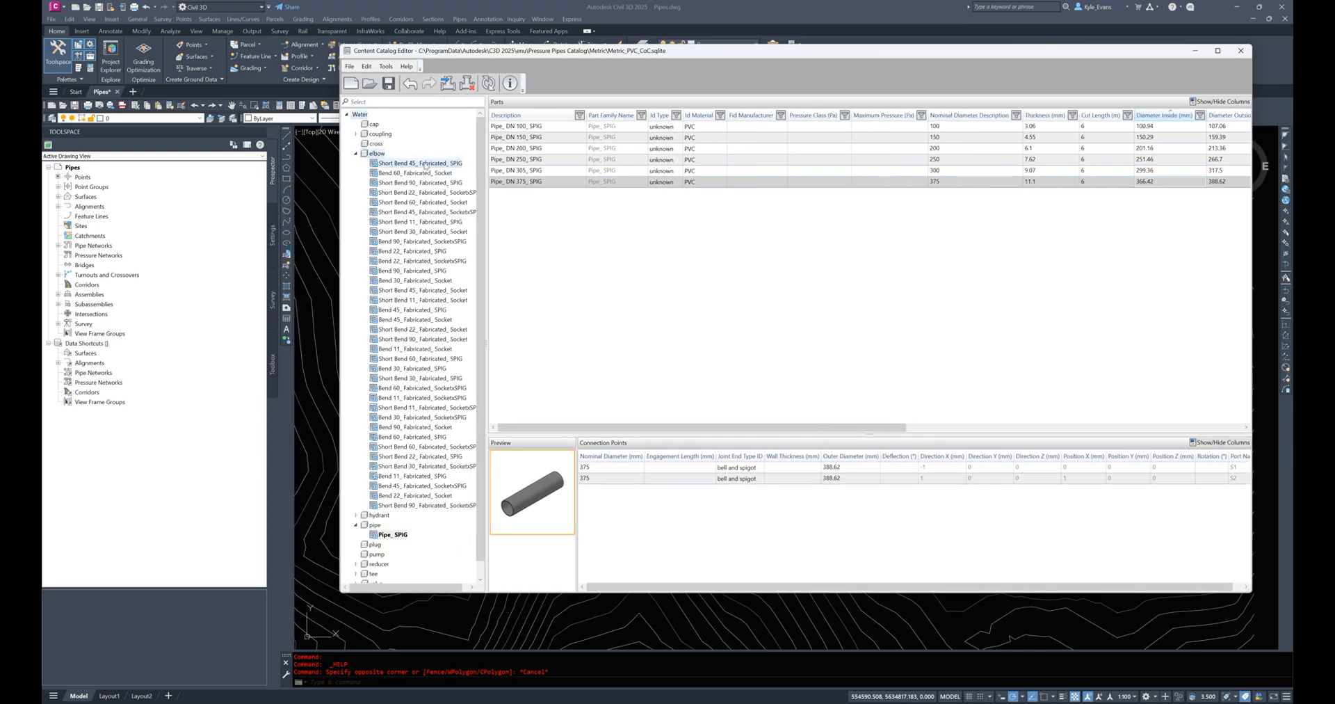
Step: Show the Short Bend 45_Fabricated_SPIG family and review the DN 140, 315, 355 and 400–630 bends
click(425, 163)
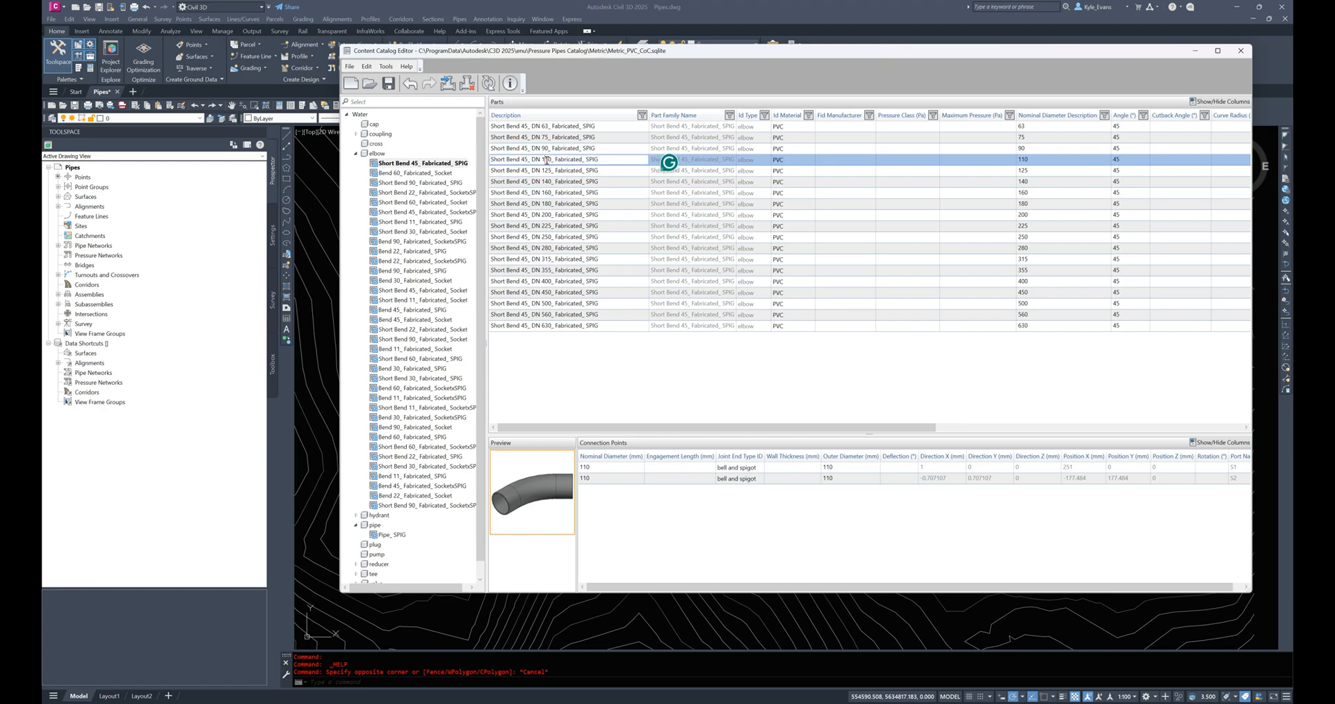
click(566, 181)
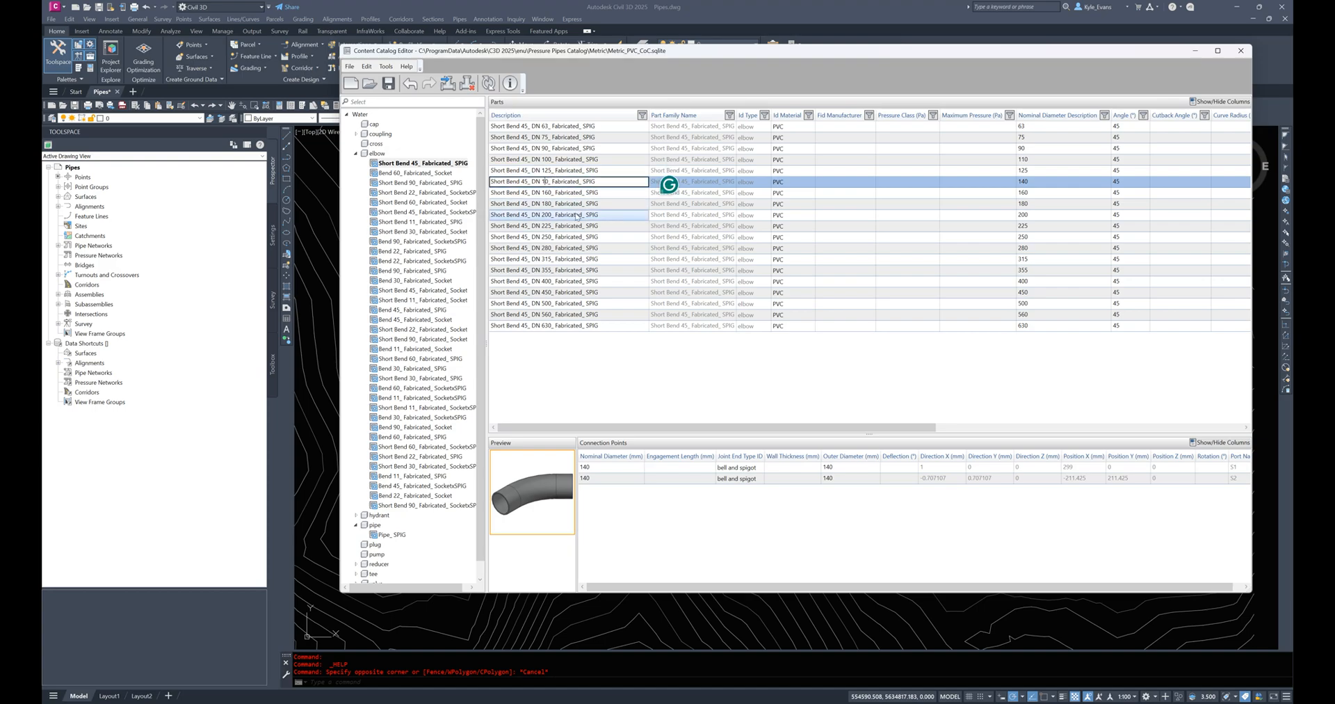
click(562, 214)
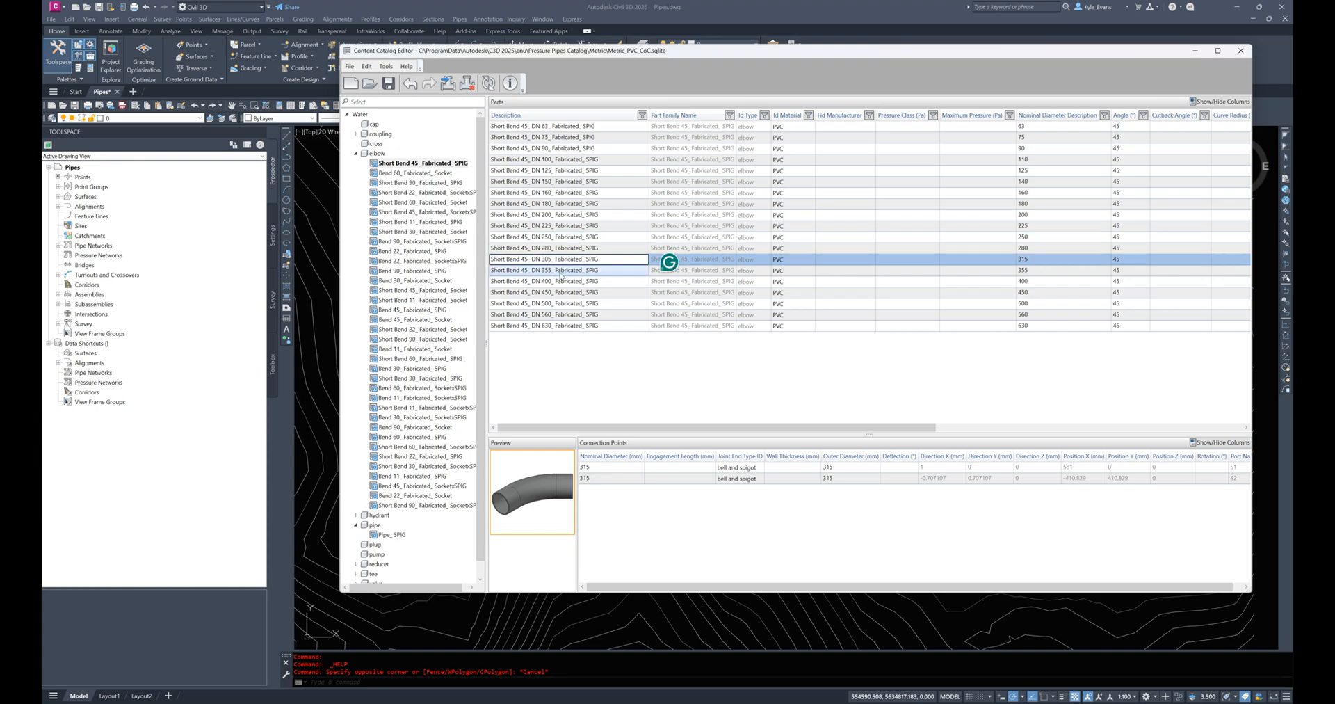
click(566, 270)
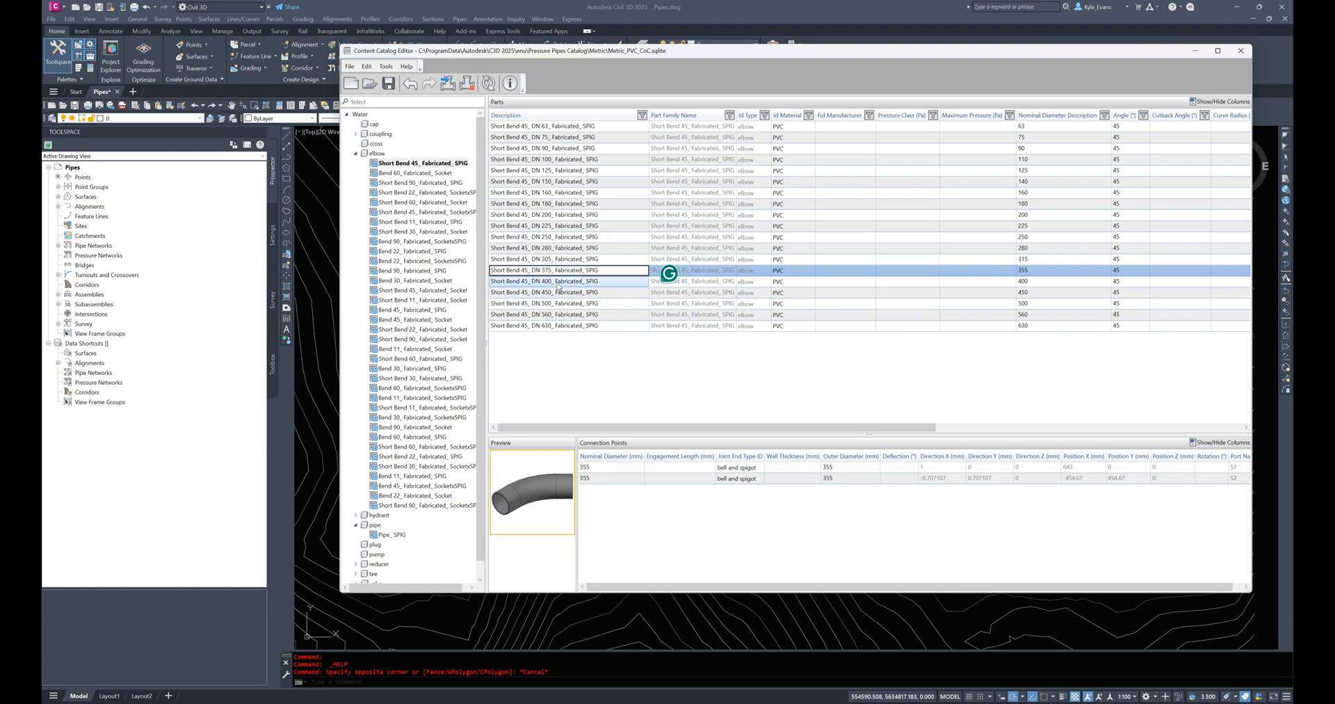
click(567, 325)
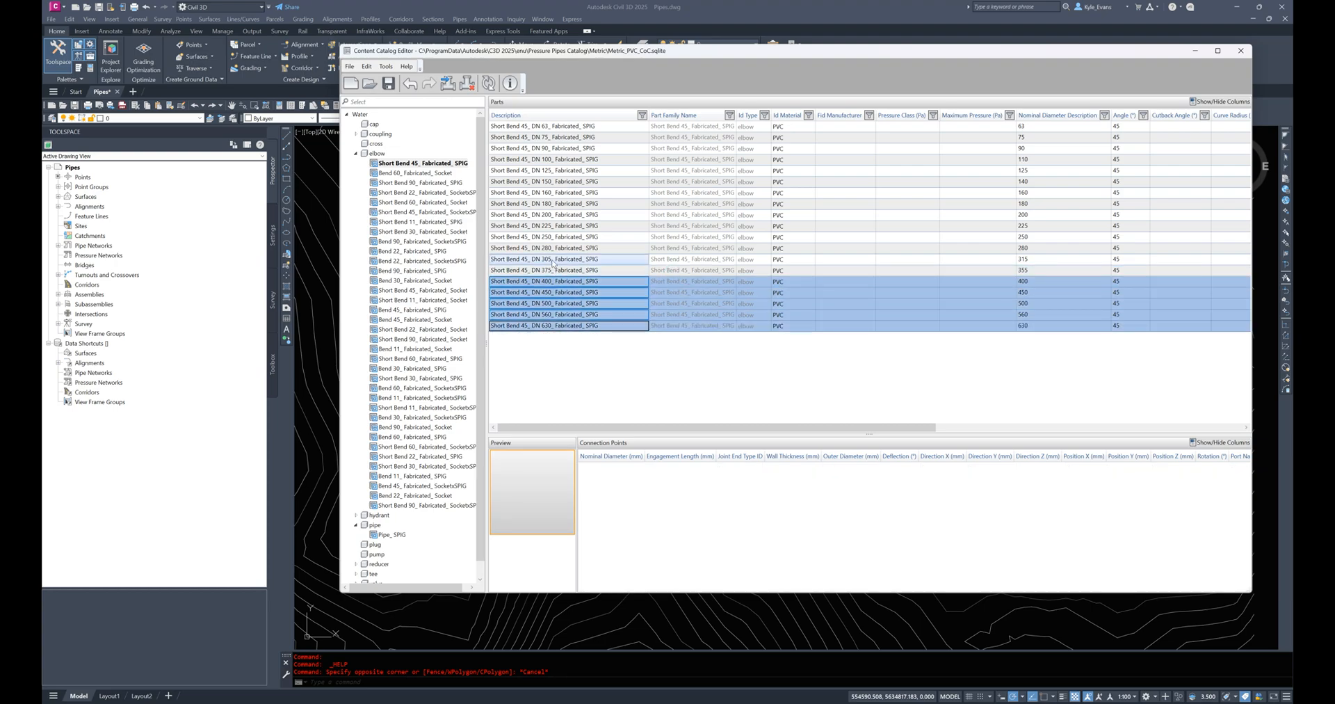
Step: Delete the DN 400–630 bends and the DN 280 bend from the 45° short bend family
click(553, 248)
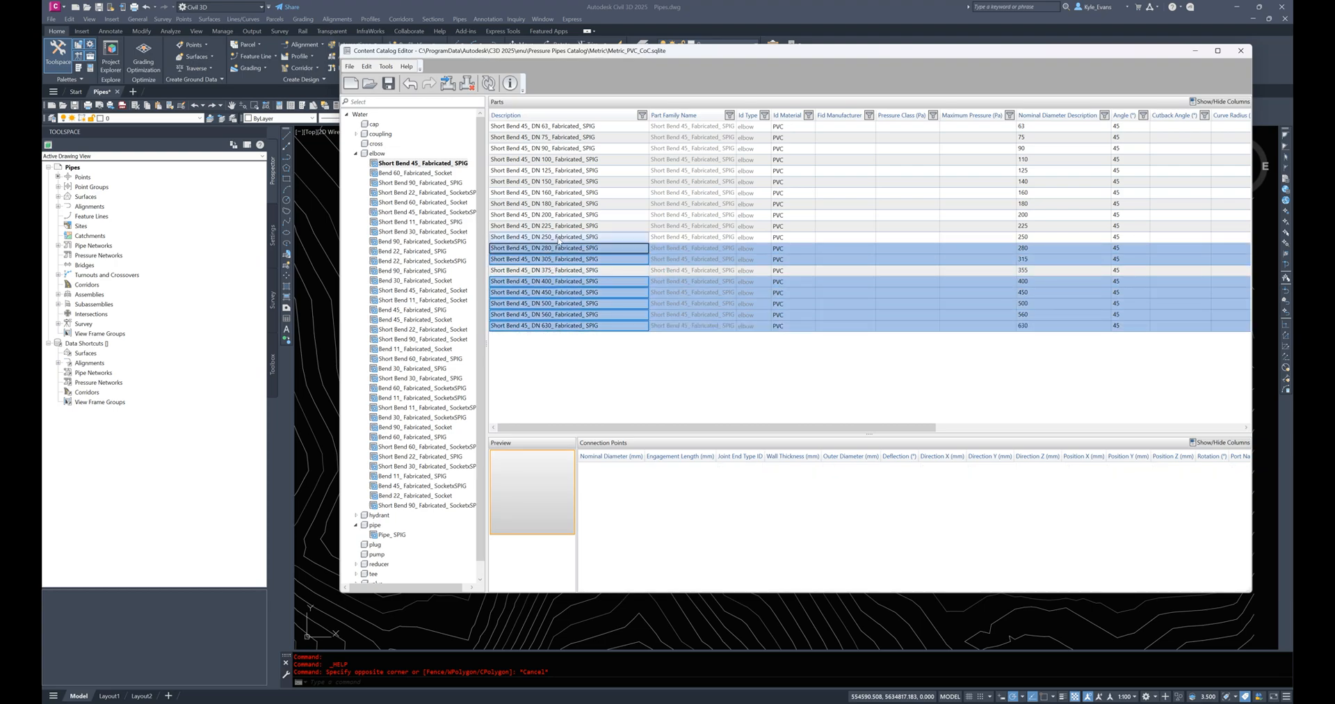
click(562, 247)
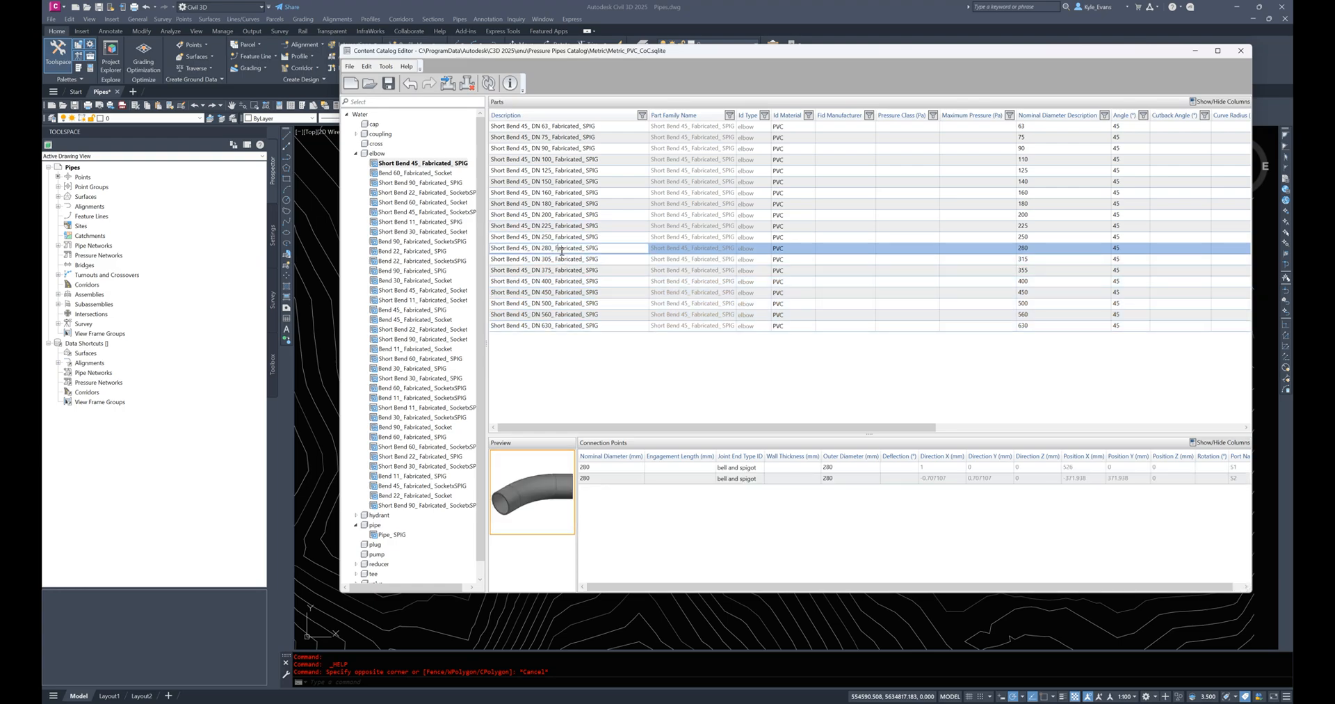
click(569, 258)
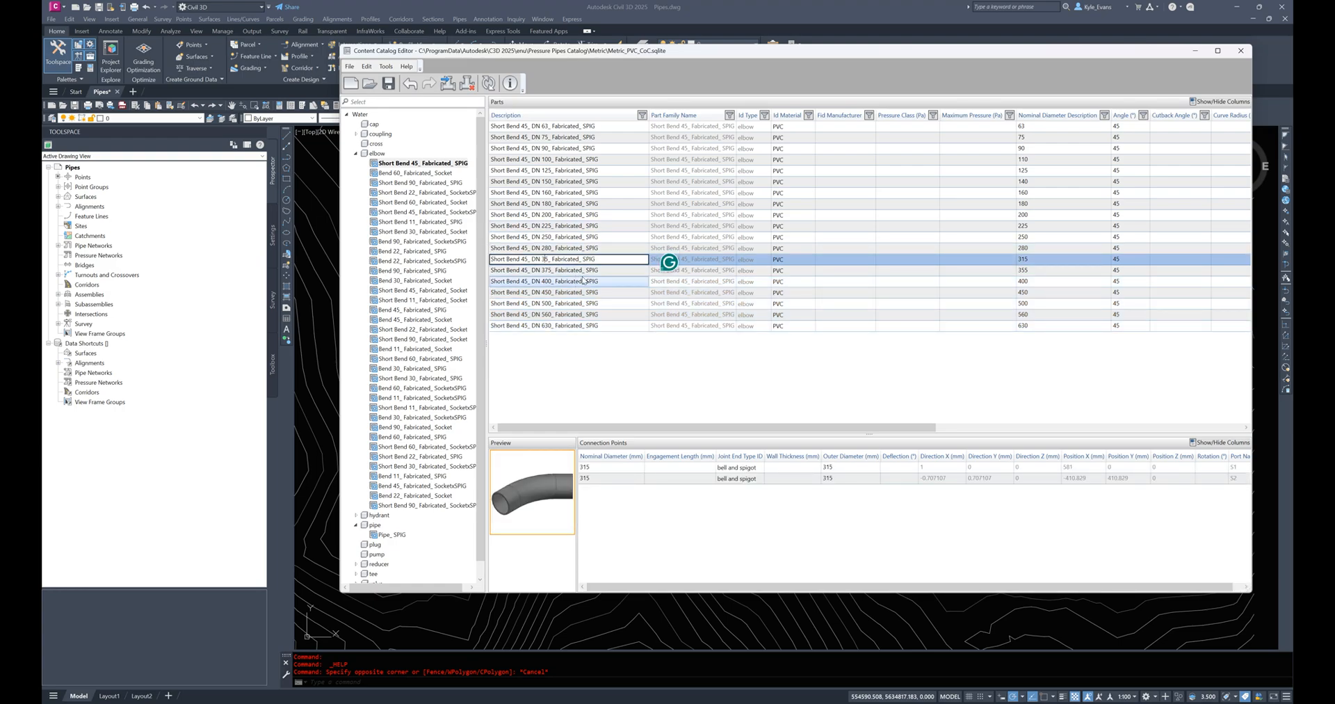
click(568, 270)
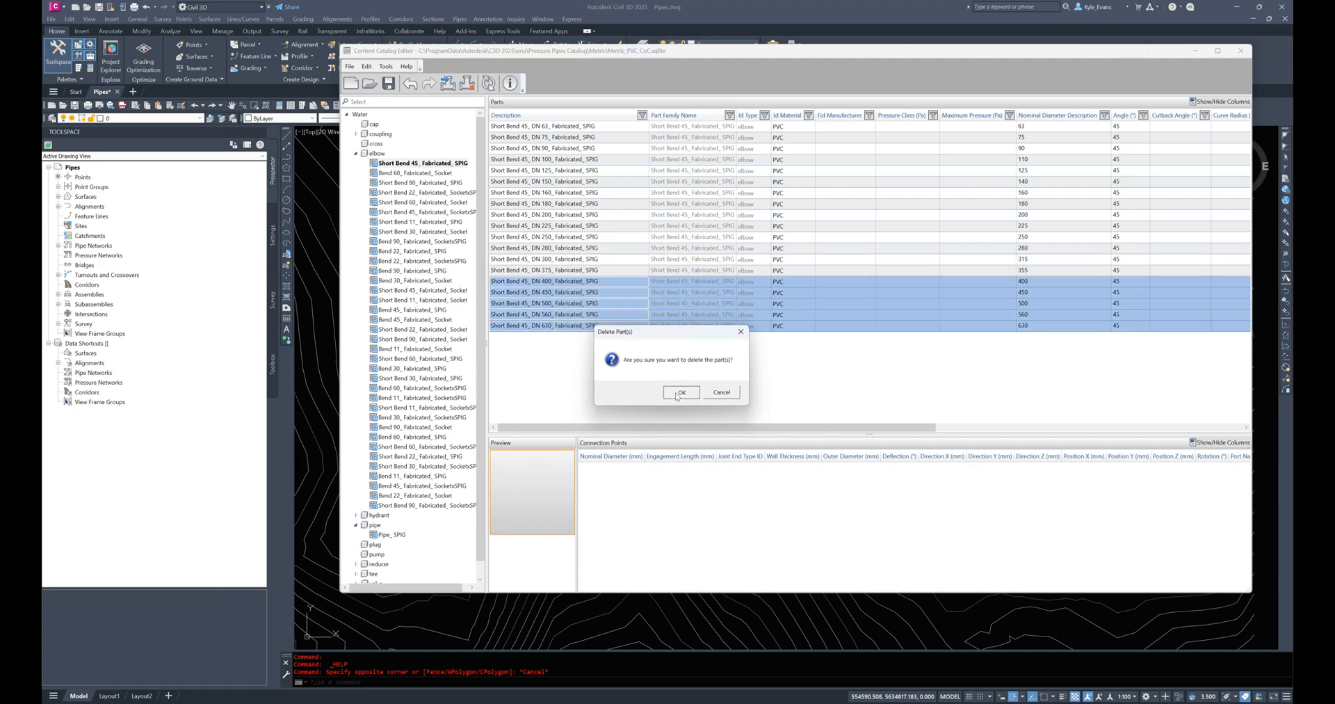
click(680, 393)
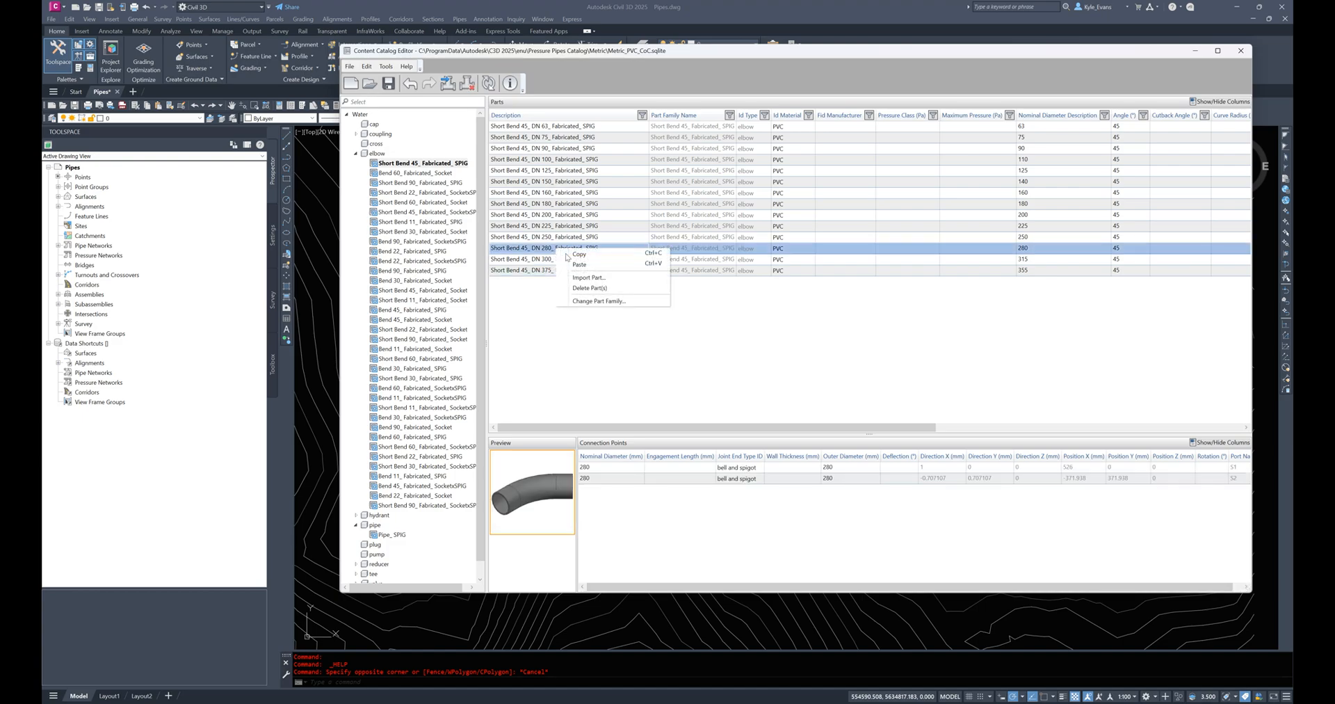
click(545, 225)
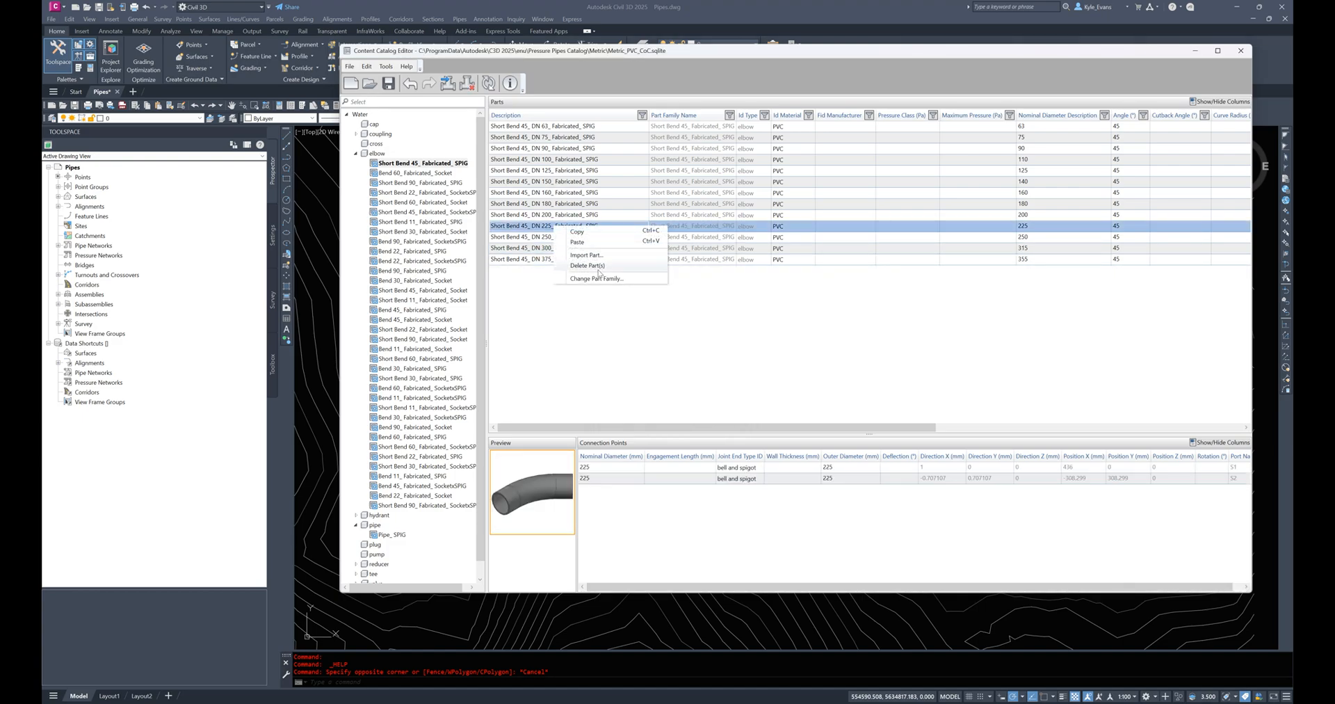
Step: Dismiss the empty part-family name warning and abandon the rename
click(593, 278)
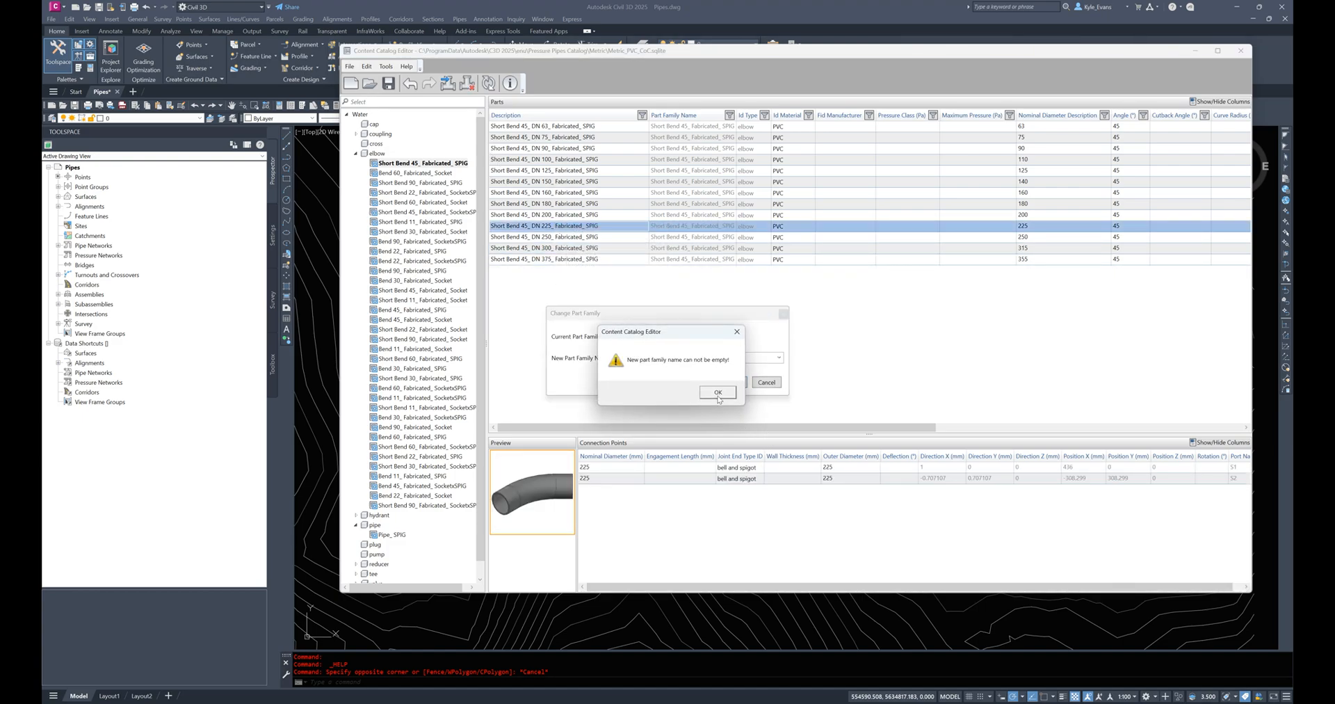
click(716, 392)
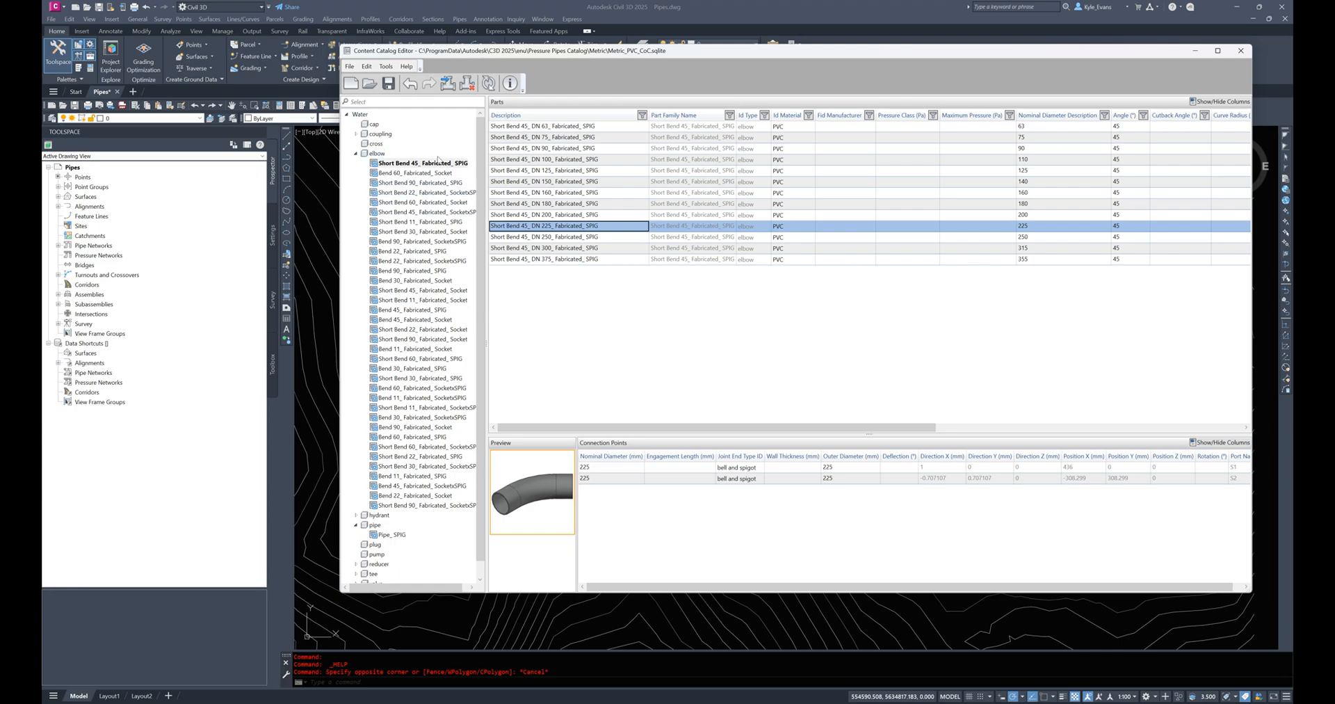
mouse_move(545, 192)
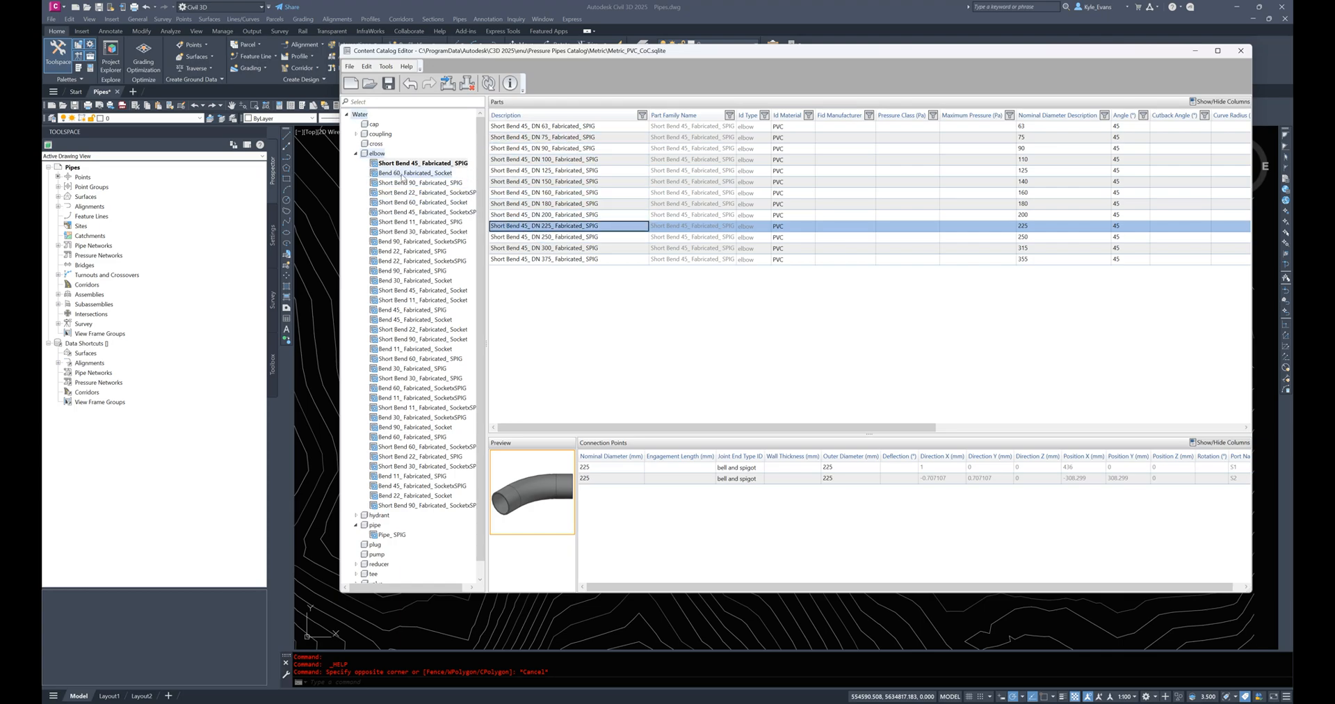
Step: Review the Bend 60, Short Bend 22 and Short Bend 60 elbow families, previewing the DN 250 short 60° bend
click(420, 173)
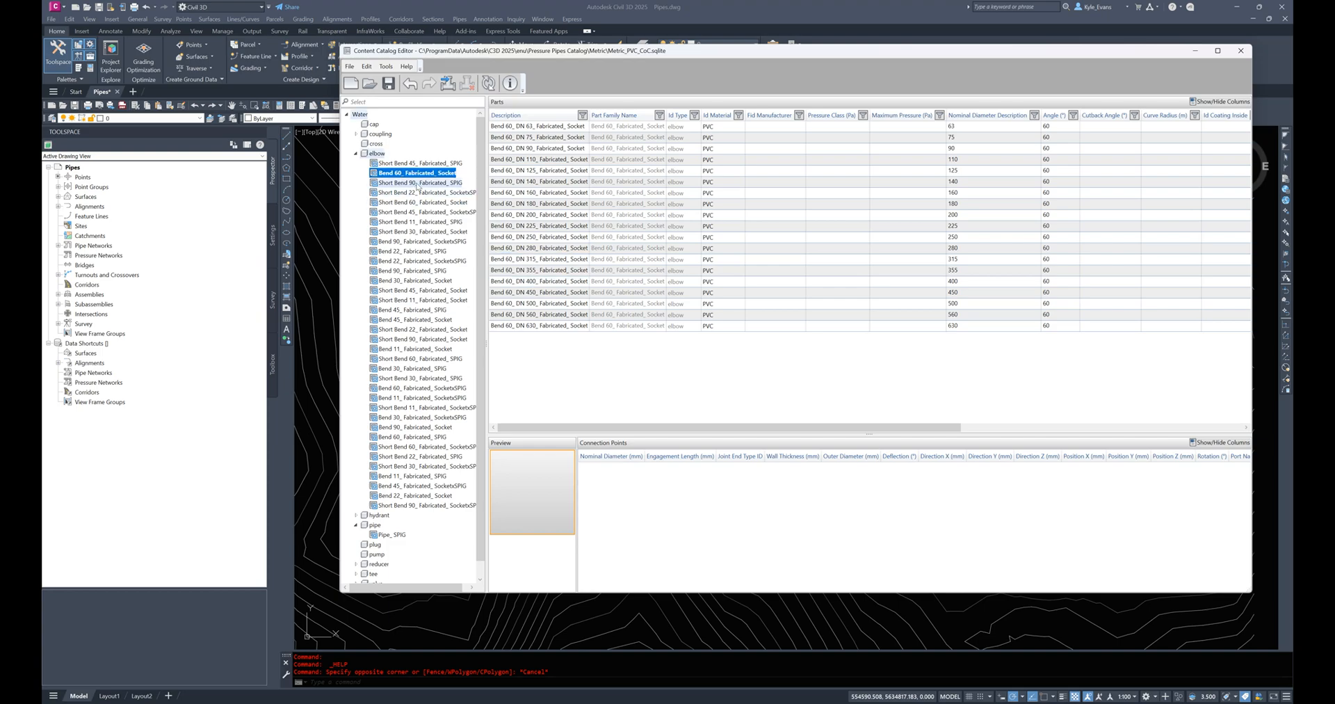
click(418, 192)
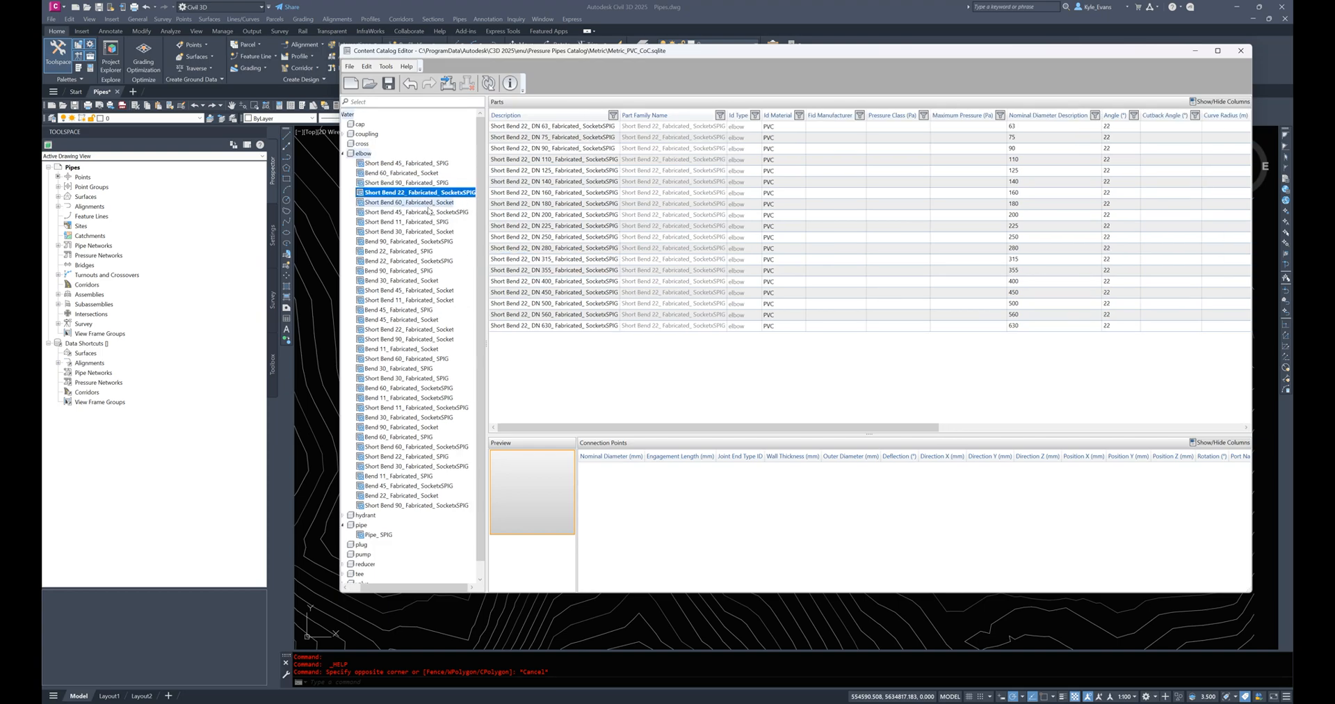
click(417, 202)
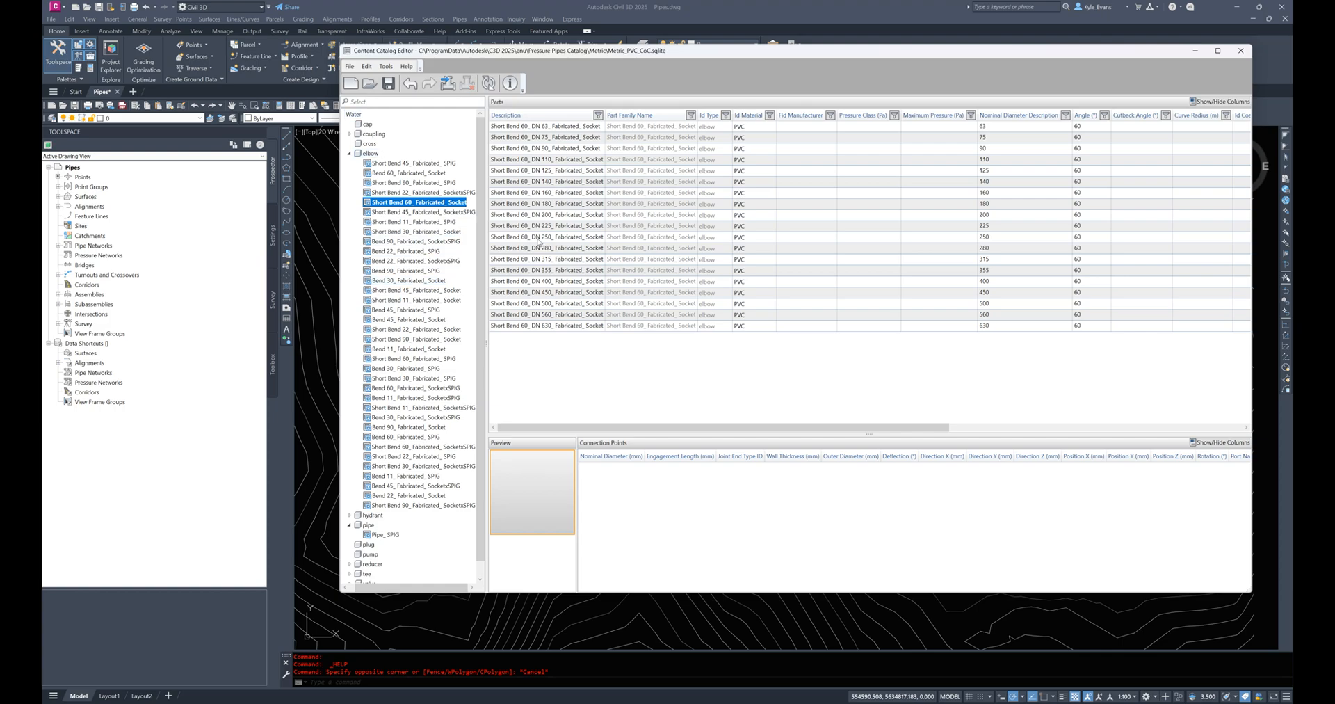
click(548, 237)
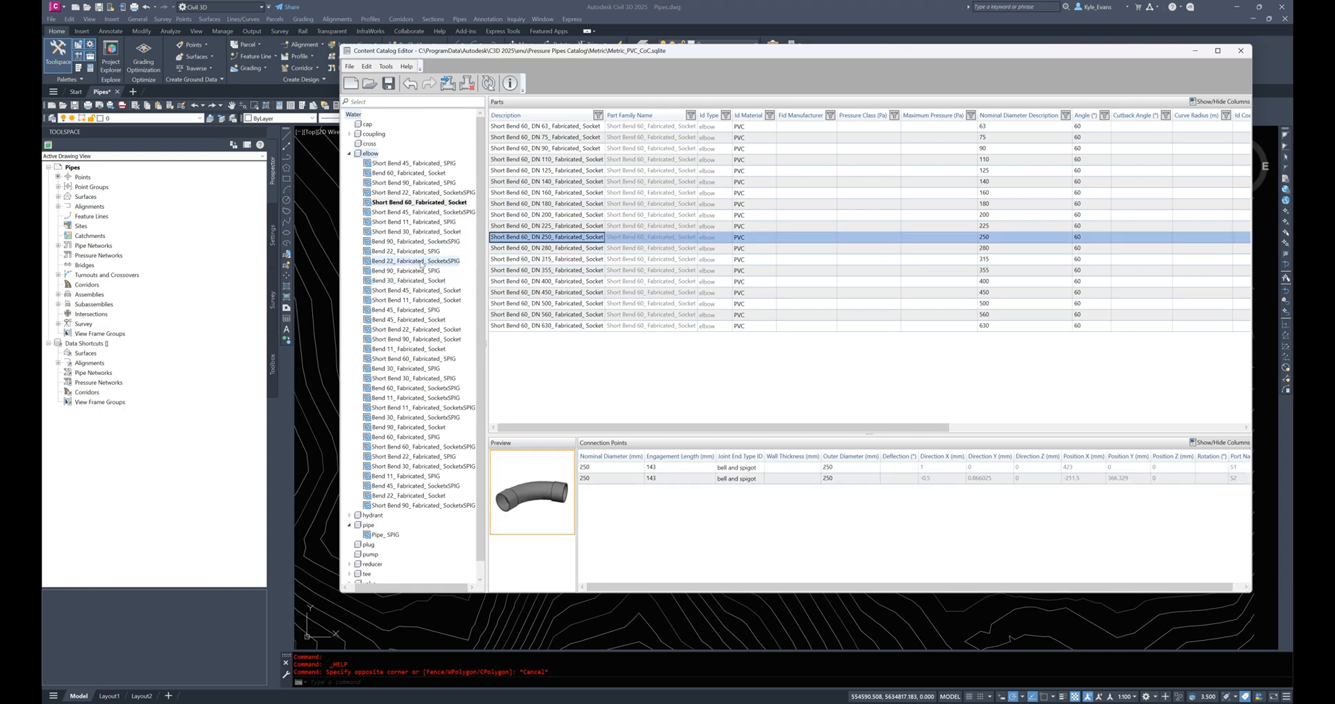
Step: Review the Bend 22 and Bend 30 families, return to Short Bend 45 and collapse the elbow category
click(416, 249)
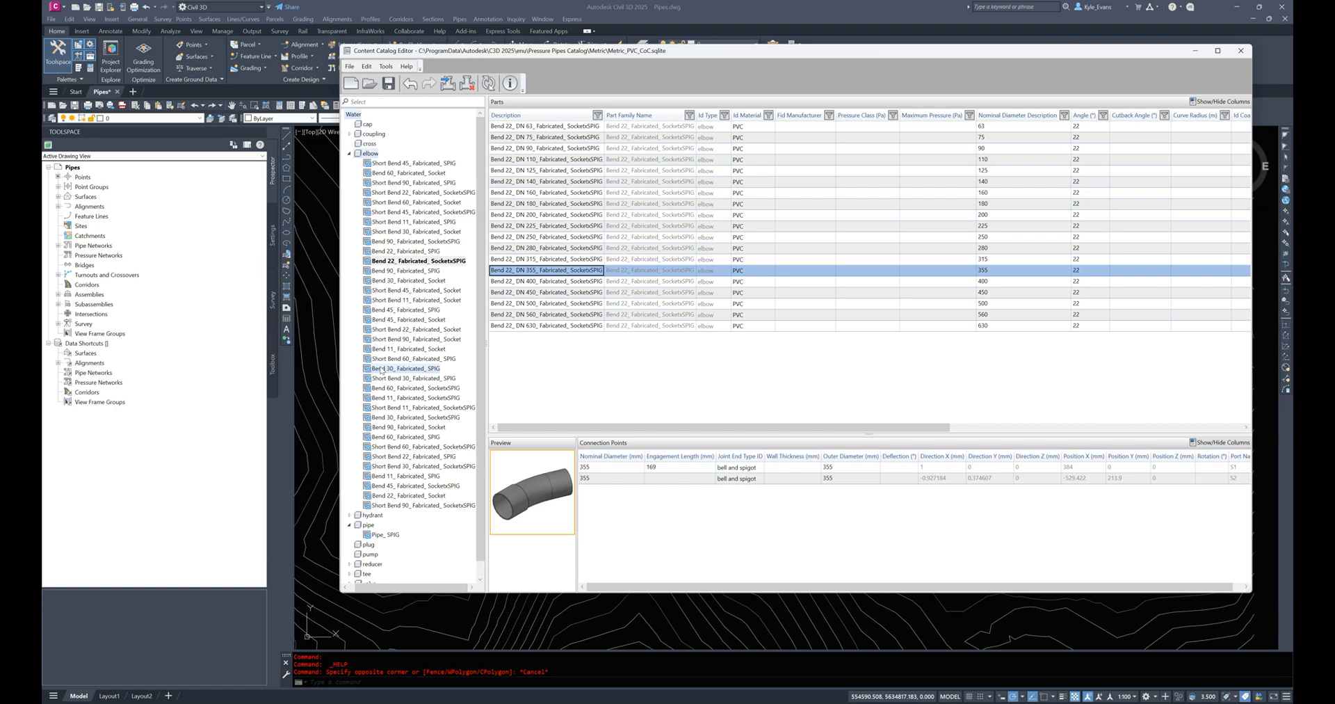
click(408, 367)
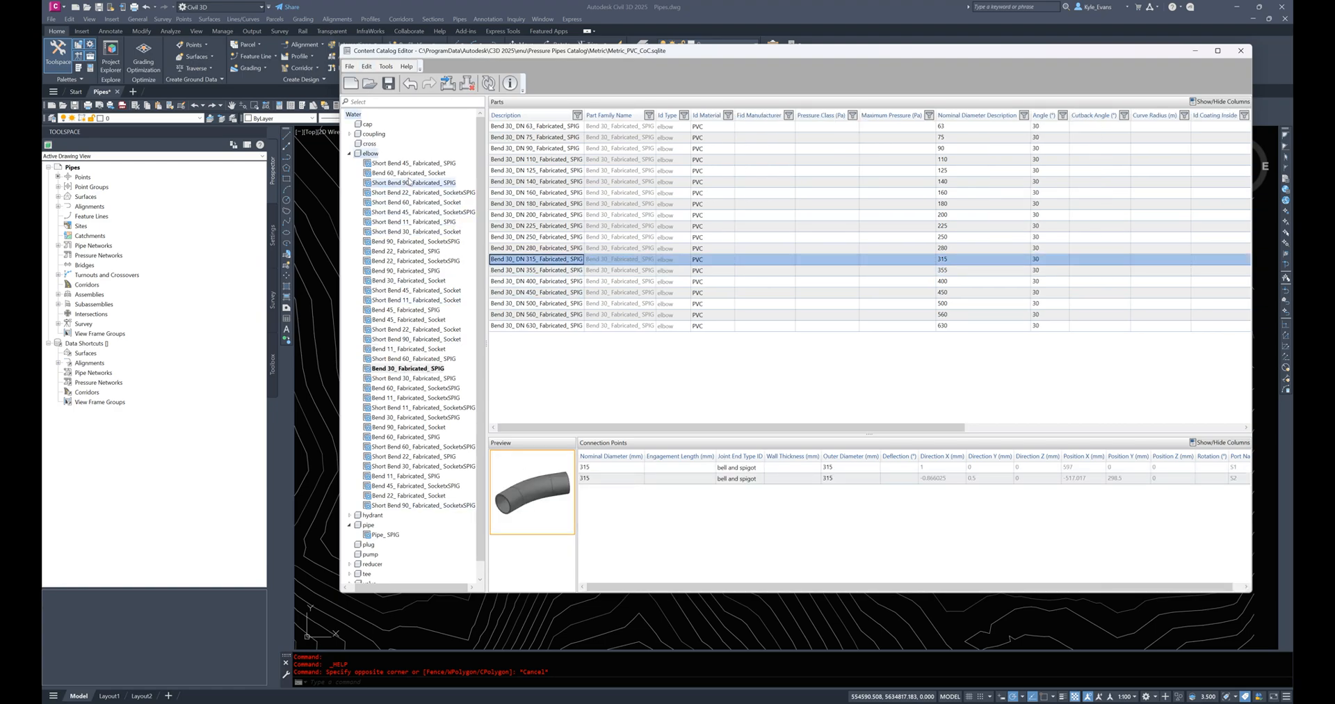
click(413, 163)
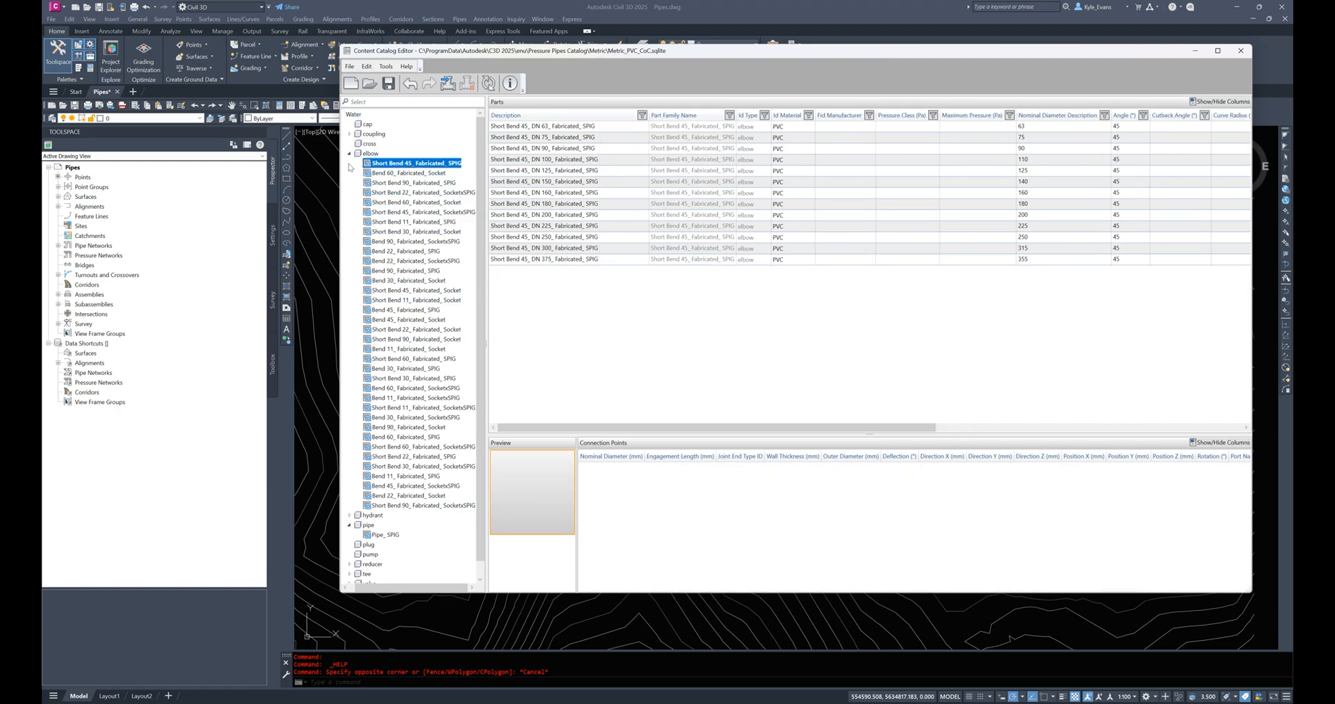
click(351, 153)
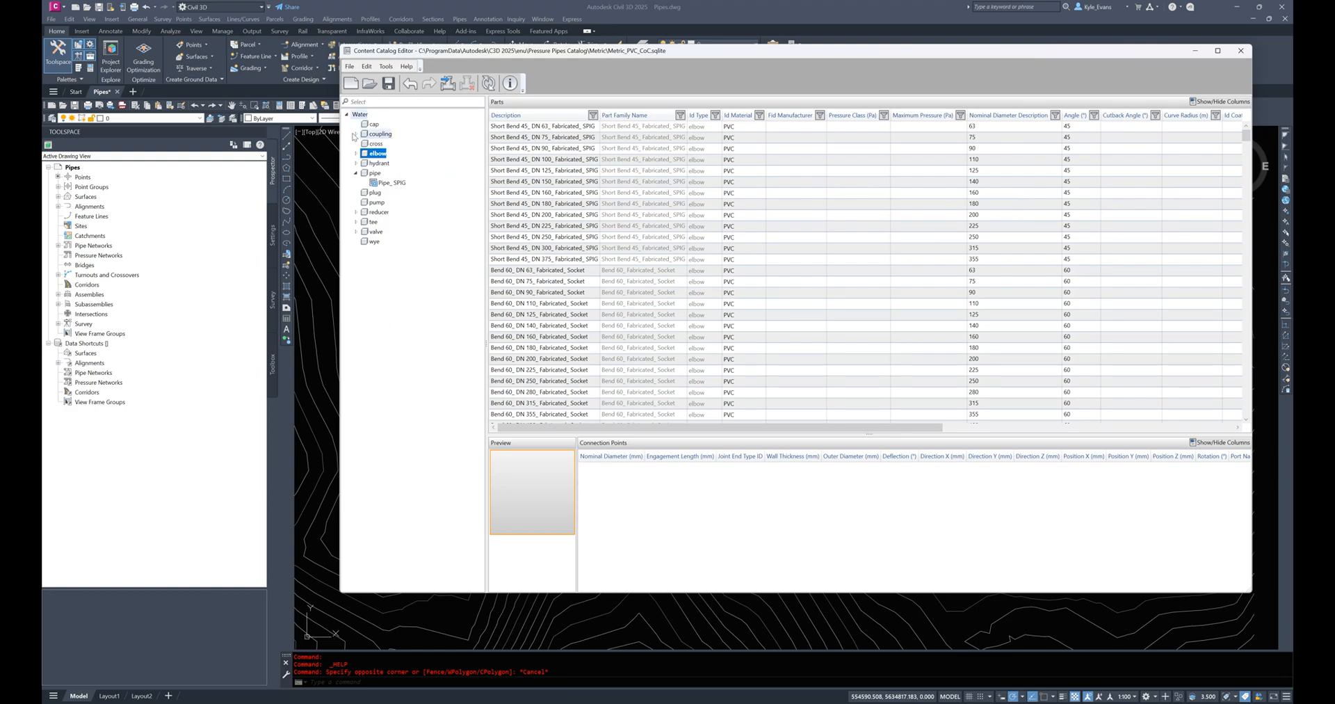
Step: Expand the coupling category and review the flange adapter socket and spigot families
click(357, 134)
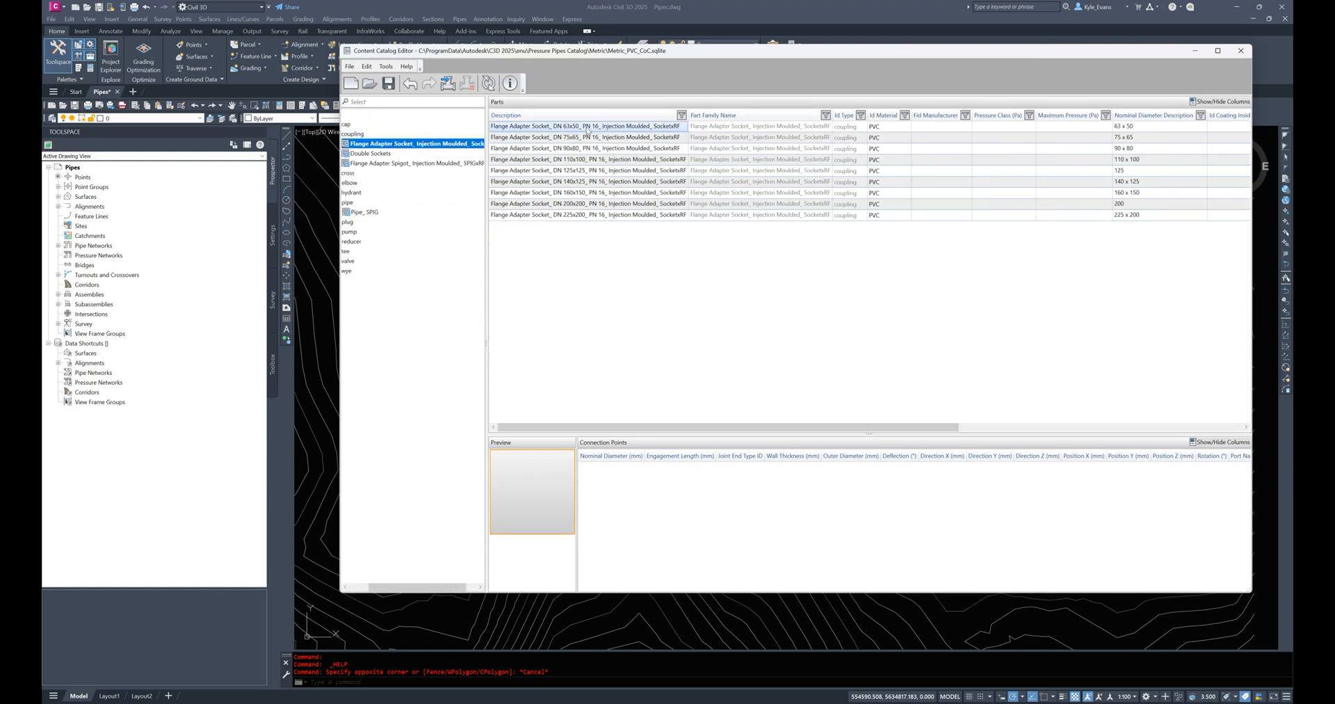
click(587, 160)
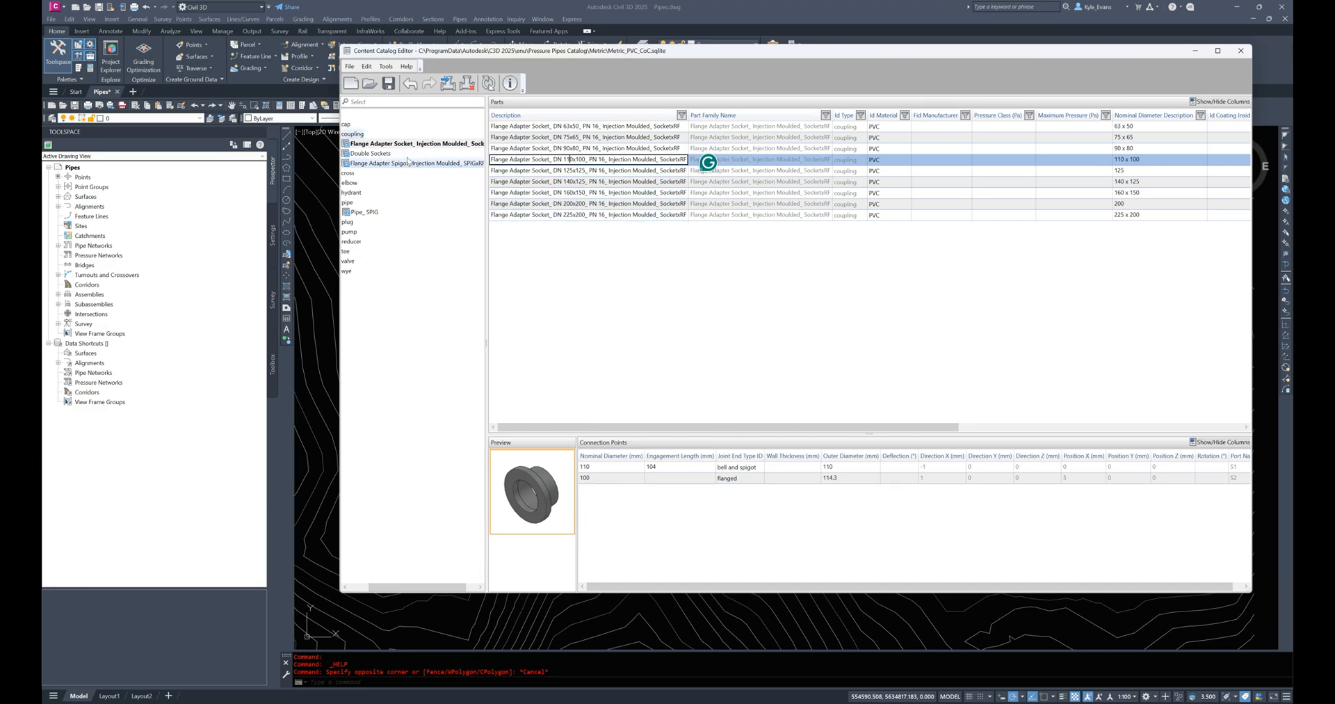
click(413, 162)
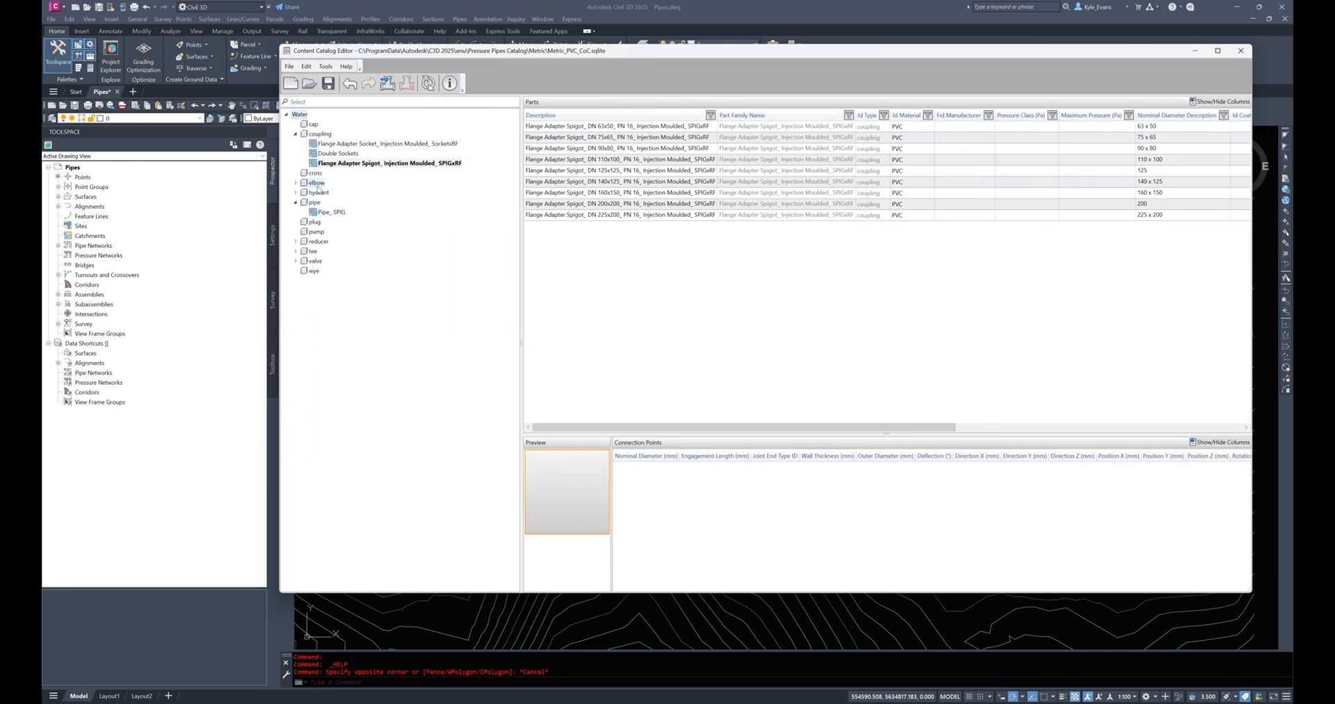
Step: Expand the hydrant category and review the 1829 mm above-ground hydrant's PN 16 part
click(296, 192)
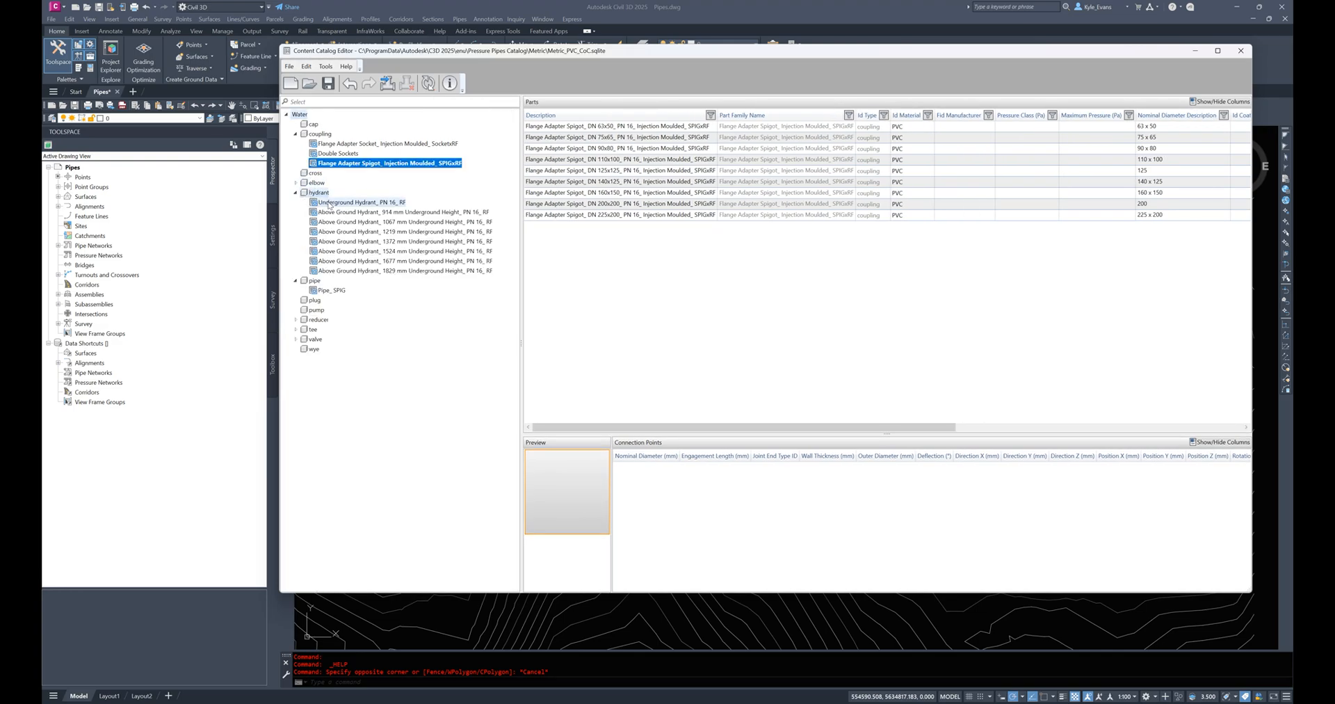
click(407, 271)
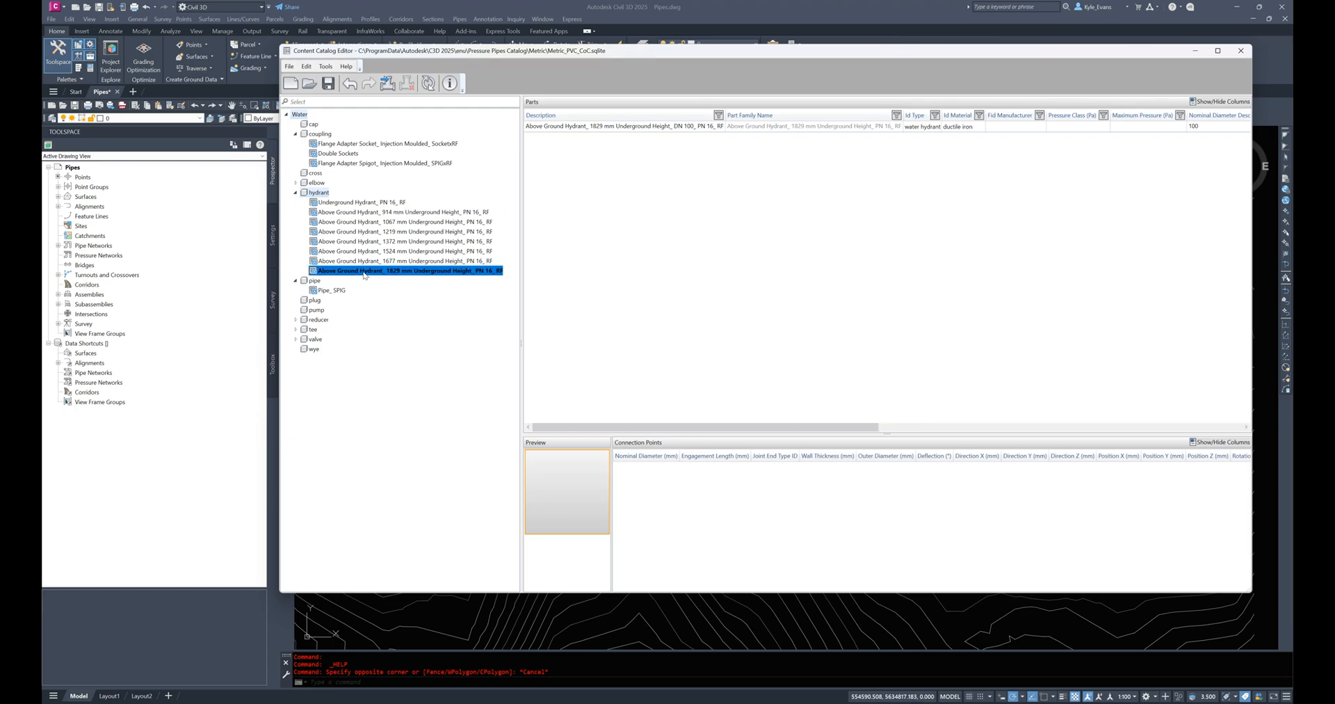
mouse_move(384, 280)
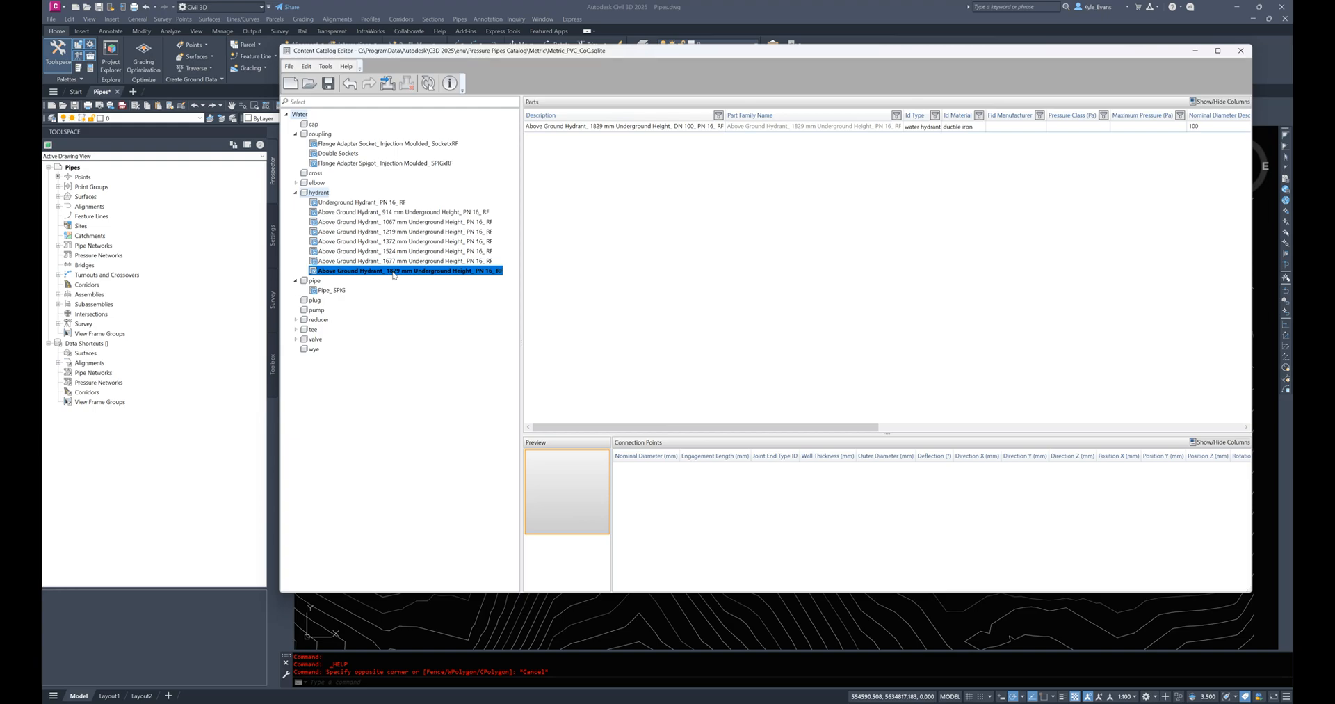
right_click(409, 270)
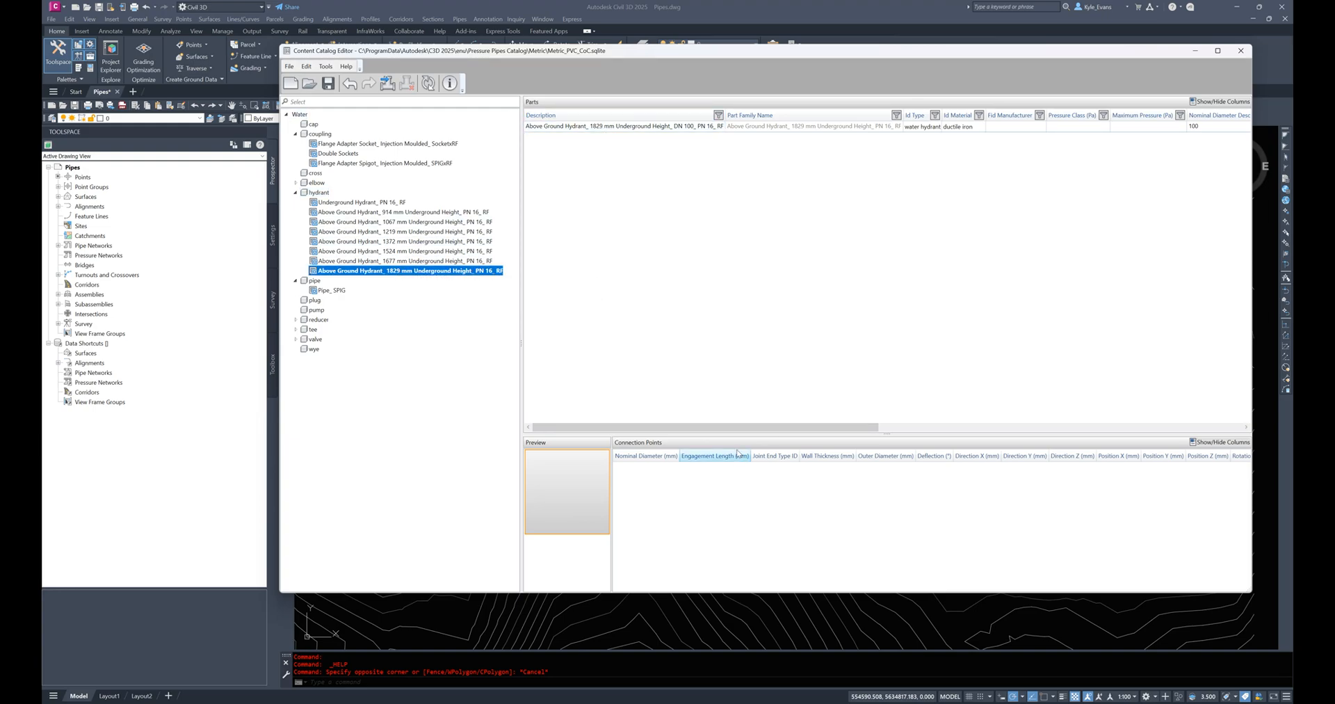
scroll(right, 3)
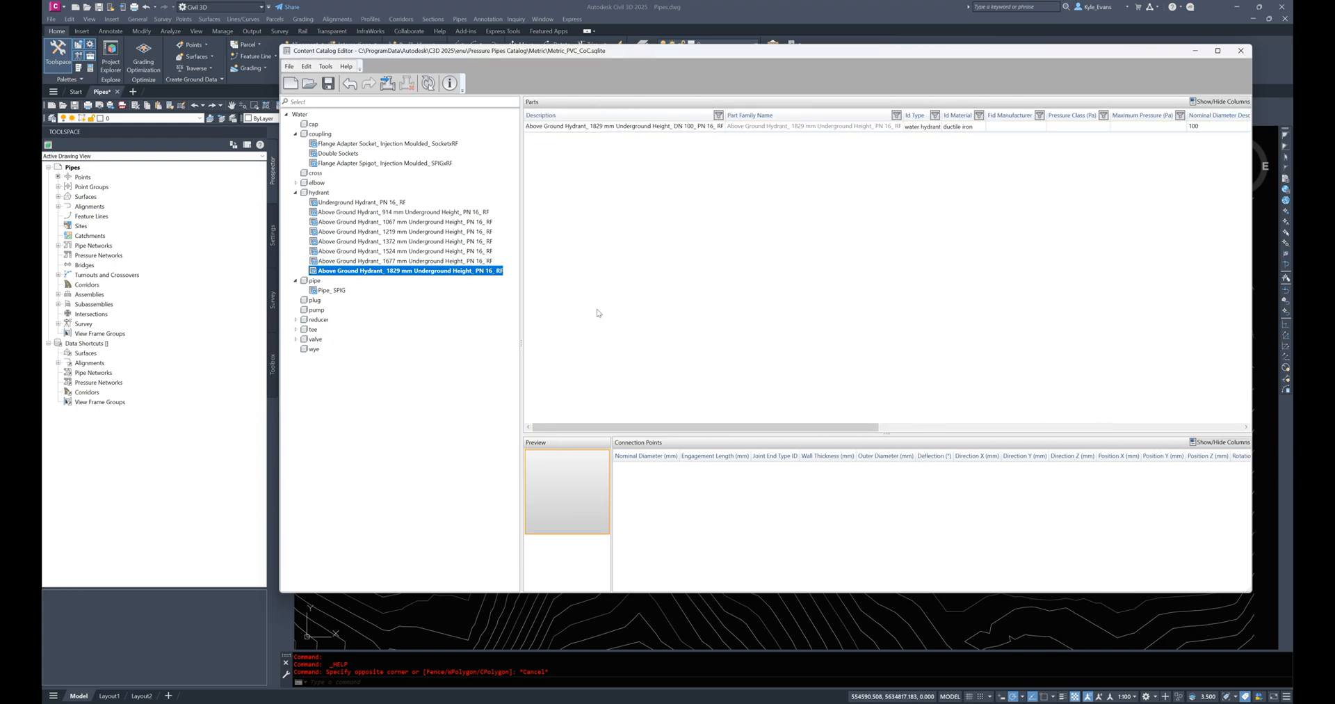
Step: Expand the reducer category, review its SPIGxSocket and SocketxSPIG families, then expand the valve category
click(295, 318)
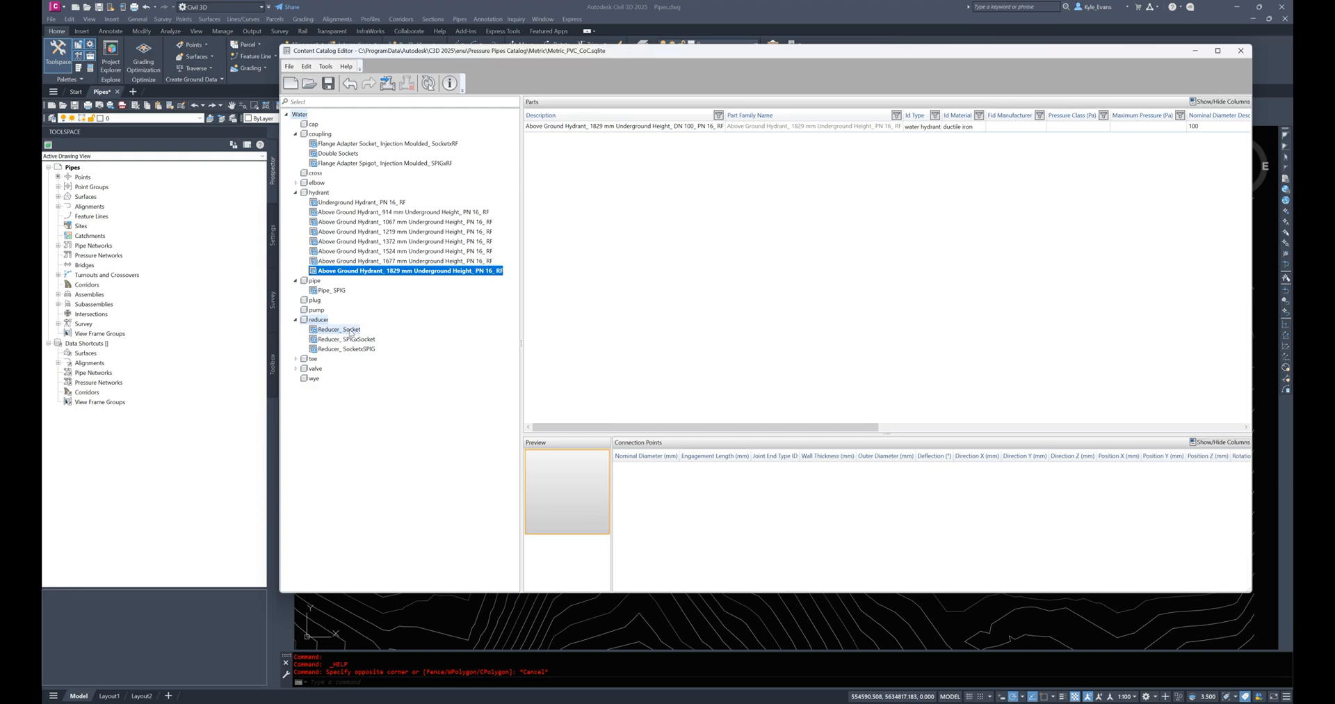
click(345, 338)
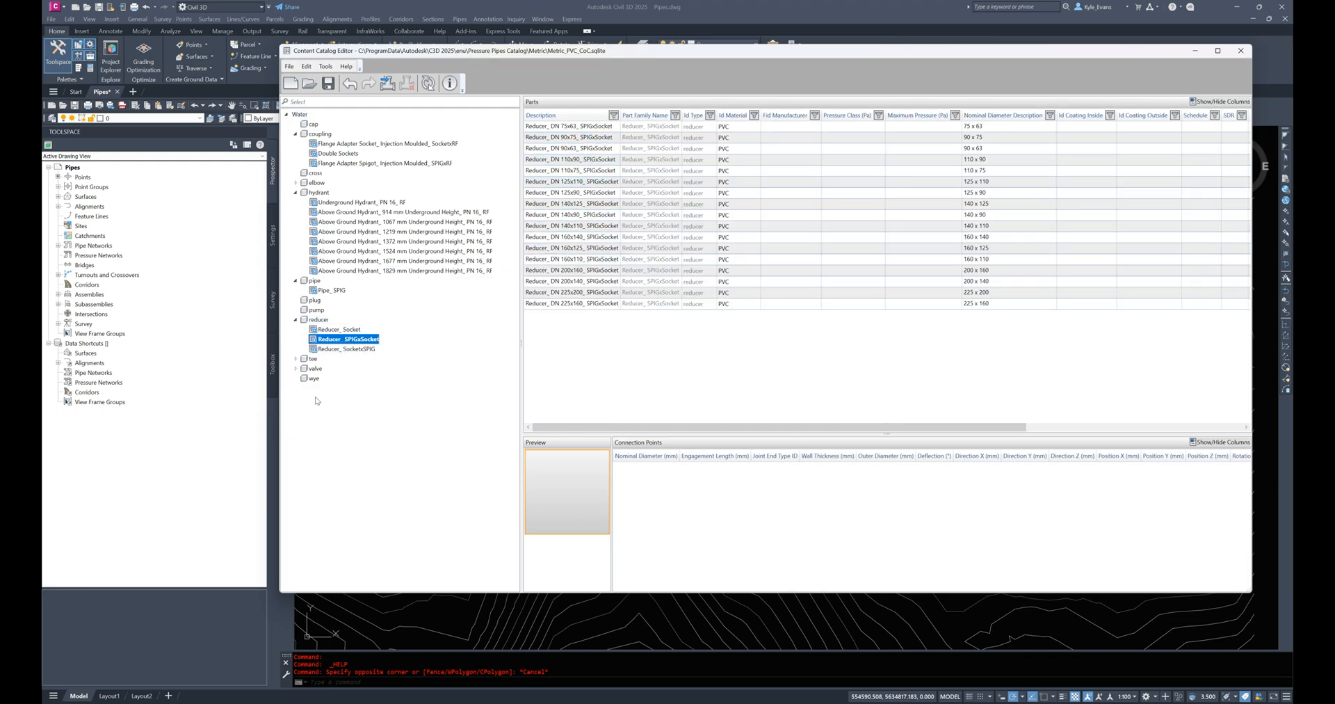
click(345, 350)
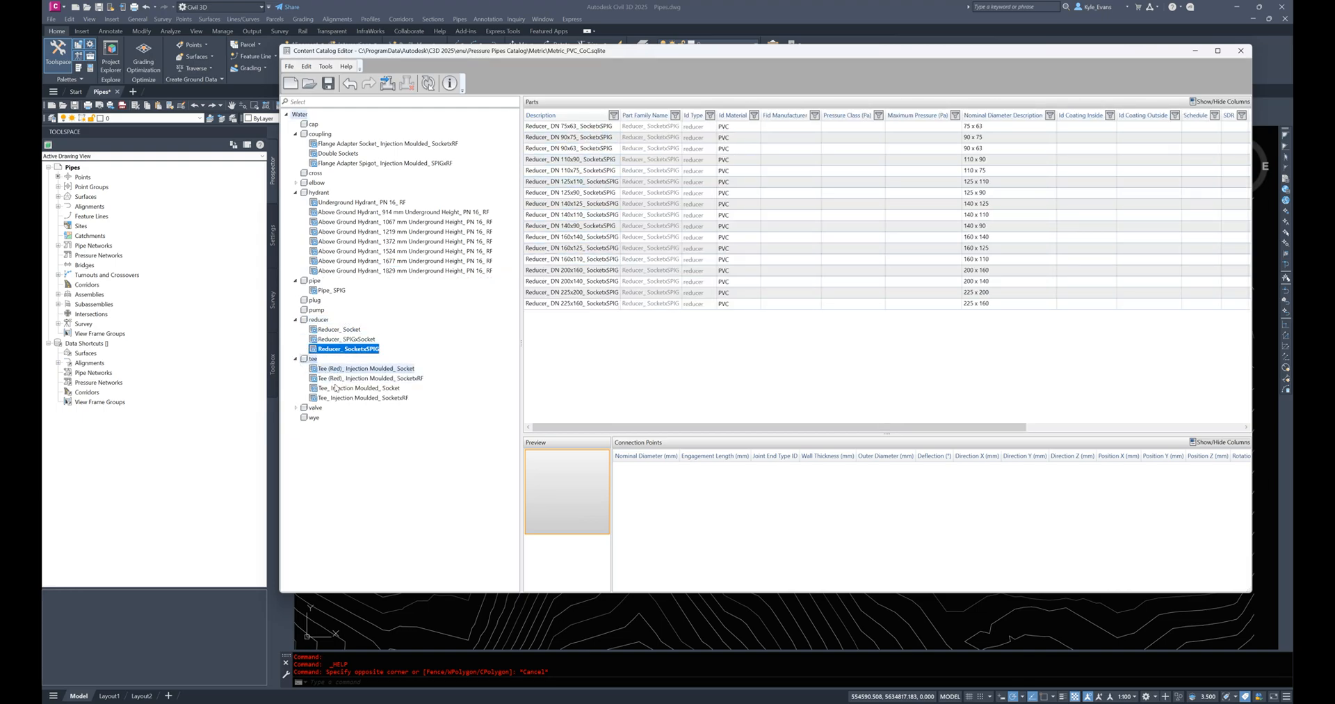
click(344, 445)
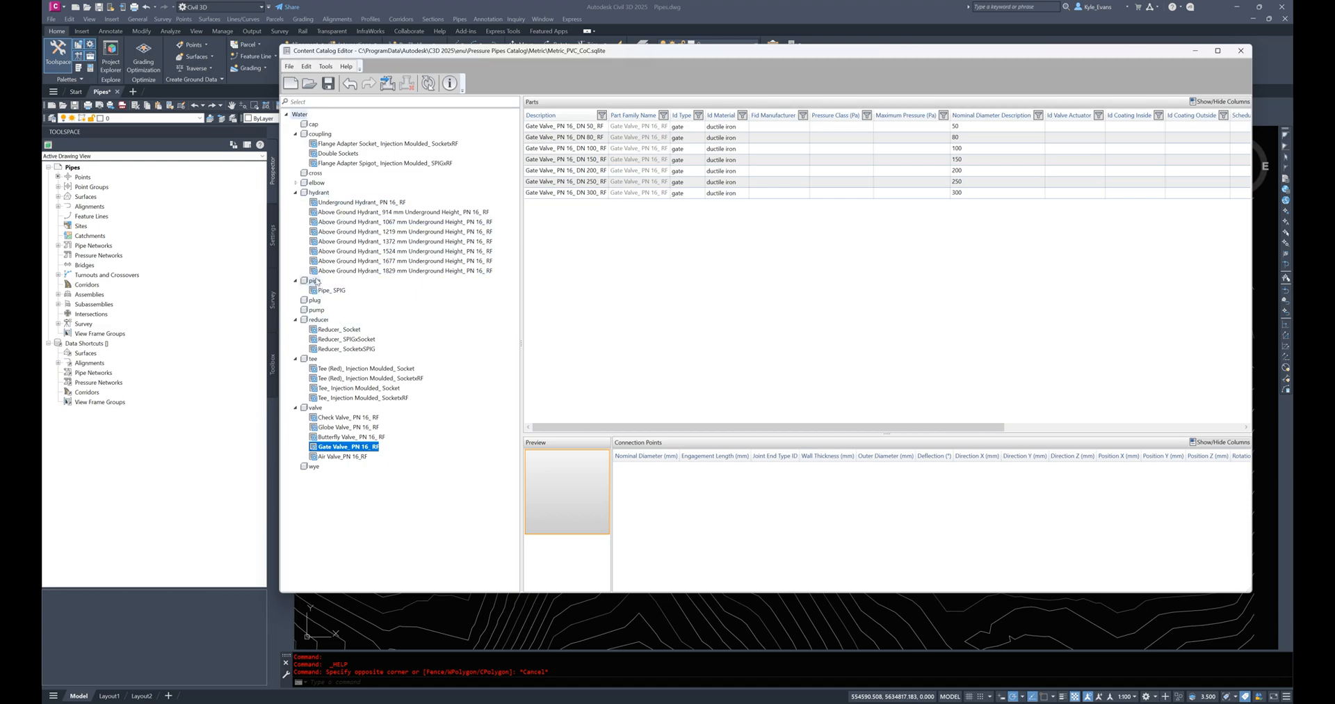
Step: Review the DN 50 gate valve's preview and connection columns, then bring up the File menu to save the catalog
click(562, 126)
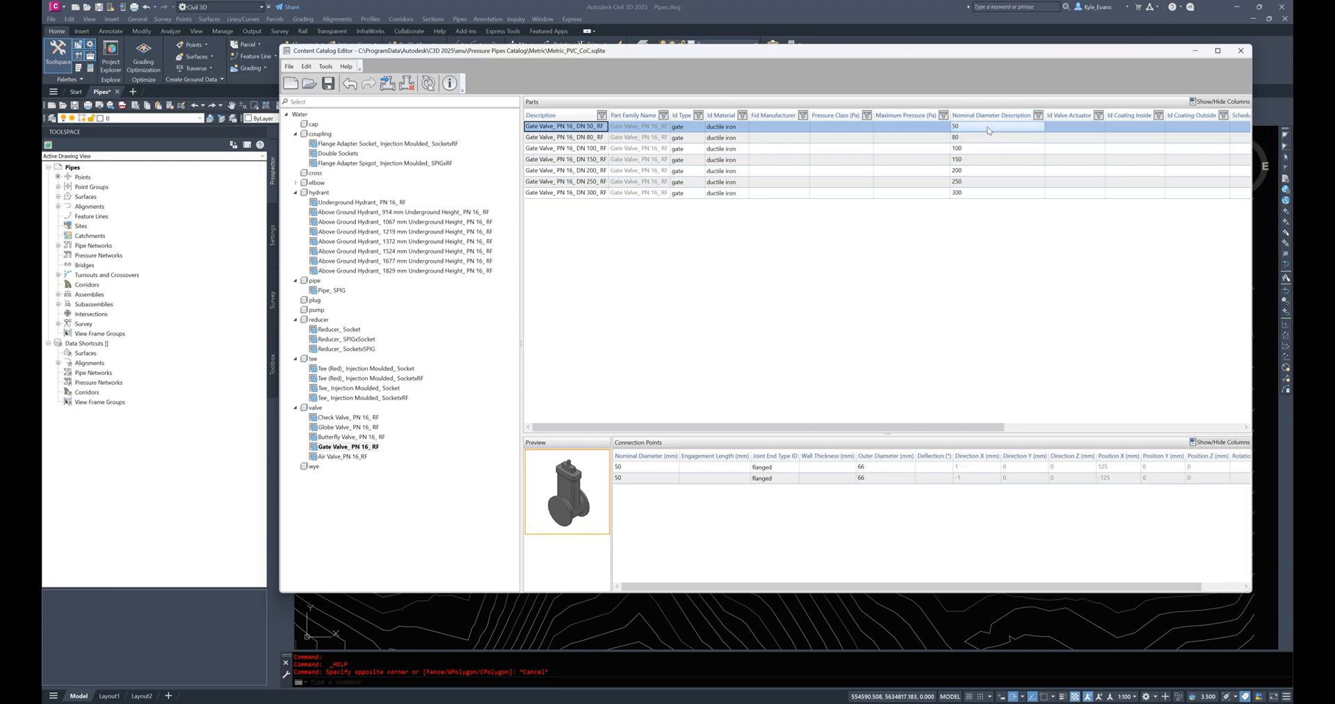
scroll(right, 3)
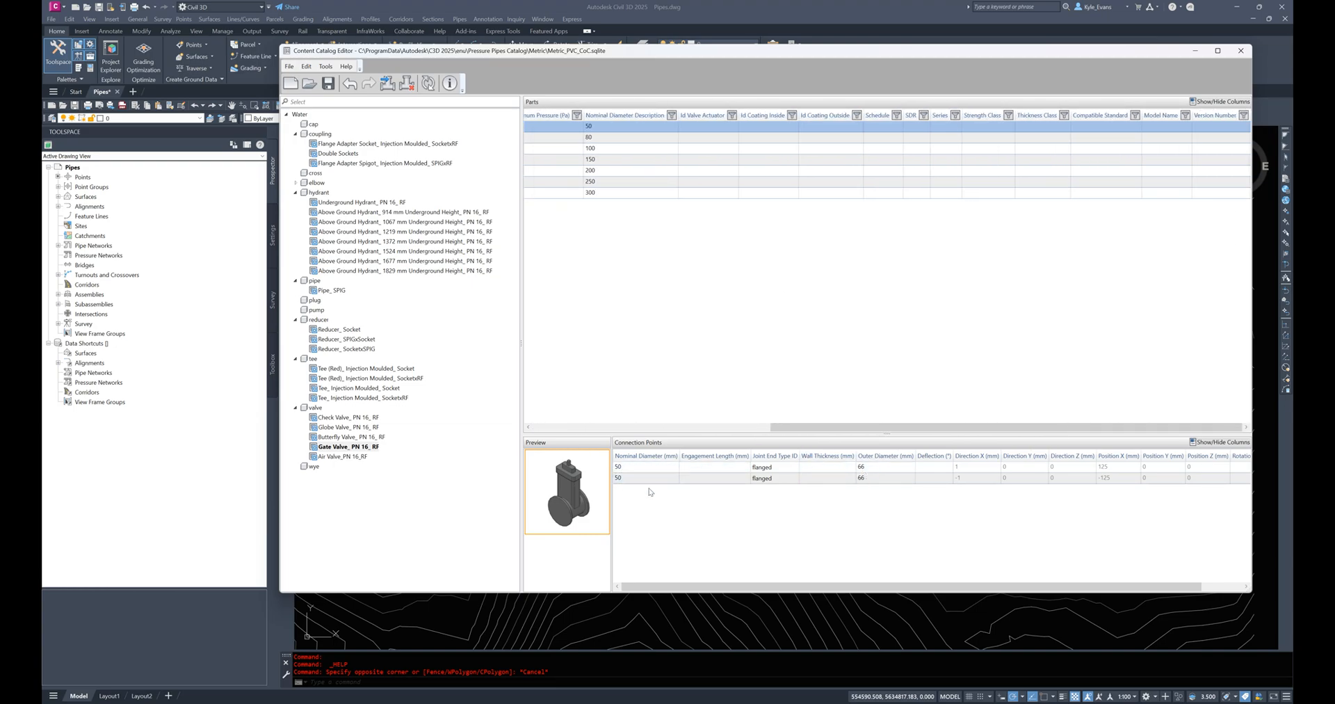
click(886, 466)
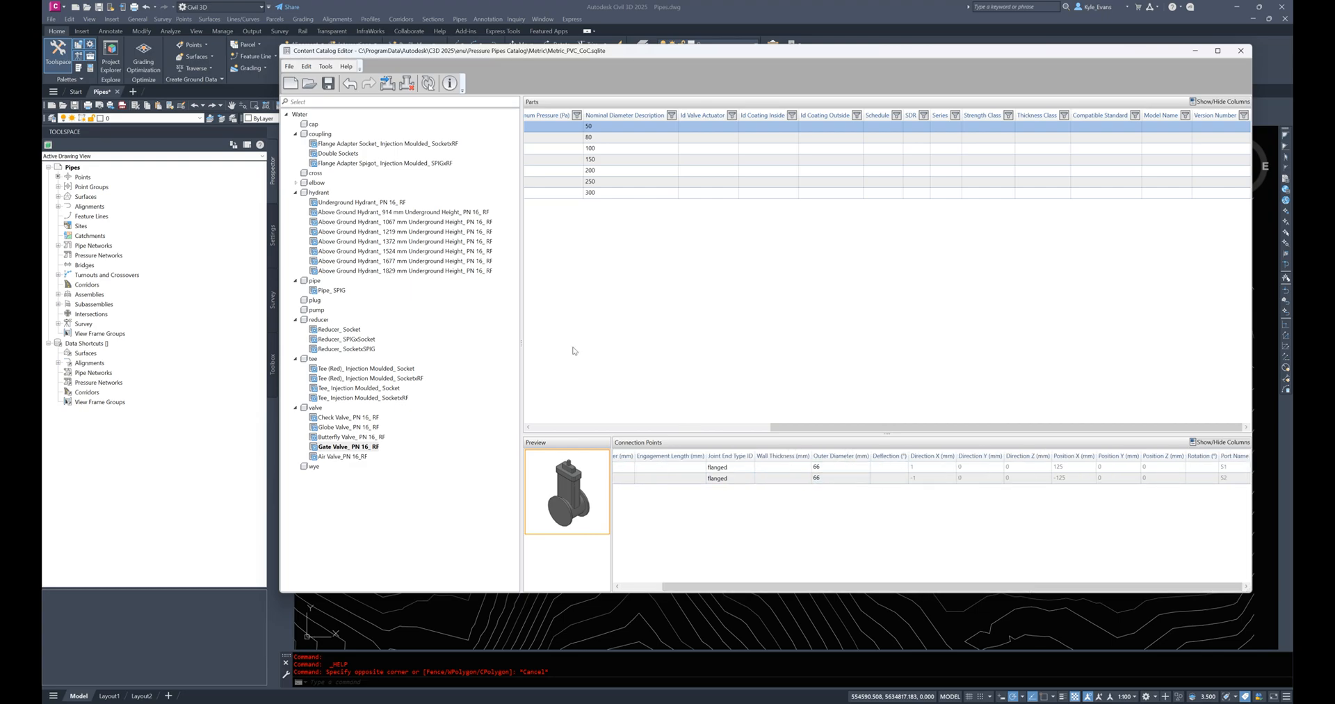
mouse_move(403, 128)
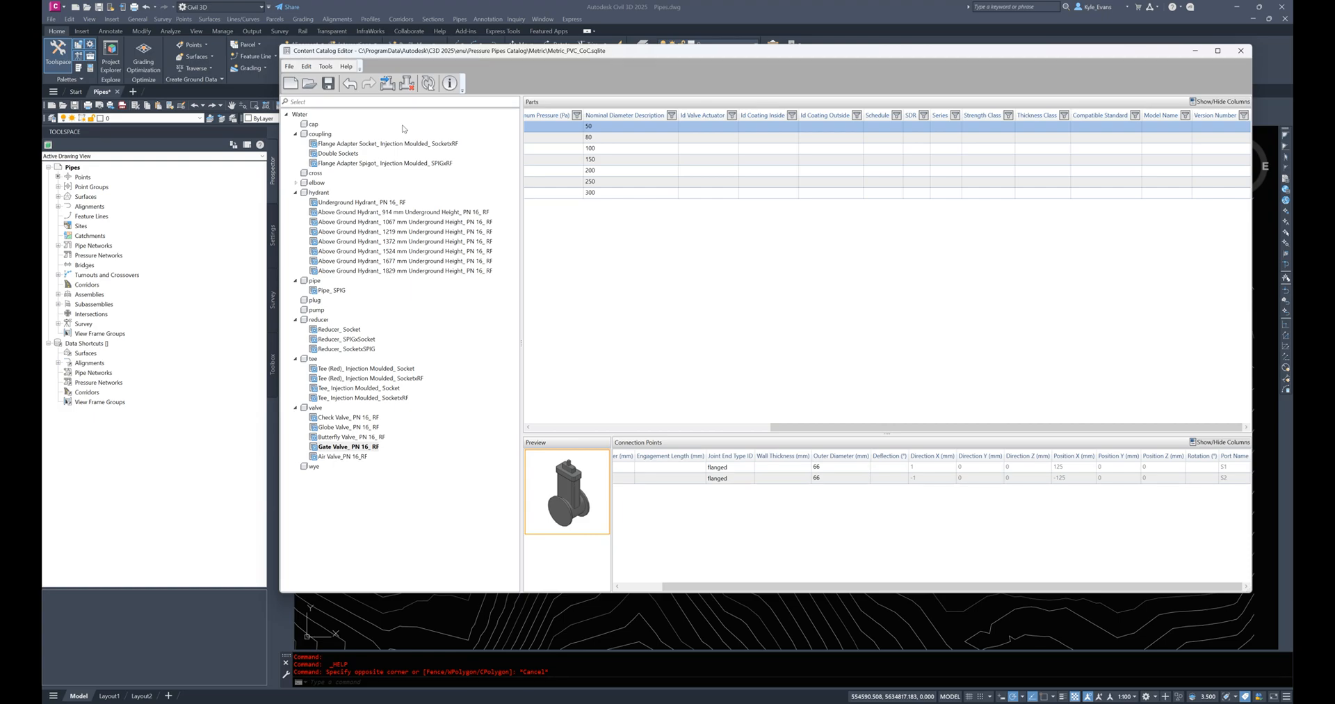
click(400, 231)
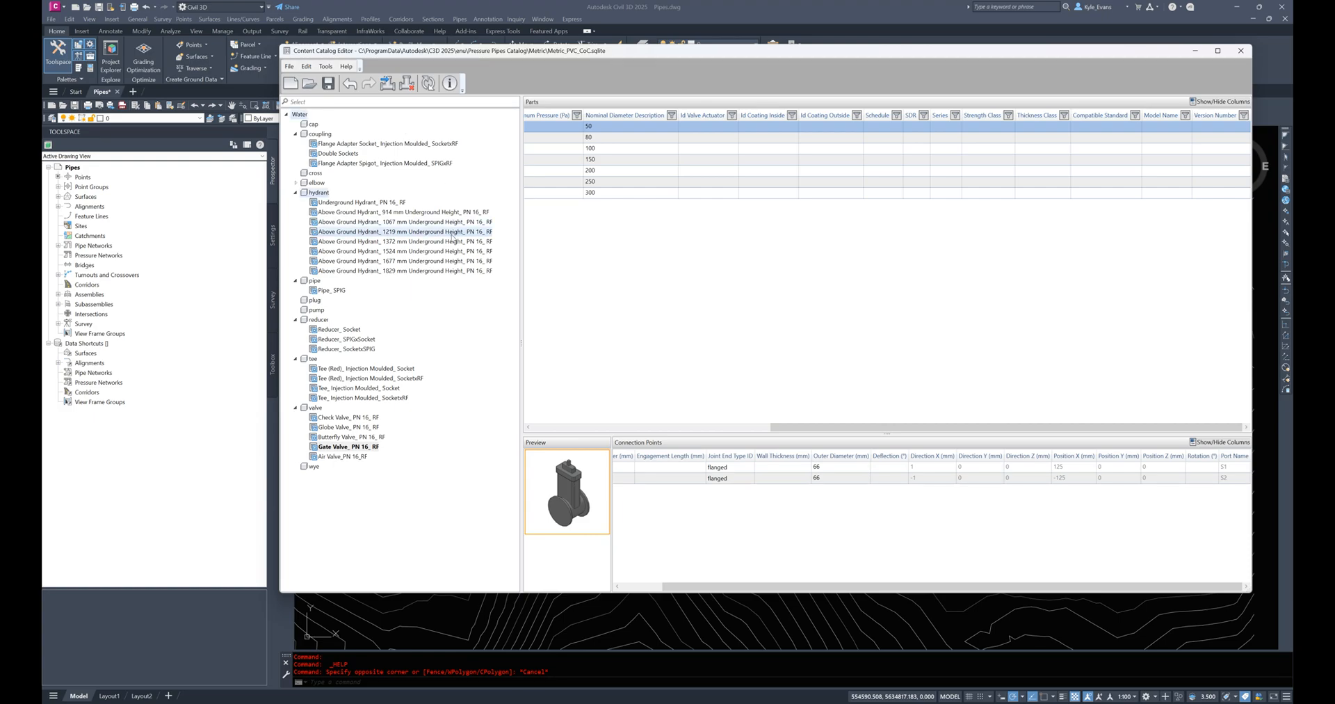
click(289, 67)
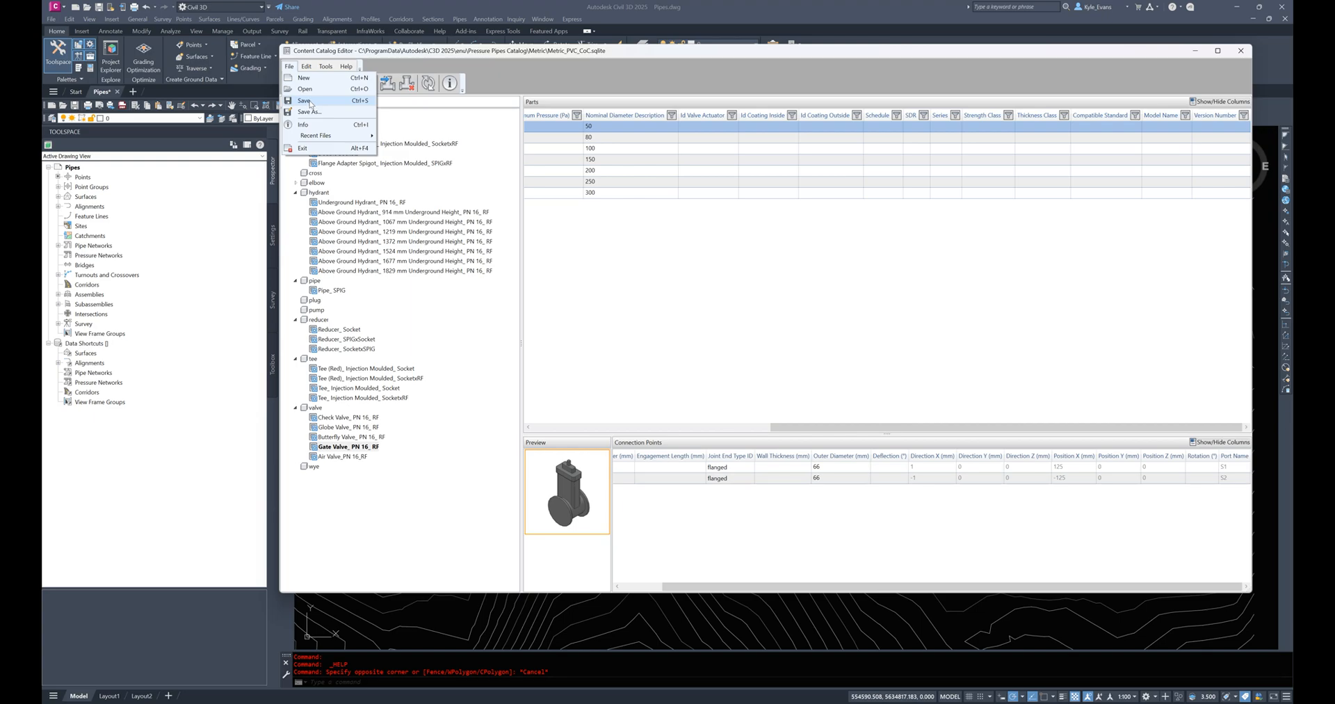